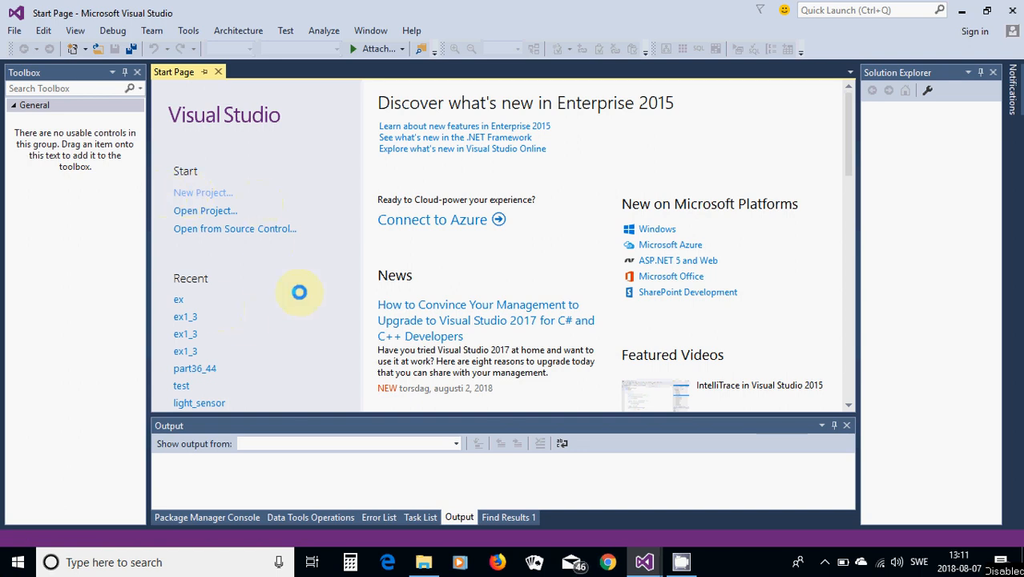
{"action": "mouse_move", "coordinate": [303, 270]}
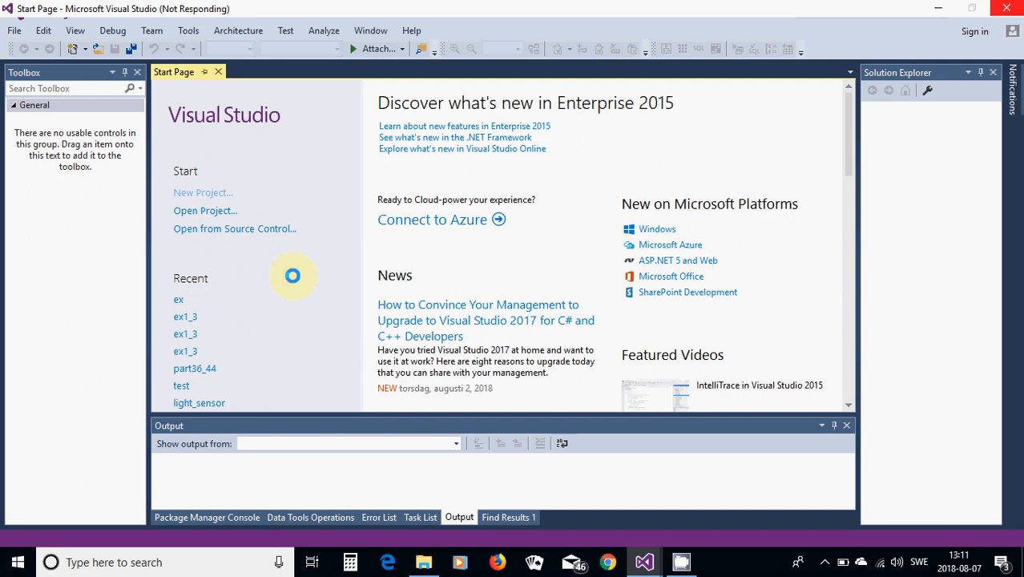
{"action": "mouse_move", "coordinate": [336, 185]}
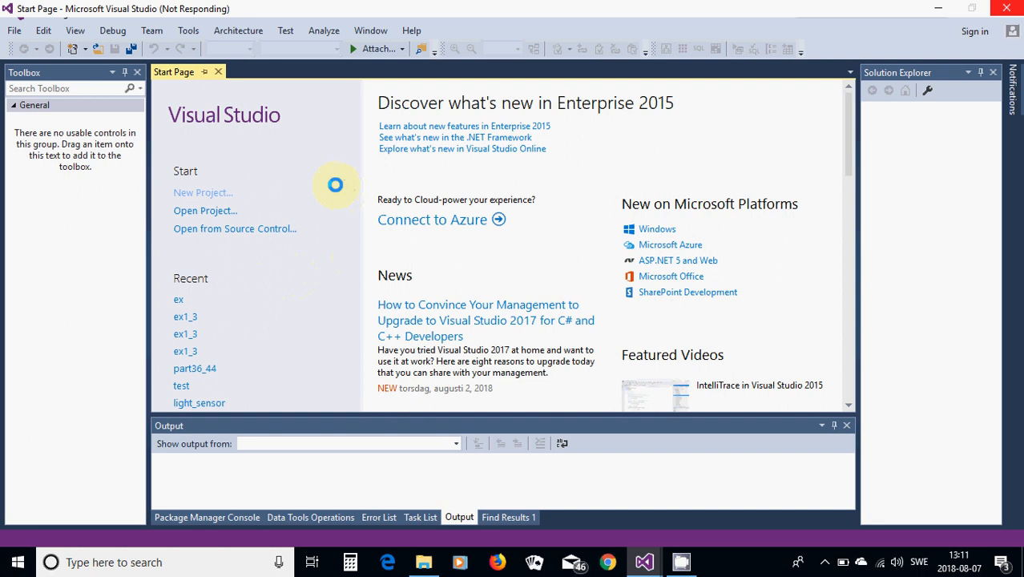
Create a new Visual C# Windows Forms Application project named 'oxyplot'.
{"action": "left_click", "coordinate": [203, 192]}
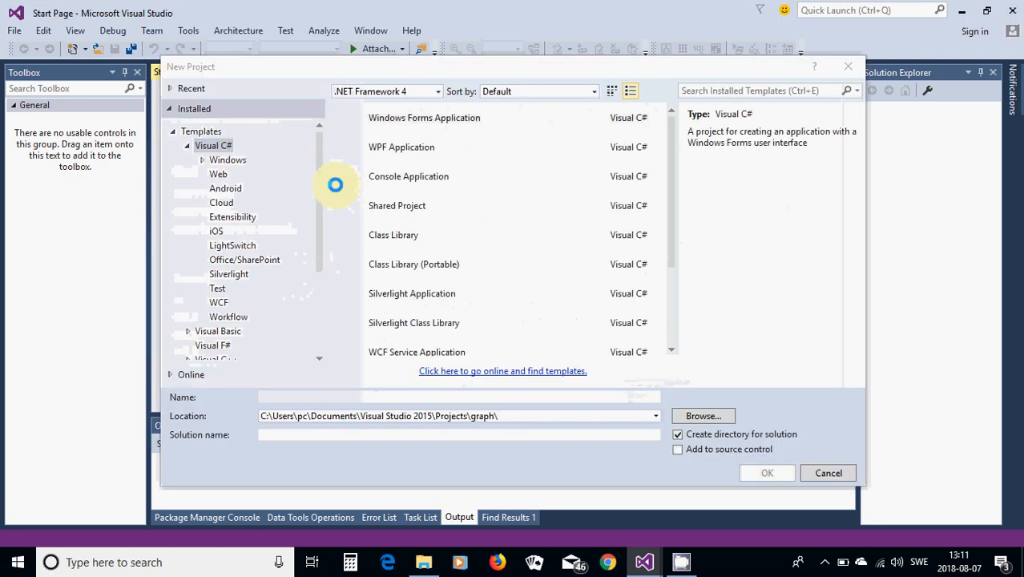
{"action": "left_click", "coordinate": [424, 117]}
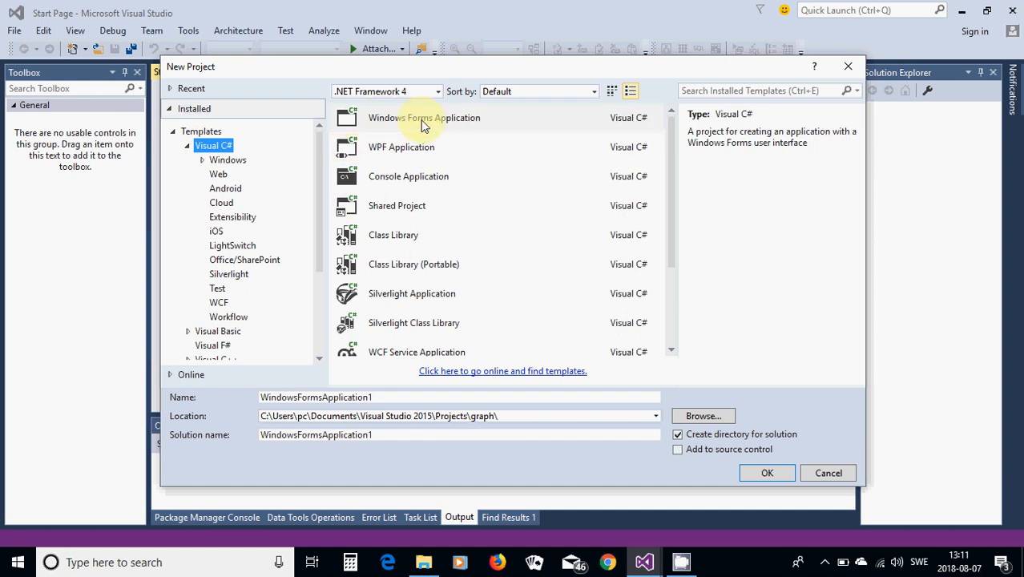
{"action": "left_click", "coordinate": [424, 117]}
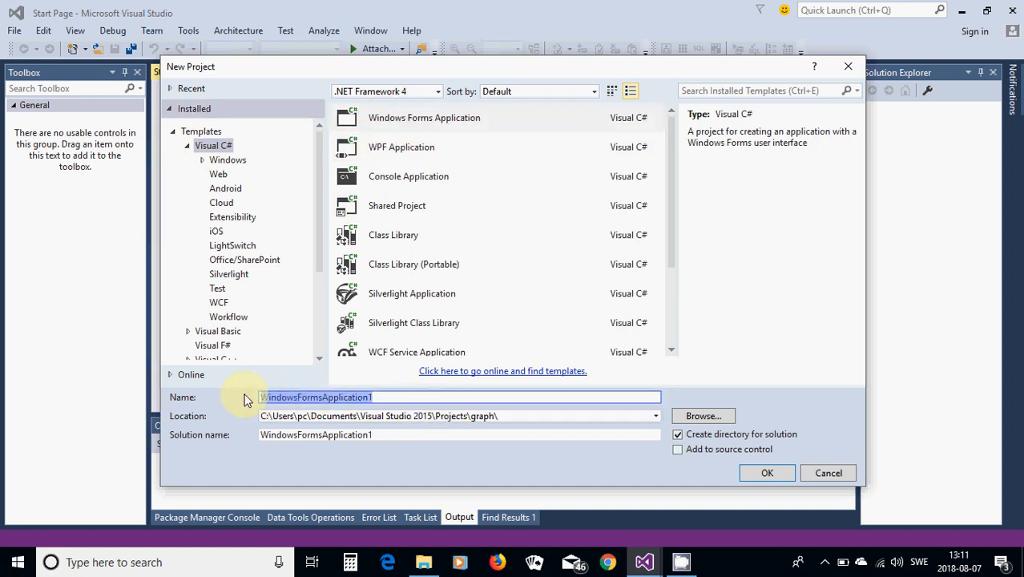
{"action": "type", "text": "oxyplot"}
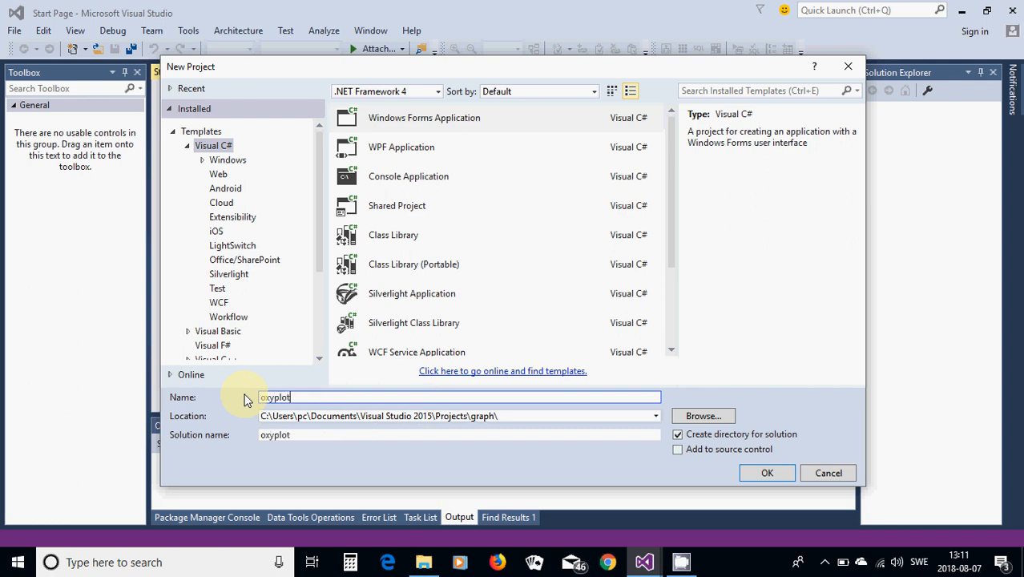
{"action": "mouse_move", "coordinate": [617, 453]}
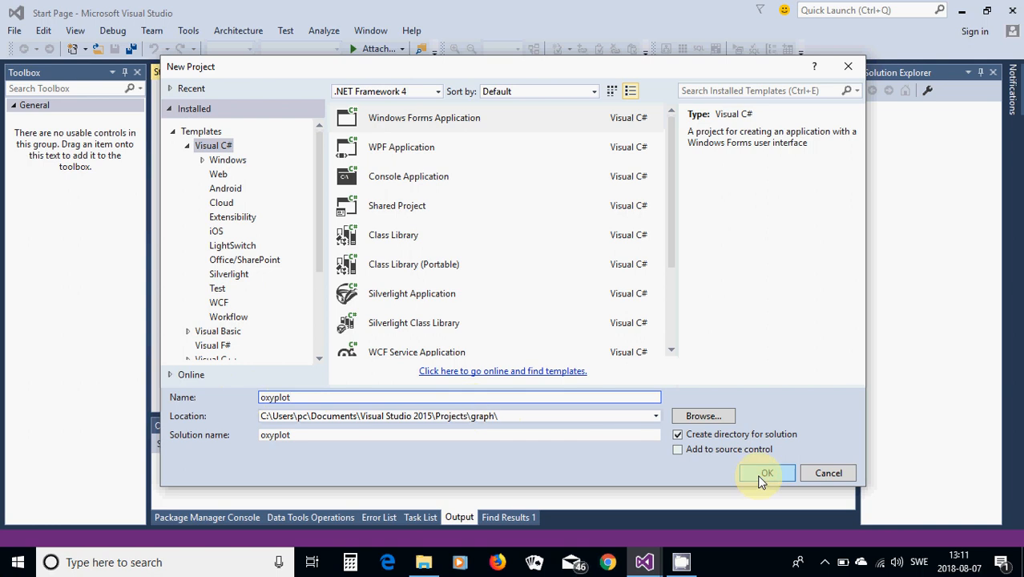
{"action": "left_click", "coordinate": [766, 473]}
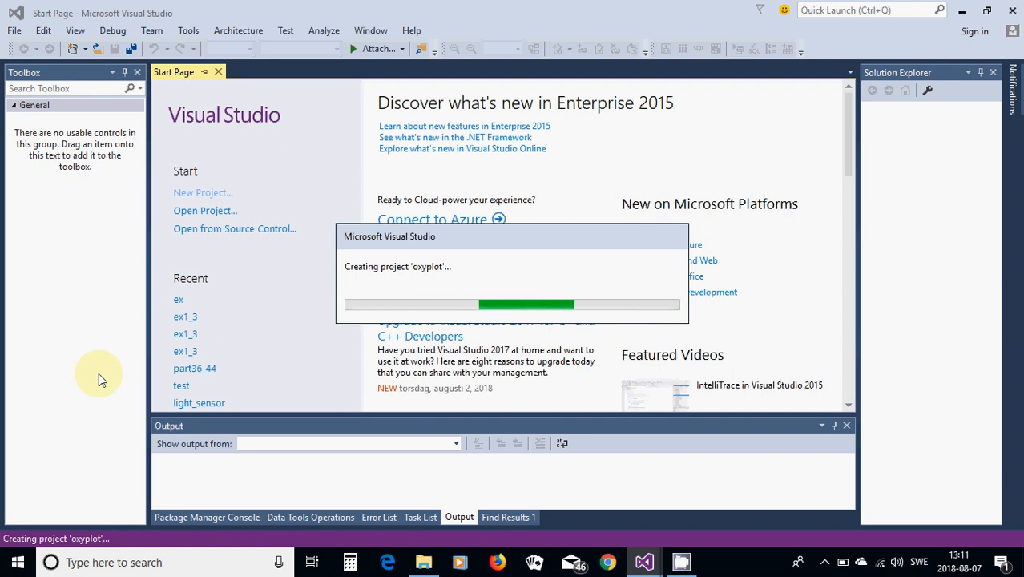
{"action": "mouse_move", "coordinate": [152, 309]}
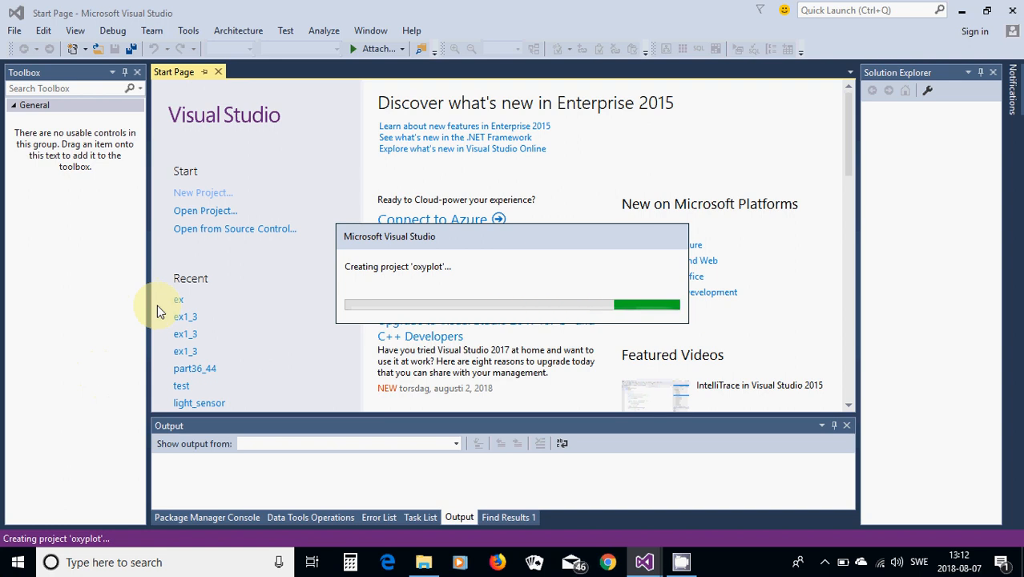
{"action": "mouse_move", "coordinate": [264, 299]}
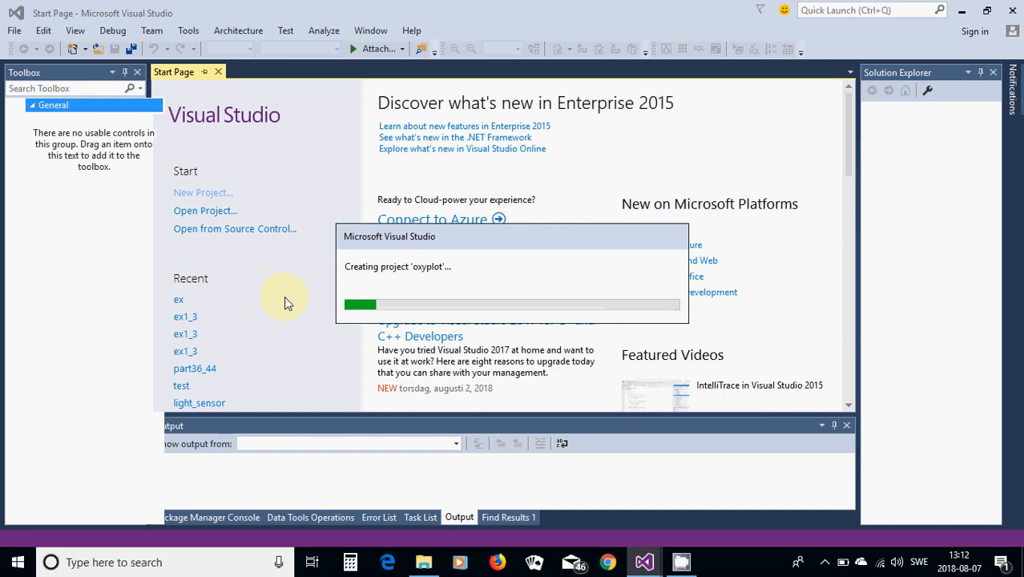
{"action": "mouse_move", "coordinate": [293, 333]}
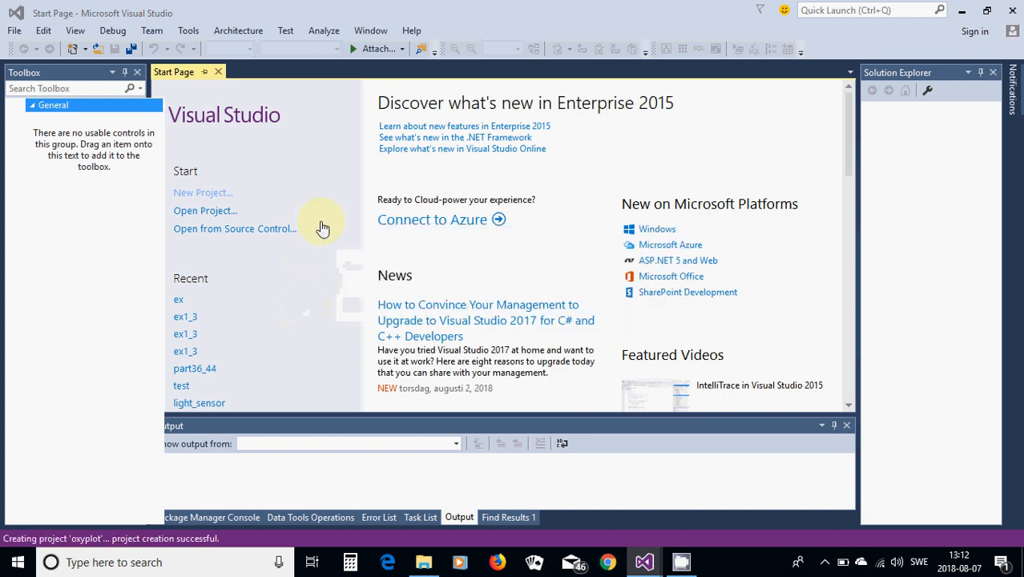
{"action": "mouse_move", "coordinate": [332, 225]}
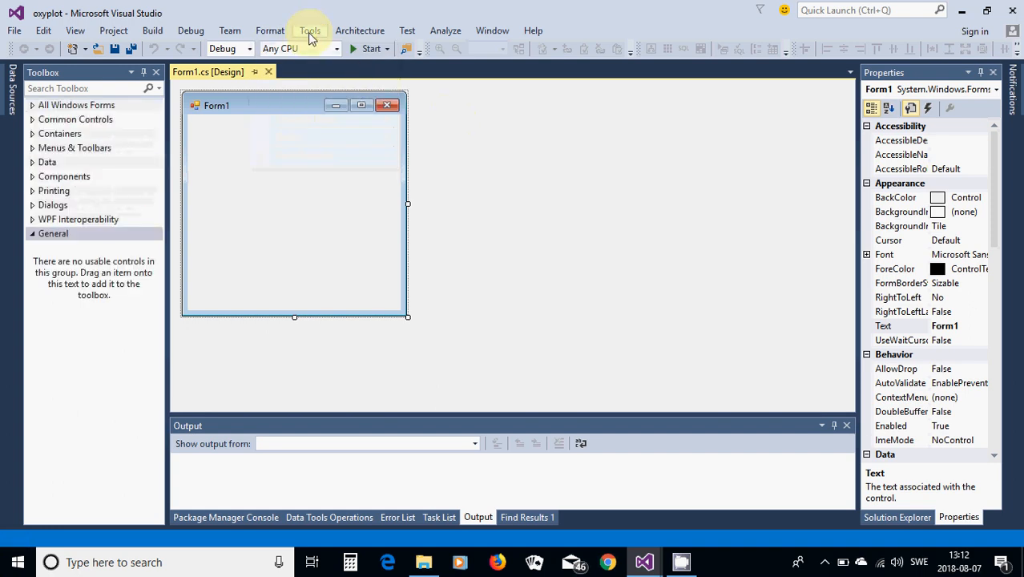
Open the Tools menu to reach the NuGet Package Manager for the solution.
{"action": "left_click", "coordinate": [309, 30]}
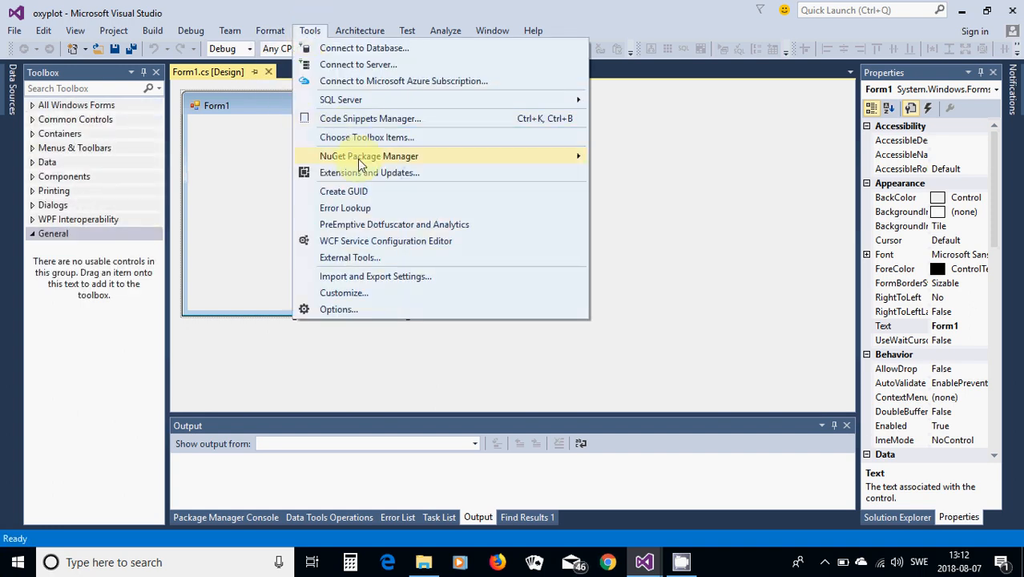
{"action": "mouse_move", "coordinate": [368, 156]}
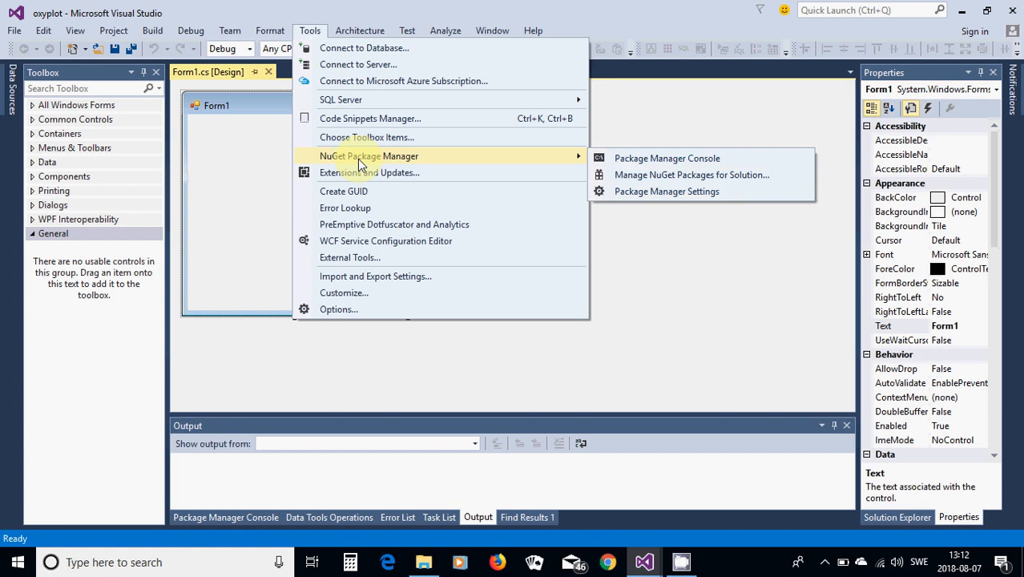
{"action": "mouse_move", "coordinate": [424, 158]}
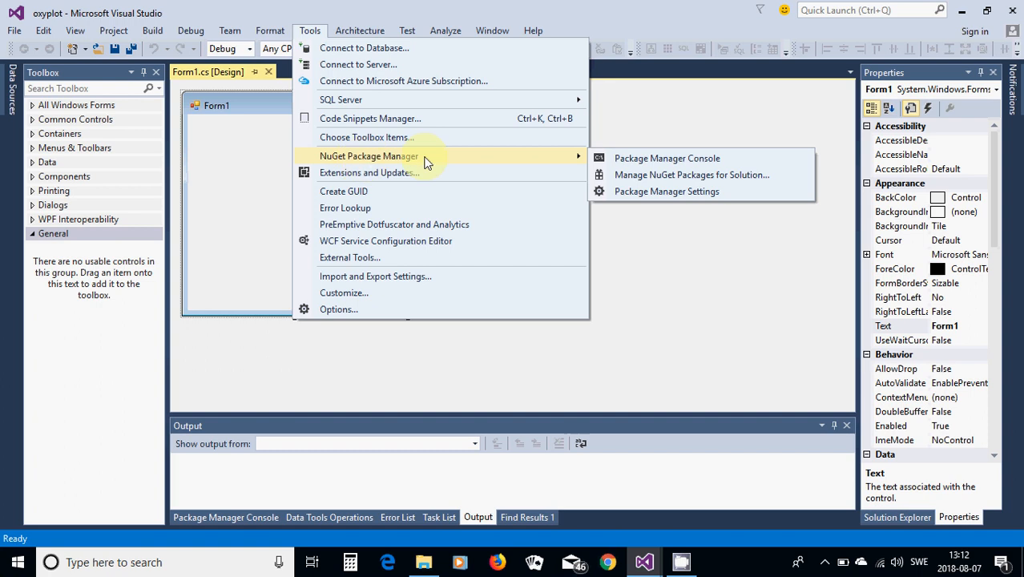
{"action": "mouse_move", "coordinate": [666, 191]}
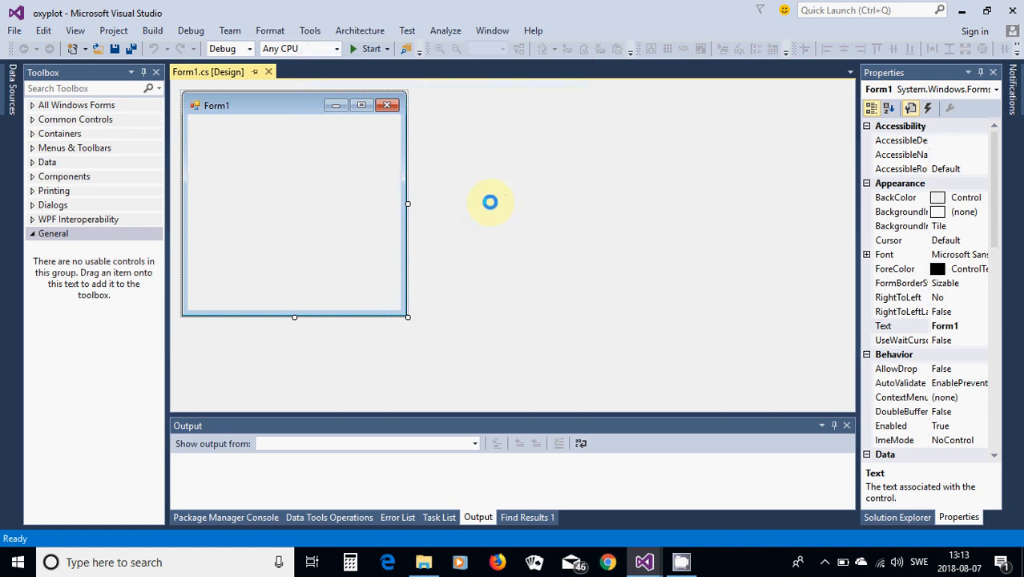
{"action": "mouse_move", "coordinate": [519, 203]}
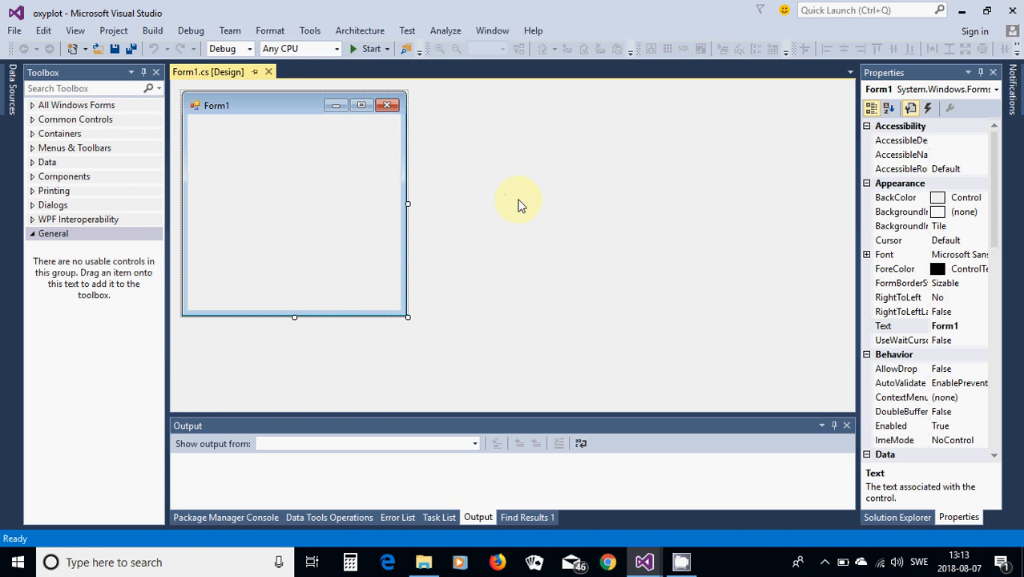
{"action": "mouse_move", "coordinate": [513, 199]}
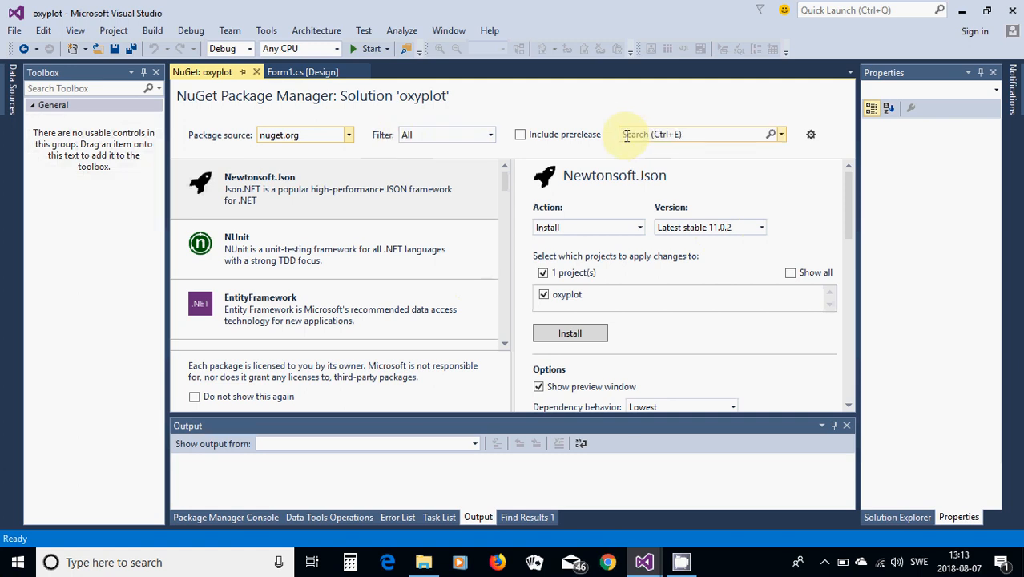
Search NuGet for 'oxyplot' and start installing the OxyPlot.WindowsForms package.
{"action": "left_click", "coordinate": [689, 134]}
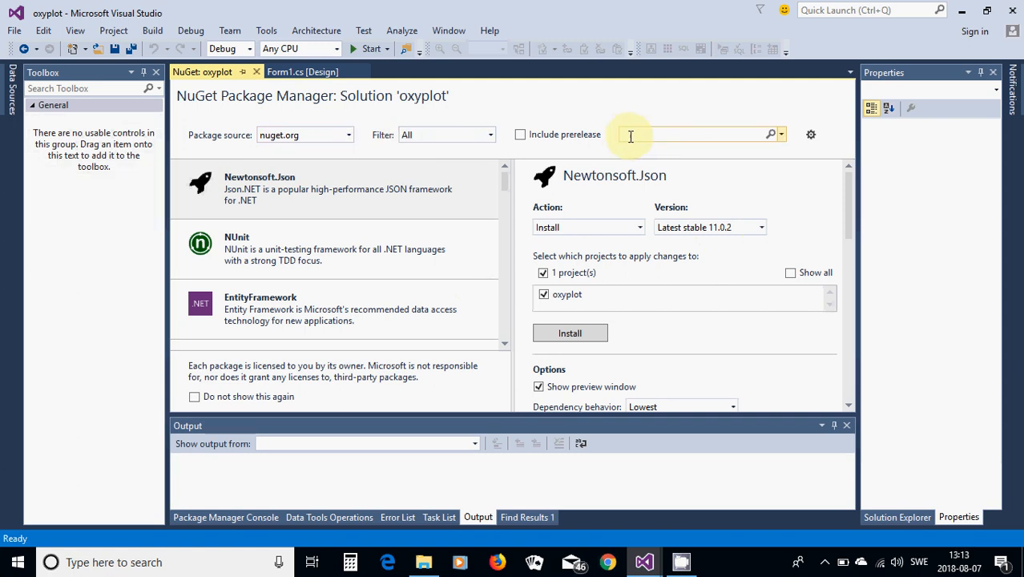
{"action": "type", "text": "oxy"}
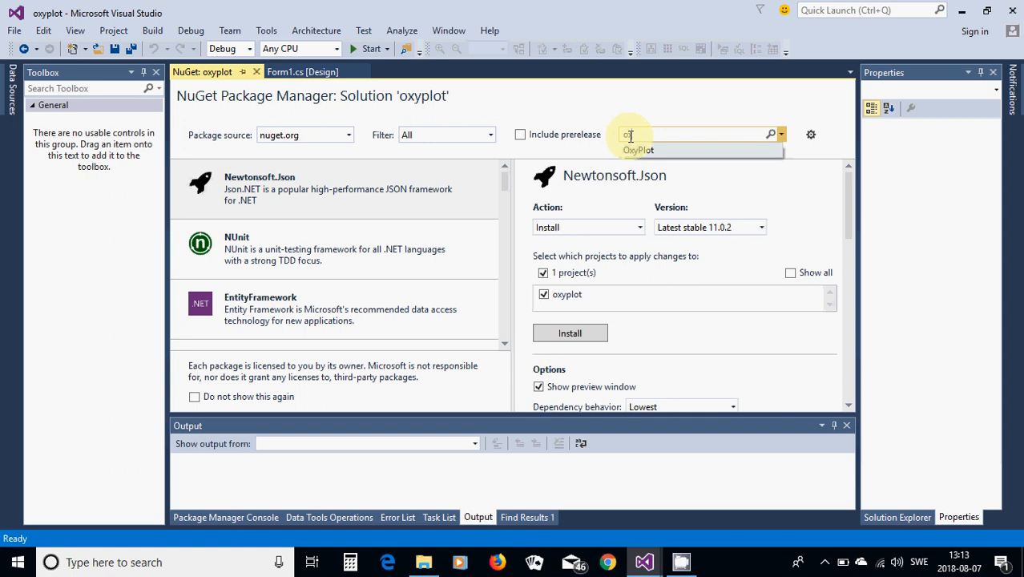
{"action": "type", "text": "xyplot"}
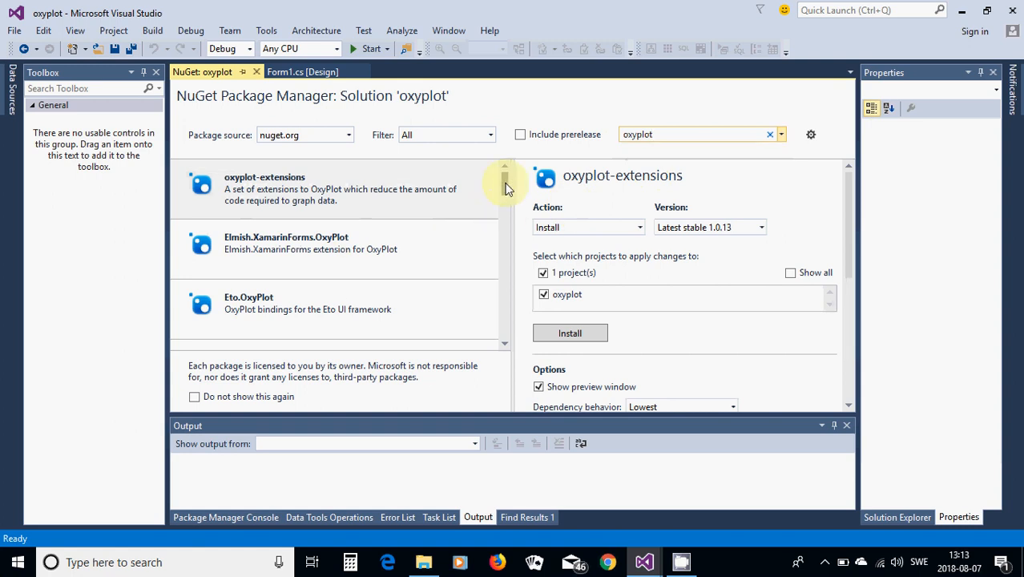
{"action": "mouse_move", "coordinate": [508, 186]}
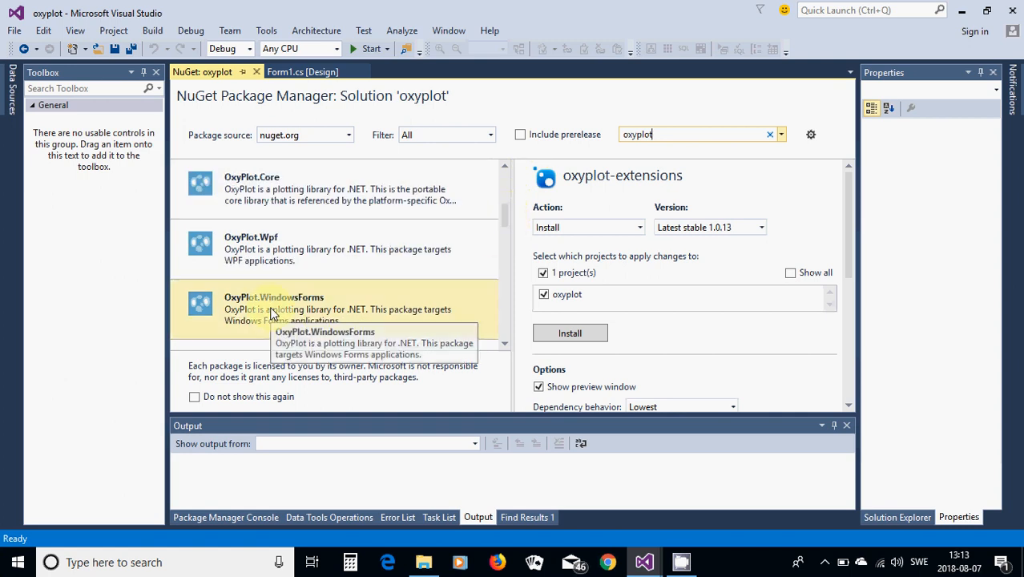
{"action": "left_click", "coordinate": [273, 308]}
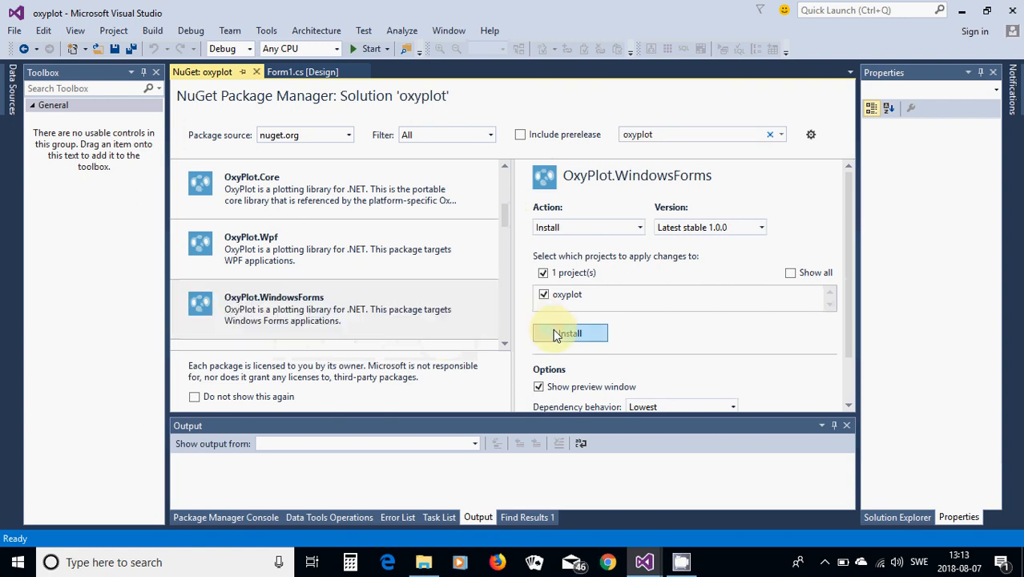
{"action": "left_click", "coordinate": [568, 333]}
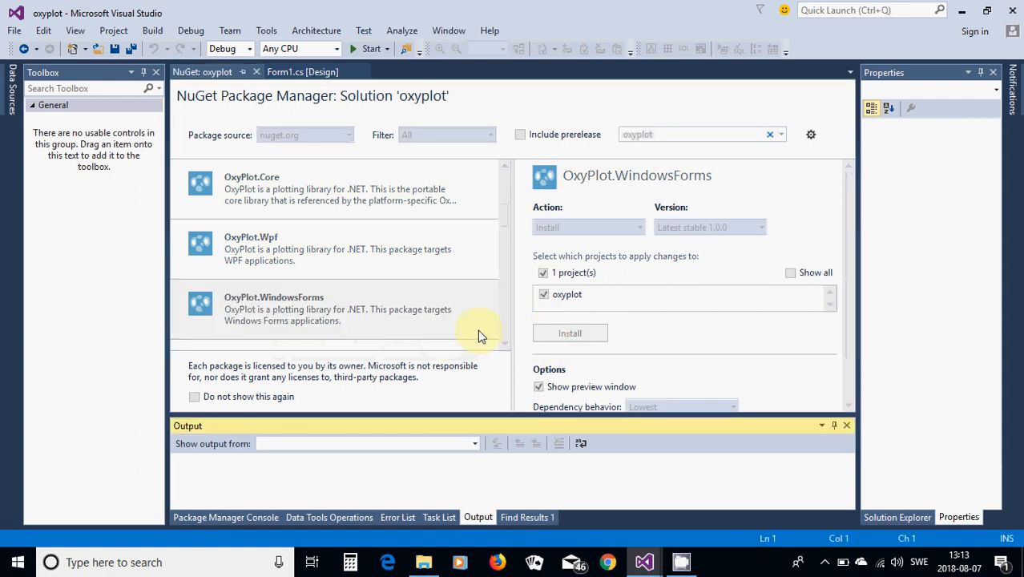
{"action": "left_click", "coordinate": [570, 332]}
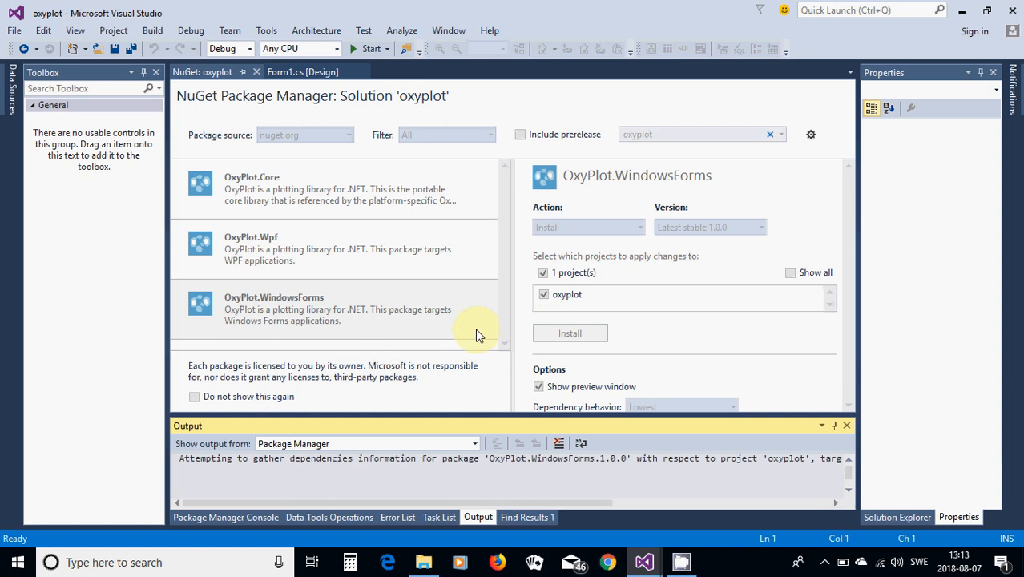
{"action": "mouse_move", "coordinate": [468, 349]}
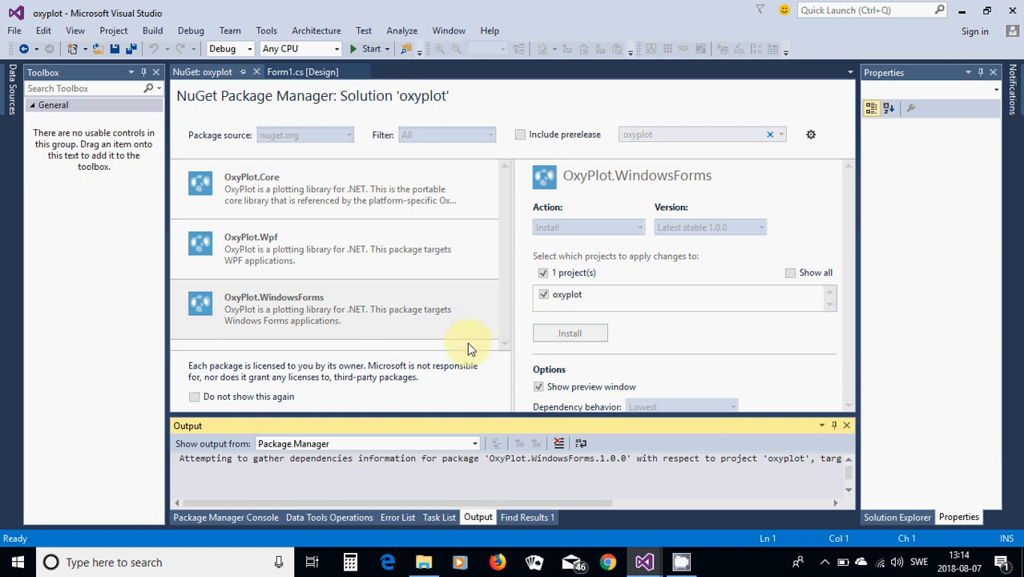
{"action": "mouse_move", "coordinate": [475, 331]}
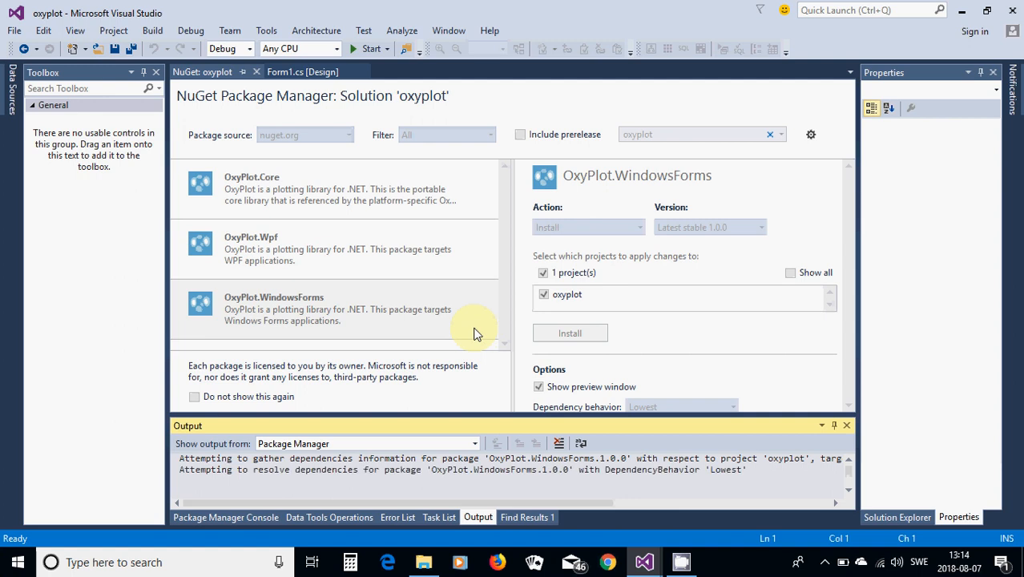
Accept the Review Changes preview so OxyPlot.Core and OxyPlot.WindowsForms 1.0.0 install.
{"action": "left_click", "coordinate": [569, 333]}
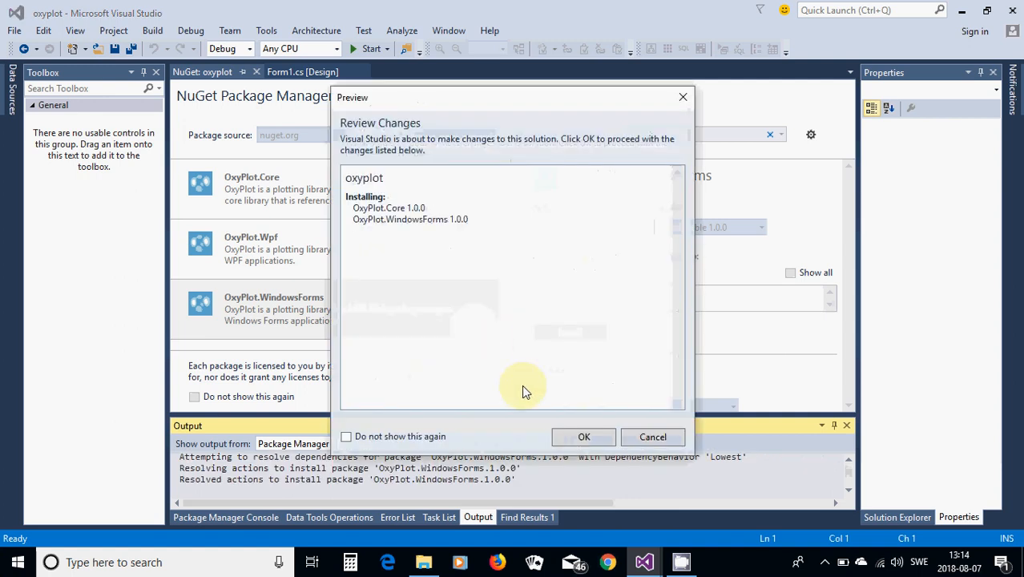
{"action": "mouse_move", "coordinate": [383, 298]}
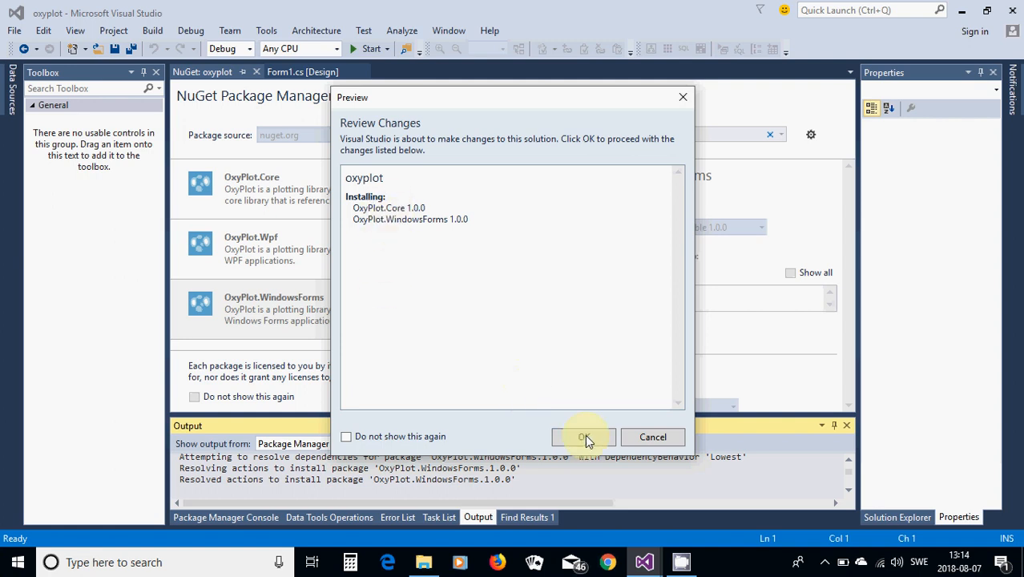
{"action": "left_click", "coordinate": [583, 436]}
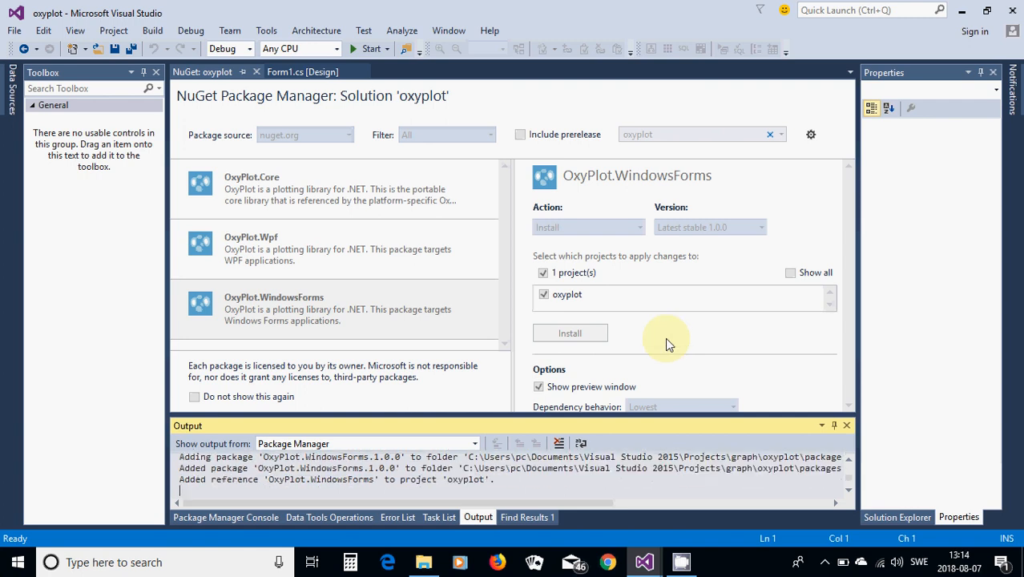
{"action": "left_click", "coordinate": [570, 332]}
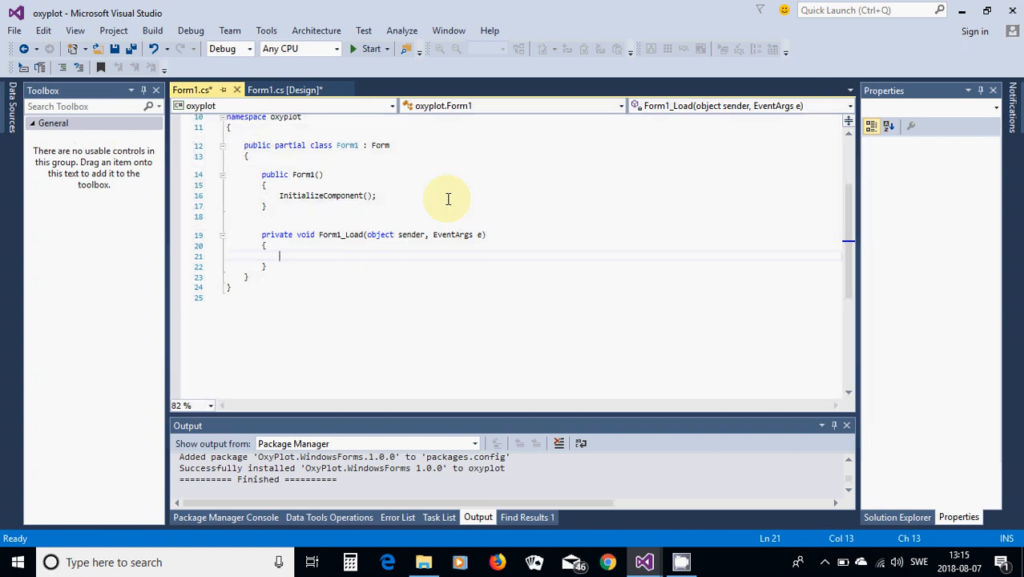
Auto-hide Properties, pin Solution Explorer, and expand References showing OxyPlot and OxyPlot.WindowsForms.
{"action": "scroll", "scroll_direction": "up", "scroll_amount": 3}
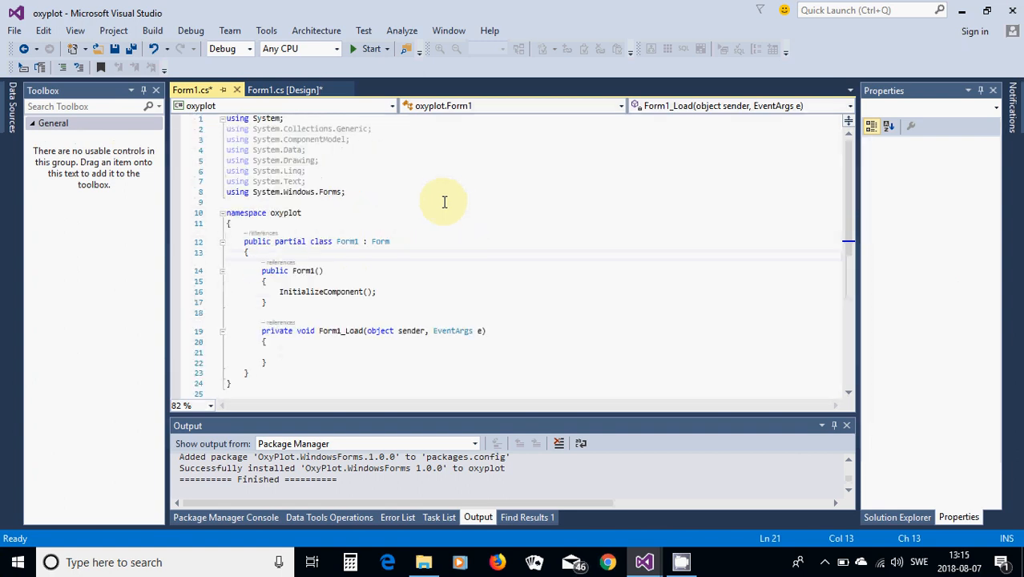
{"action": "mouse_move", "coordinate": [438, 198]}
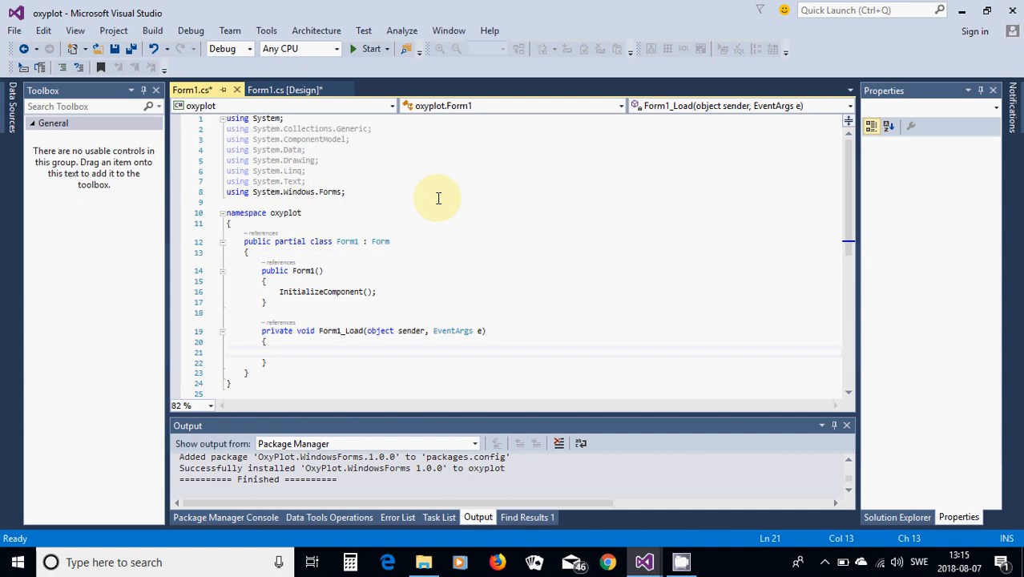
{"action": "left_click", "coordinate": [279, 352]}
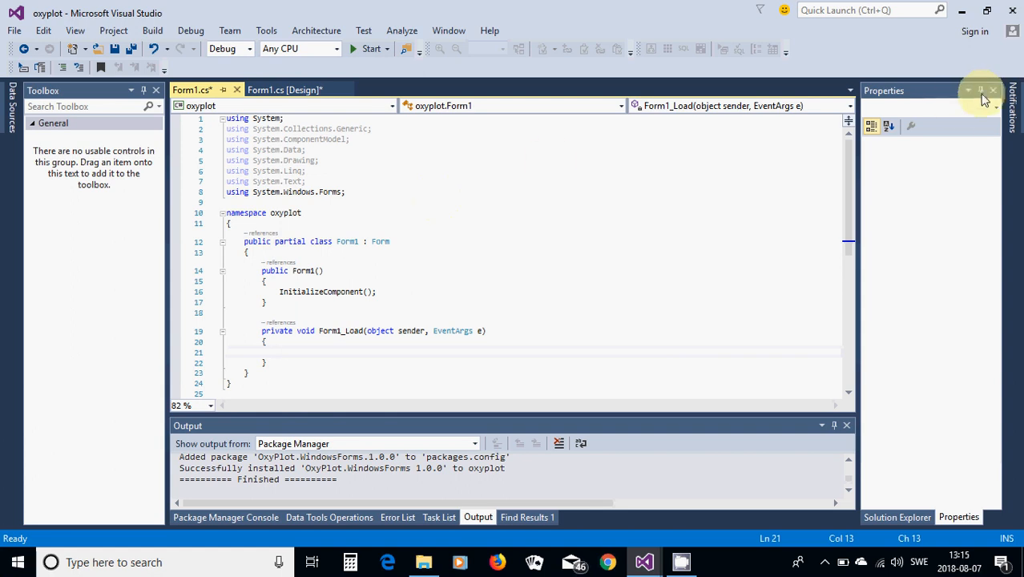
{"action": "mouse_move", "coordinate": [980, 90]}
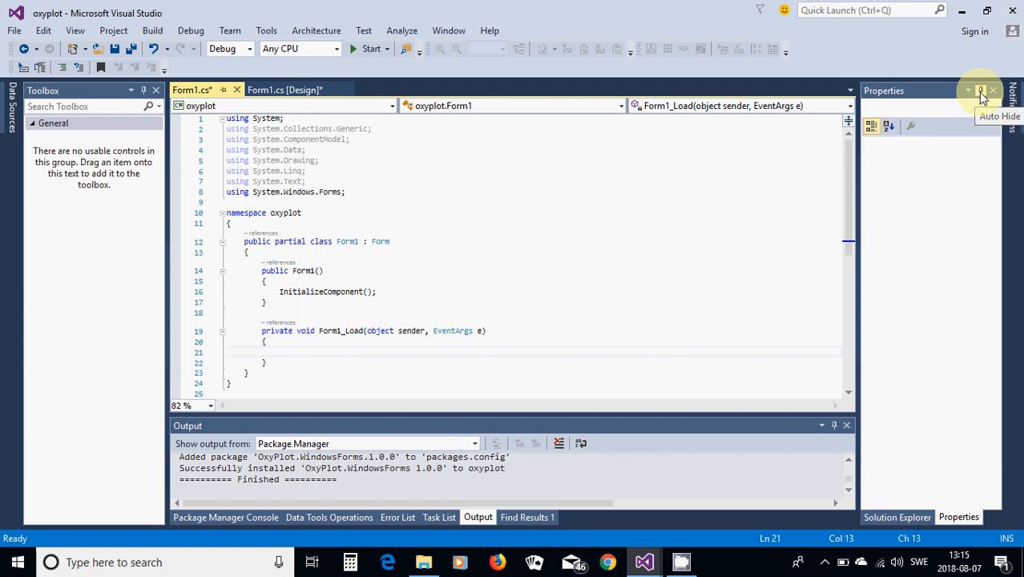
{"action": "left_click", "coordinate": [279, 352]}
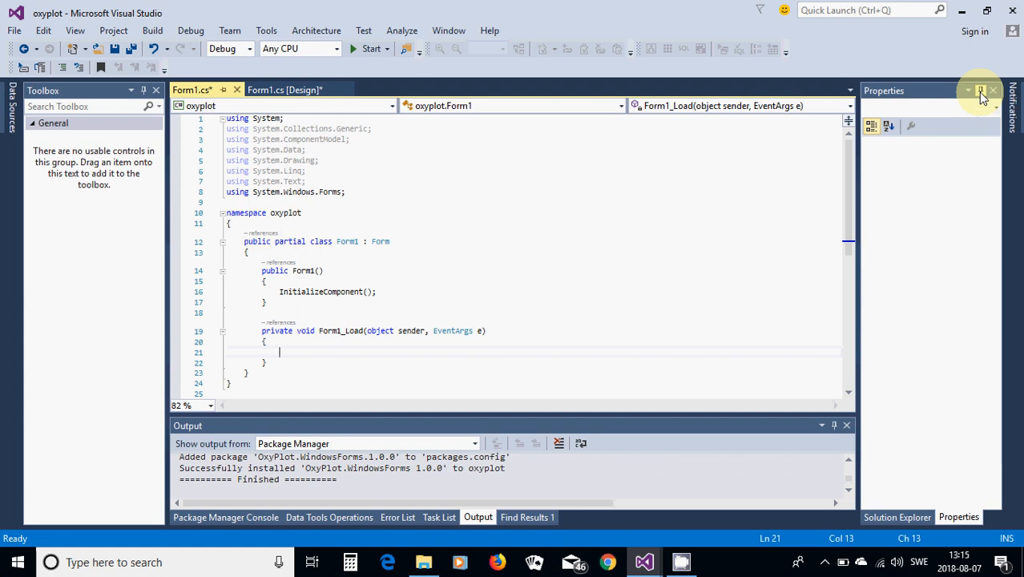
{"action": "left_click", "coordinate": [993, 89]}
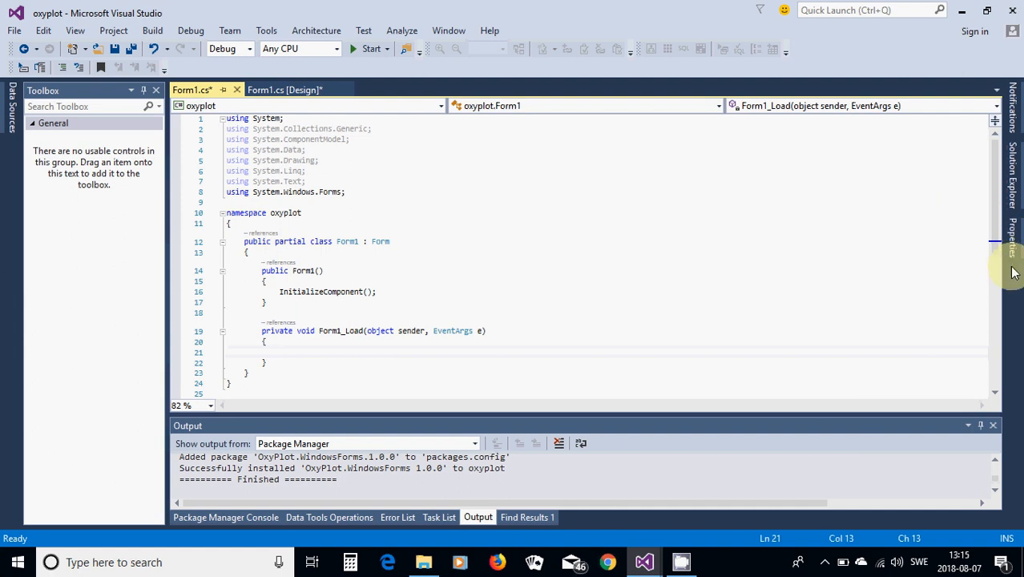
{"action": "mouse_move", "coordinate": [984, 265]}
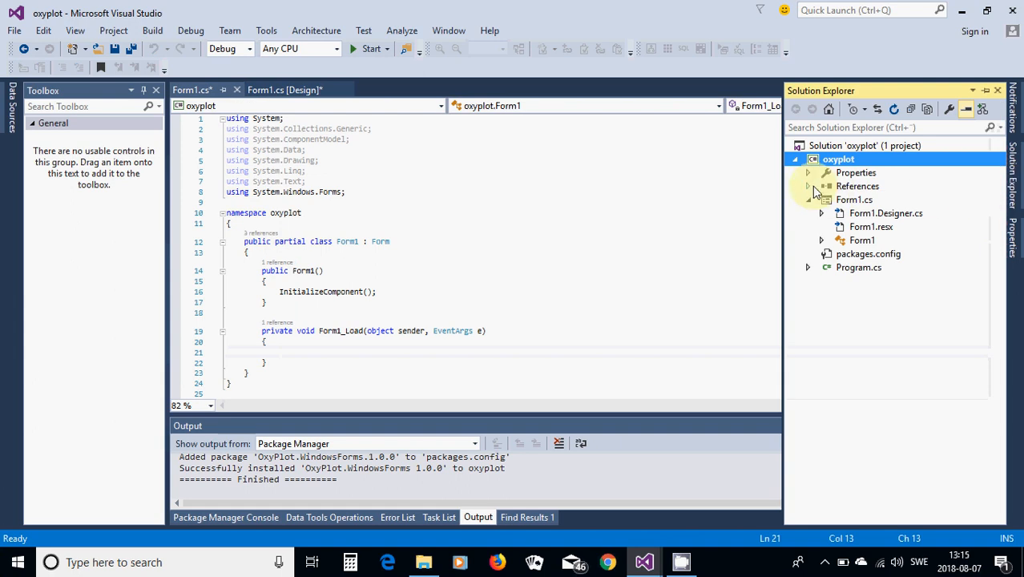
{"action": "mouse_move", "coordinate": [815, 191]}
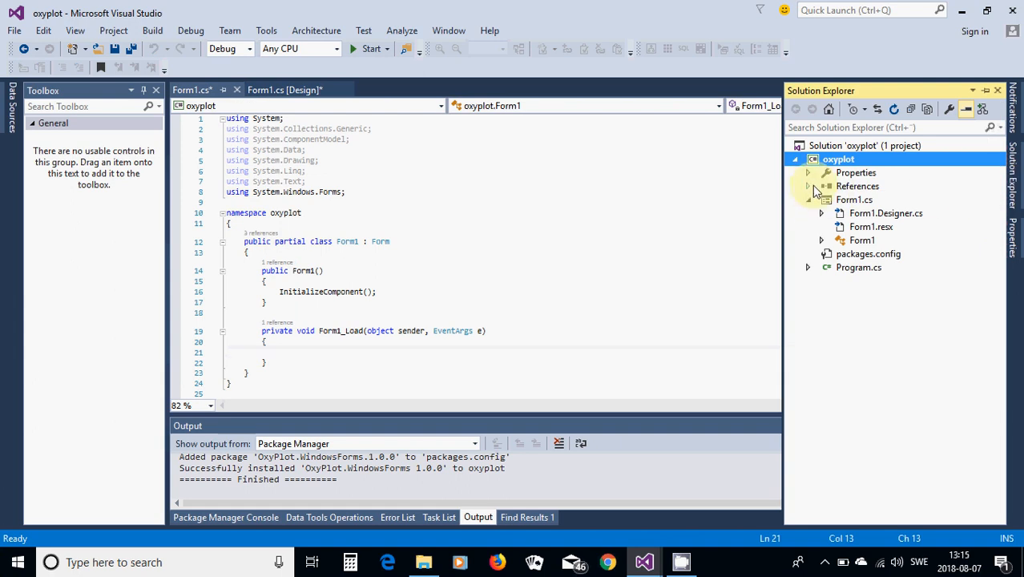
{"action": "left_click", "coordinate": [808, 200]}
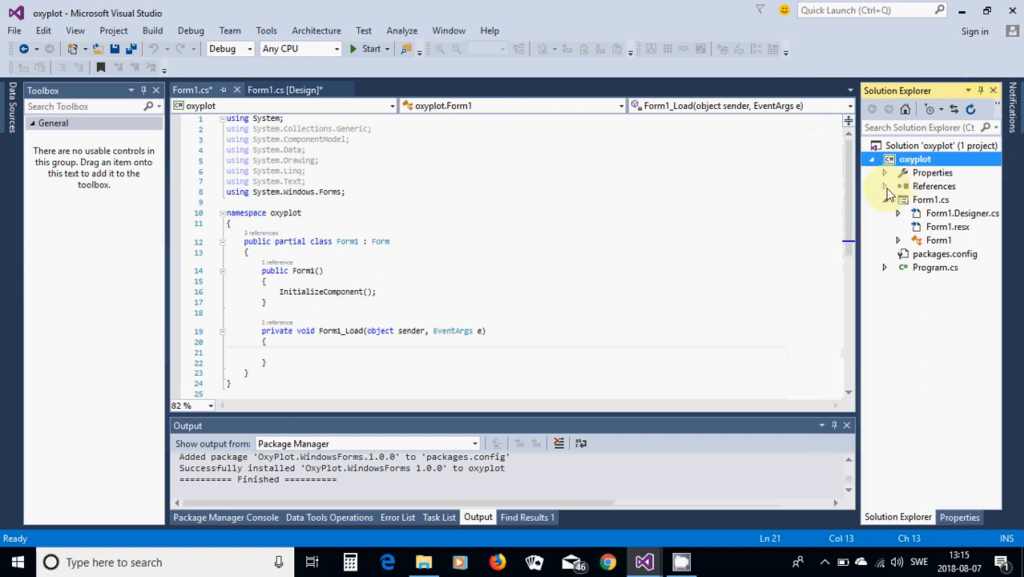
{"action": "left_click", "coordinate": [884, 186]}
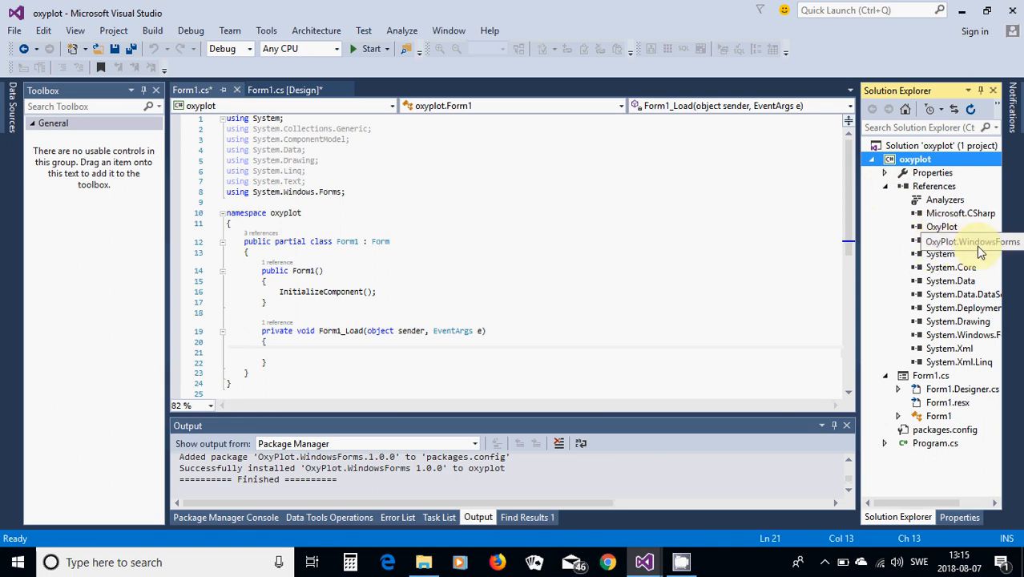
{"action": "mouse_move", "coordinate": [417, 241]}
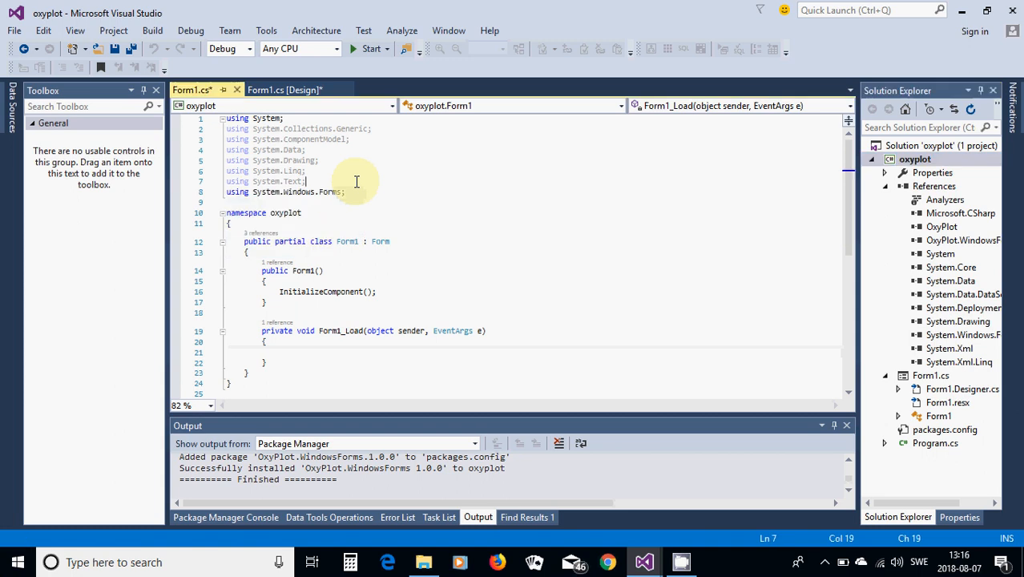
Add 'using OxyPlot;' and 'using OxyPlot.WindowsForms;' below the existing using directives.
{"action": "left_click", "coordinate": [357, 192]}
{"action": "type", "text": "using"}
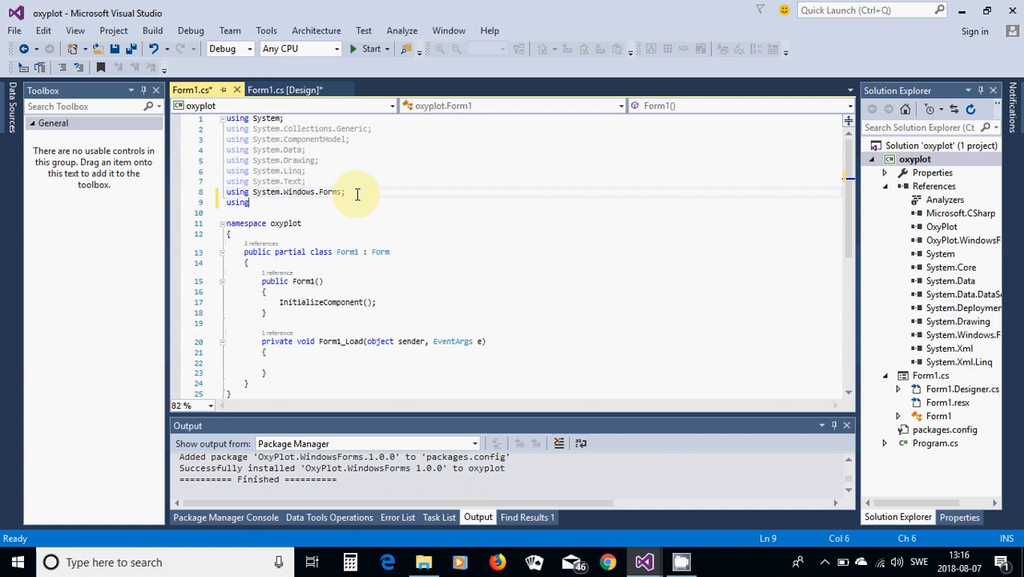
{"action": "type", "text": "OxyPlot;"}
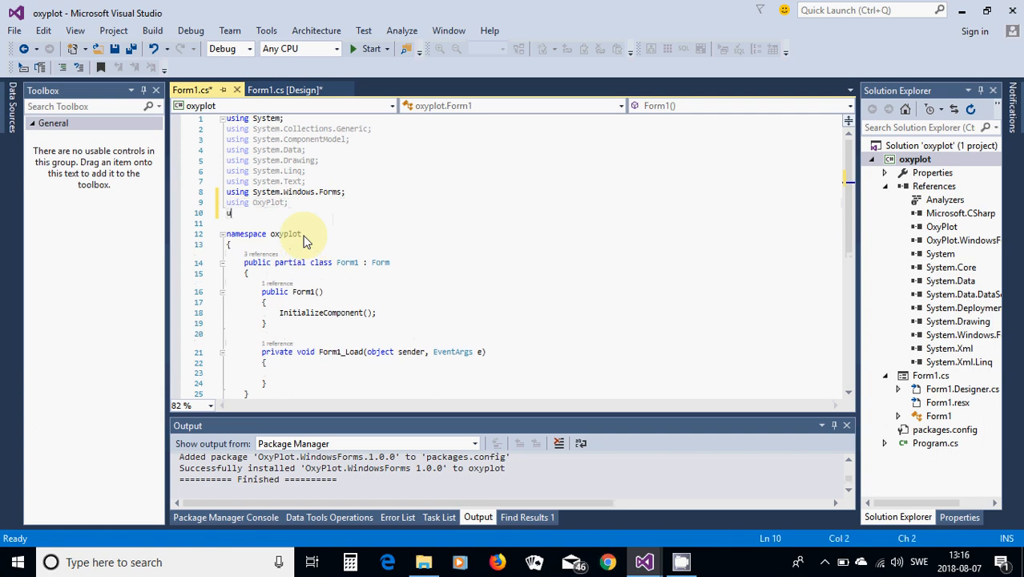
{"action": "type", "text": "u"}
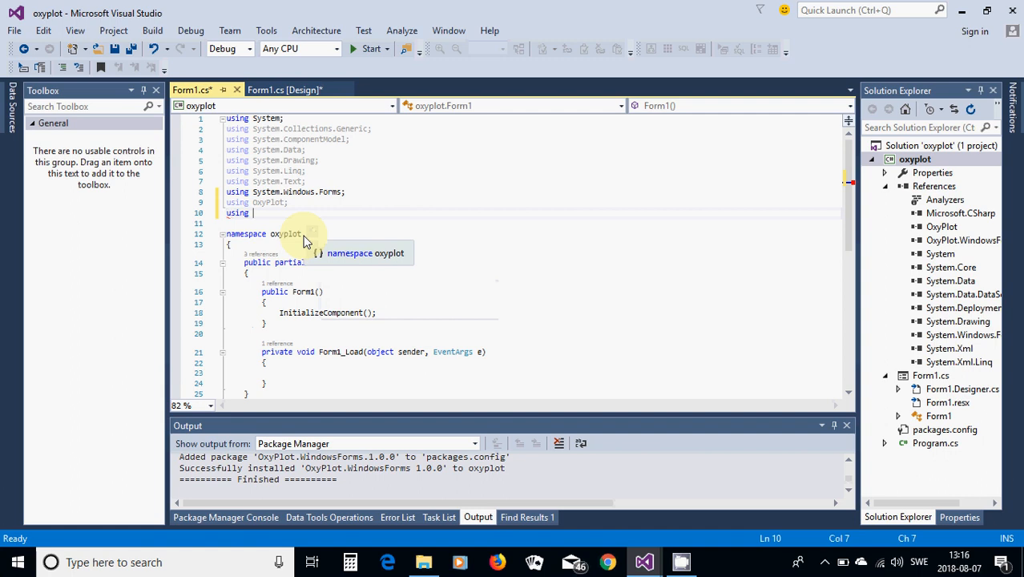
{"action": "type", "text": "OxyPlot"}
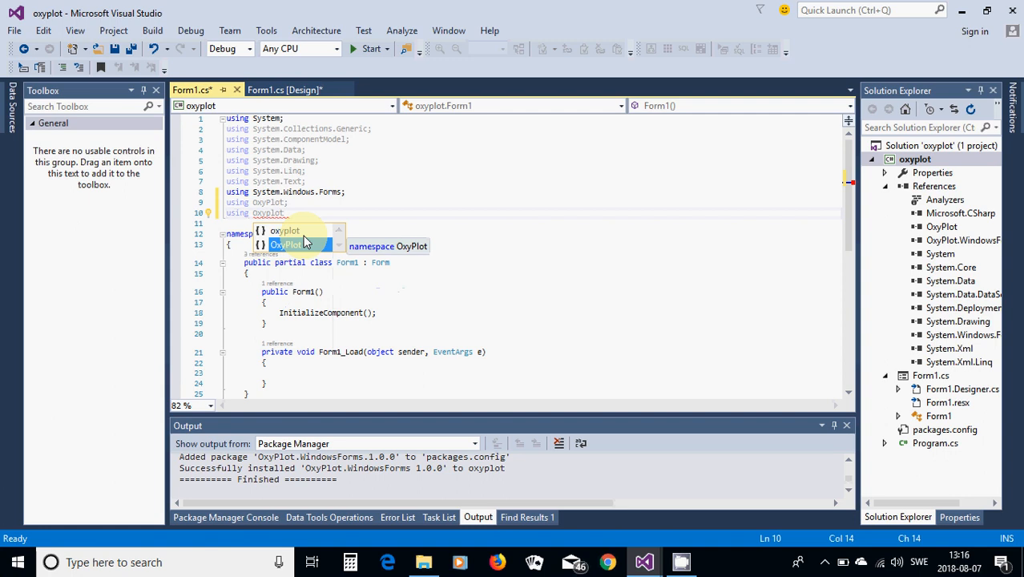
{"action": "type", "text": ".WindowsForms"}
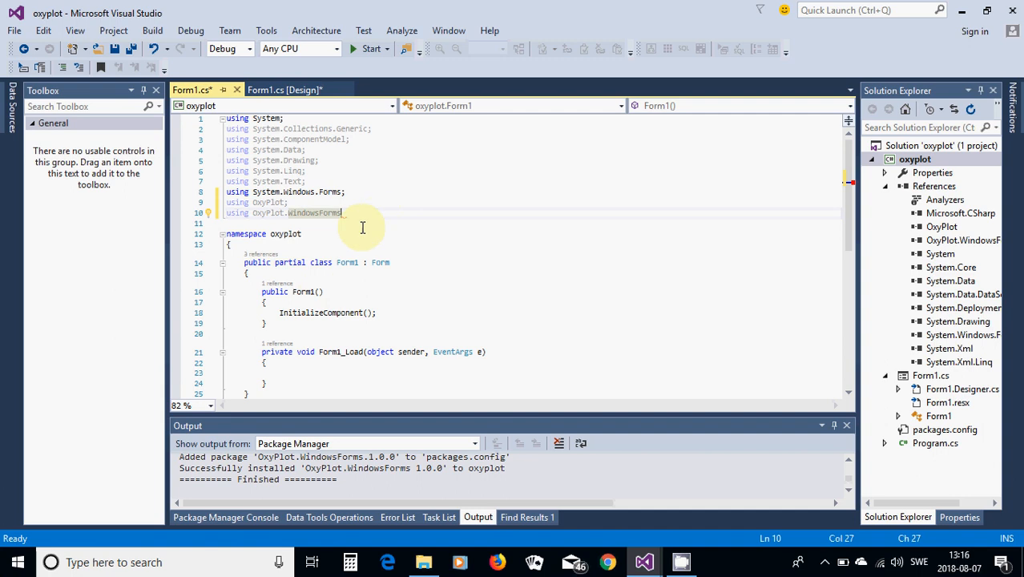
{"action": "mouse_move", "coordinate": [348, 235]}
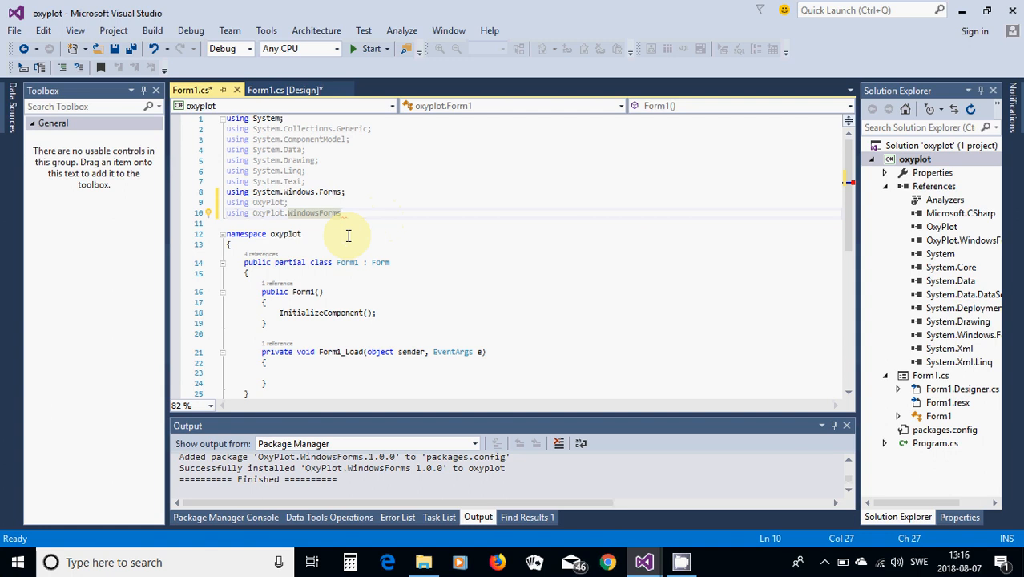
{"action": "scroll", "scroll_direction": "down", "scroll_amount": 3}
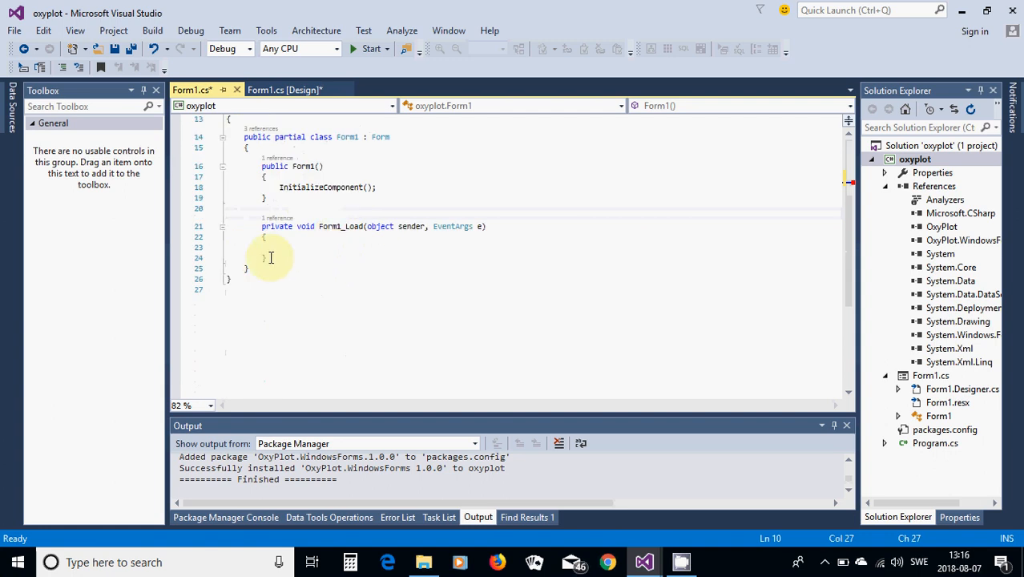
{"action": "left_click", "coordinate": [281, 246]}
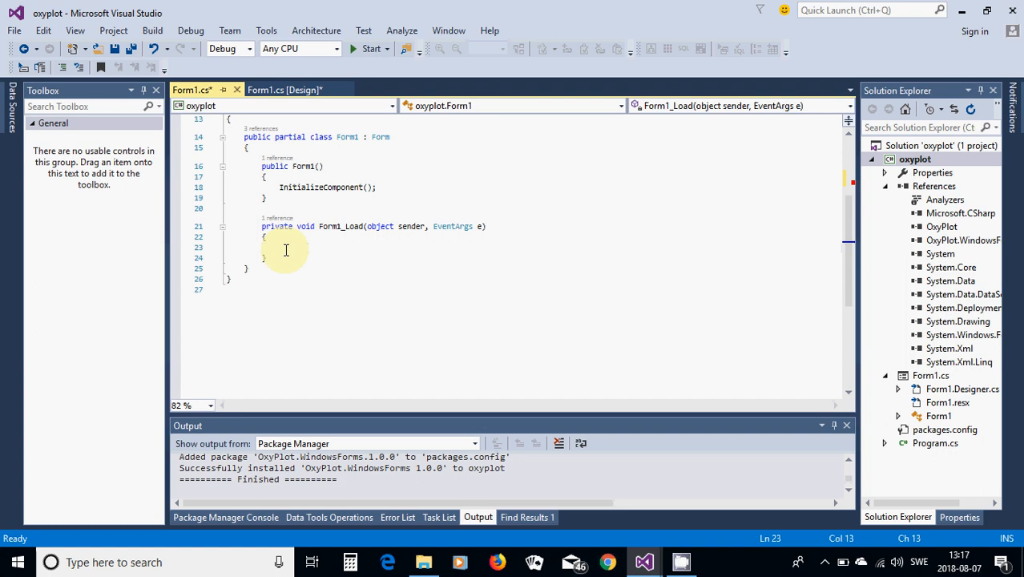
In Form1_Load, declare 'OxyPlot.WindowsForms.PlotView pv = new PlotView();' and begin pv.Location.
{"action": "type", "text": "ox"}
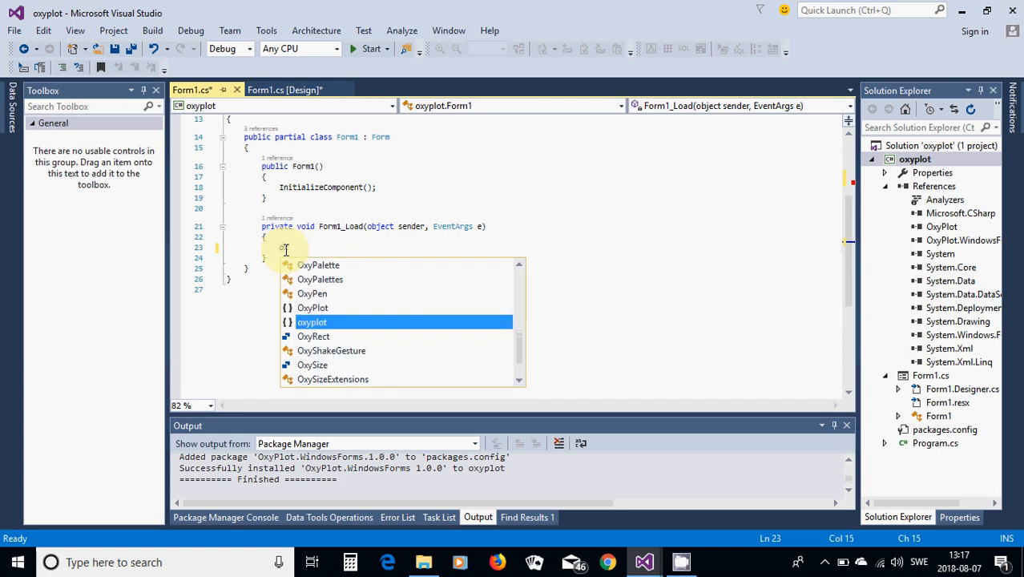
{"action": "type", "text": "o"}
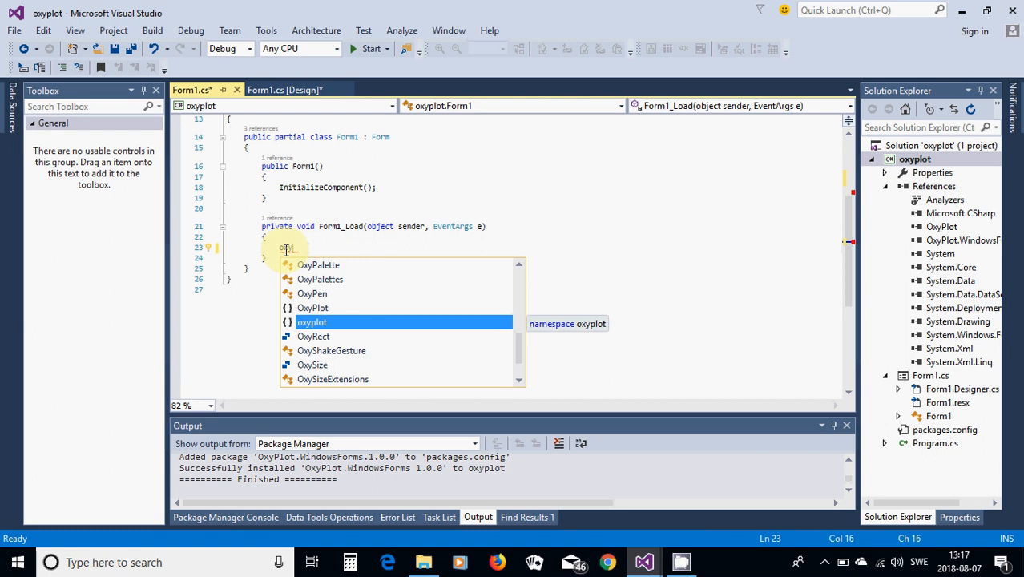
{"action": "key", "text": "up"}
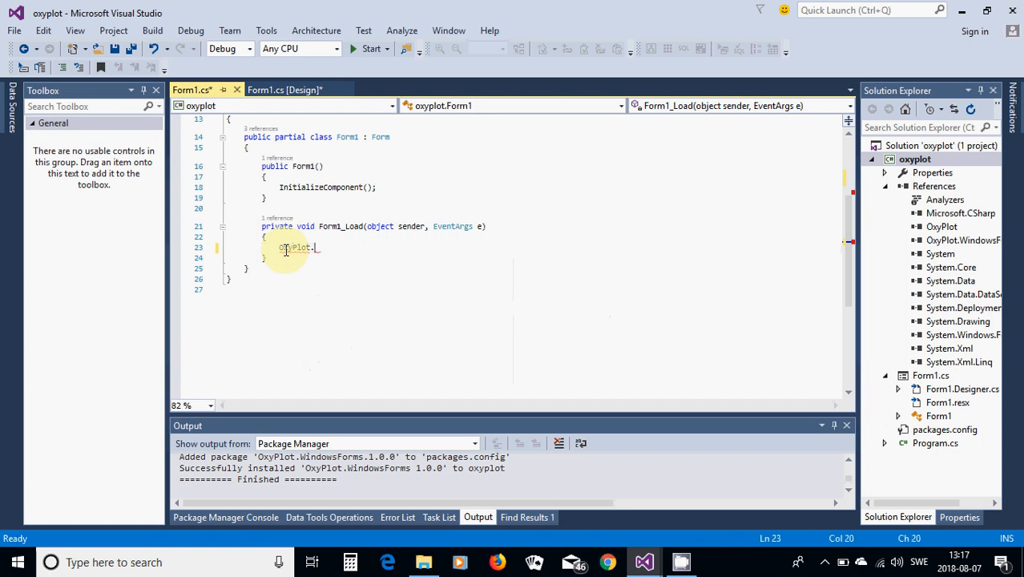
{"action": "type", "text": "."}
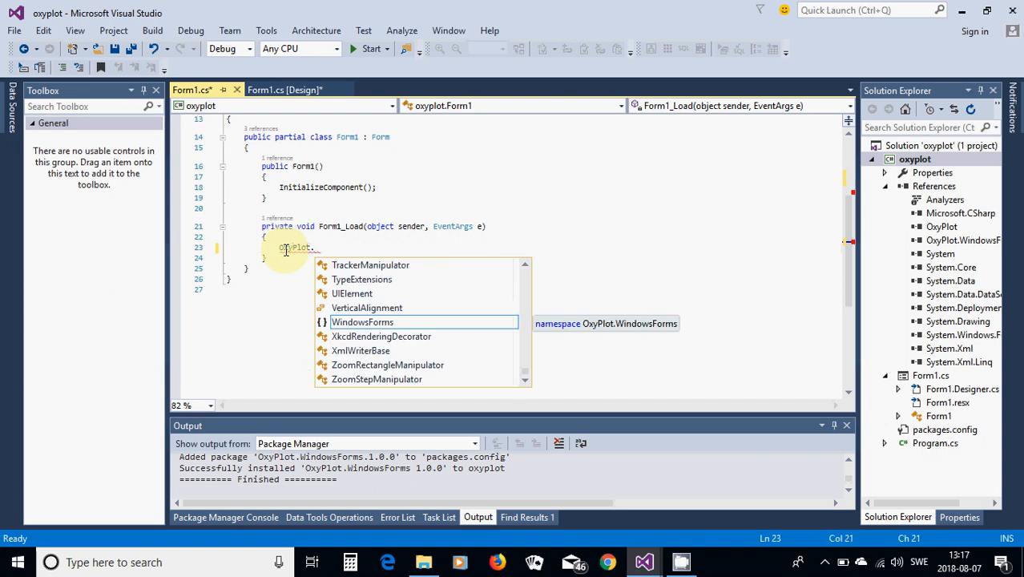
{"action": "type", "text": "WindowsForms."}
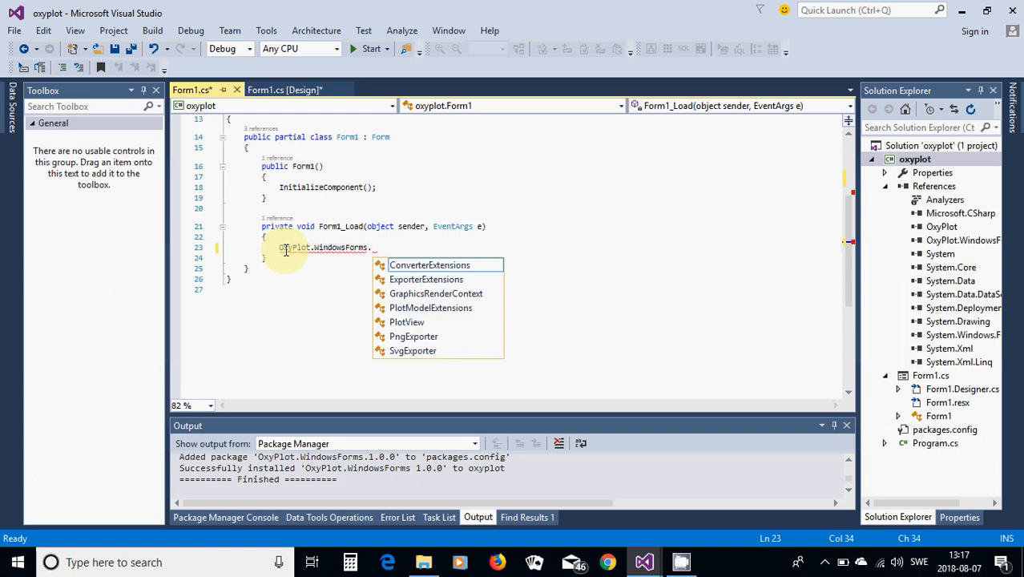
{"action": "type", "text": "pl"}
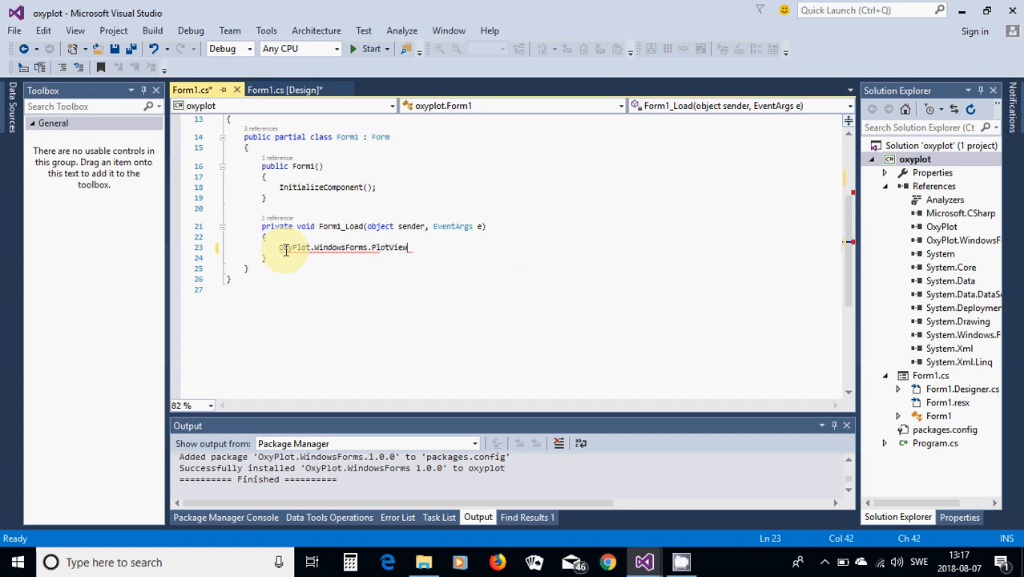
{"action": "type", "text": "="}
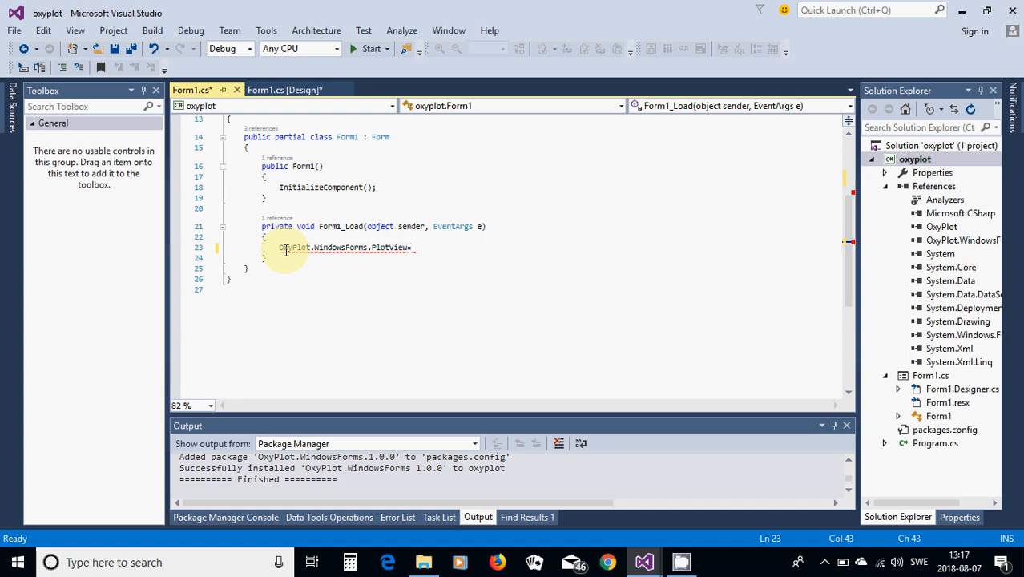
{"action": "type", "text": "pv"}
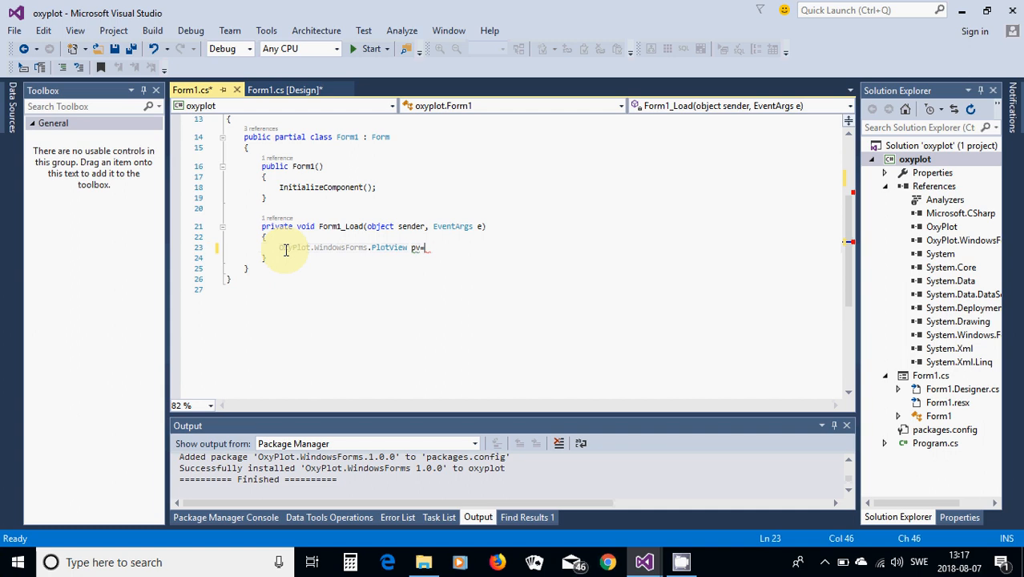
{"action": "type", "text": "plo"}
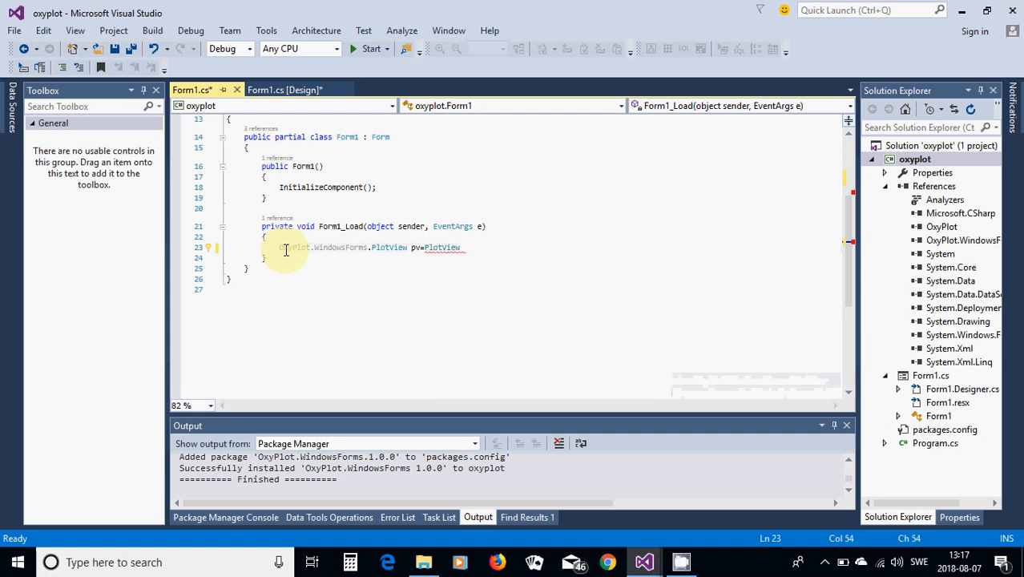
{"action": "type", "text": "()"}
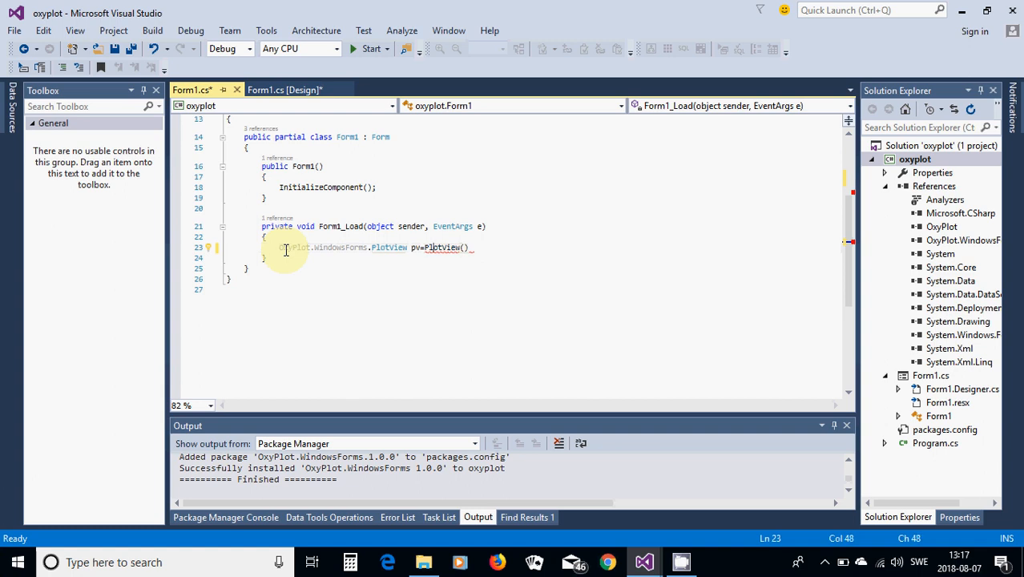
{"action": "type", "text": "new"}
{"action": "type", "text": "pv.Location"}
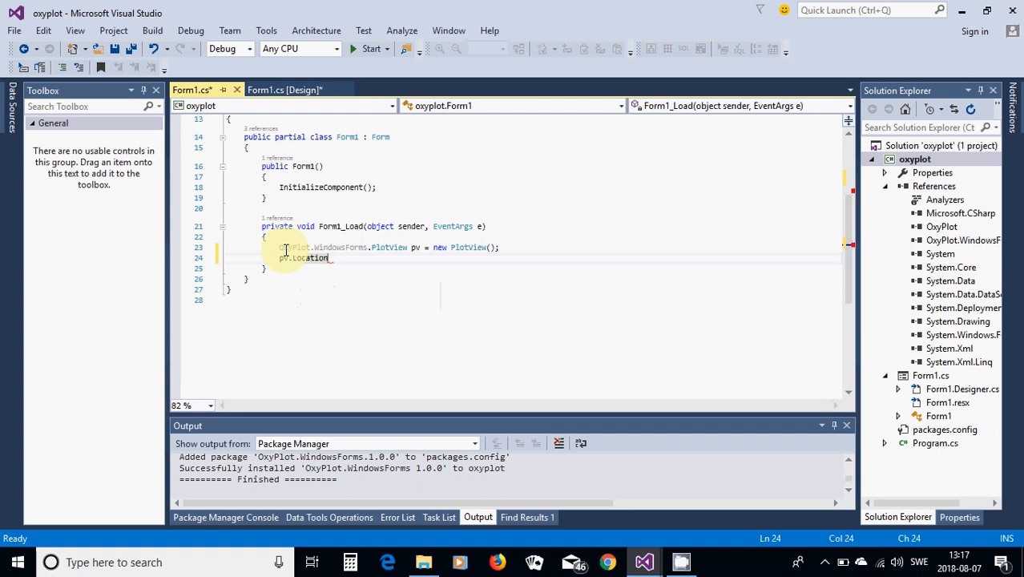
Set pv.Location to new Point(0, 0).
{"action": "type", "text": "=new"}
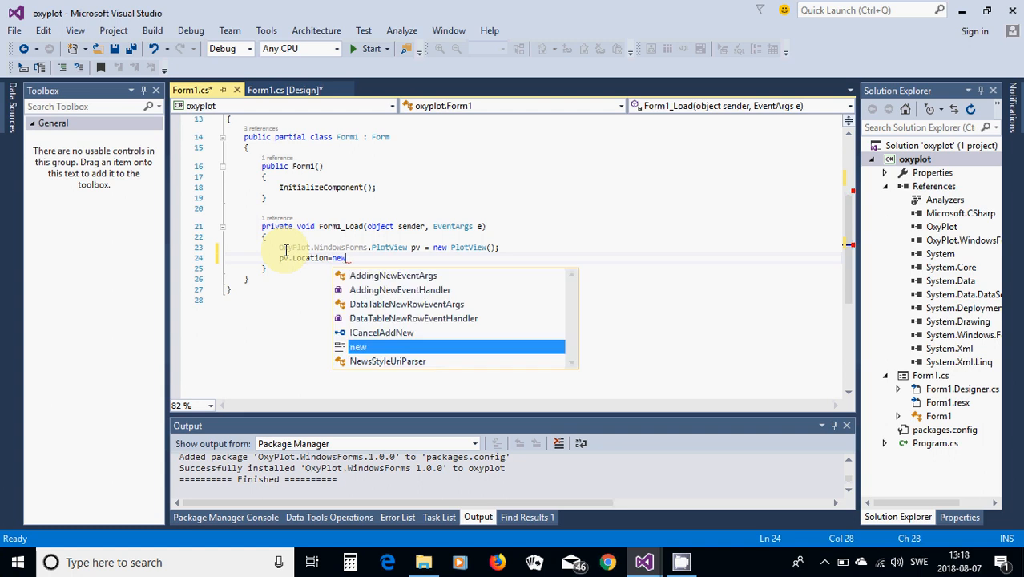
{"action": "type", "text": "_po"}
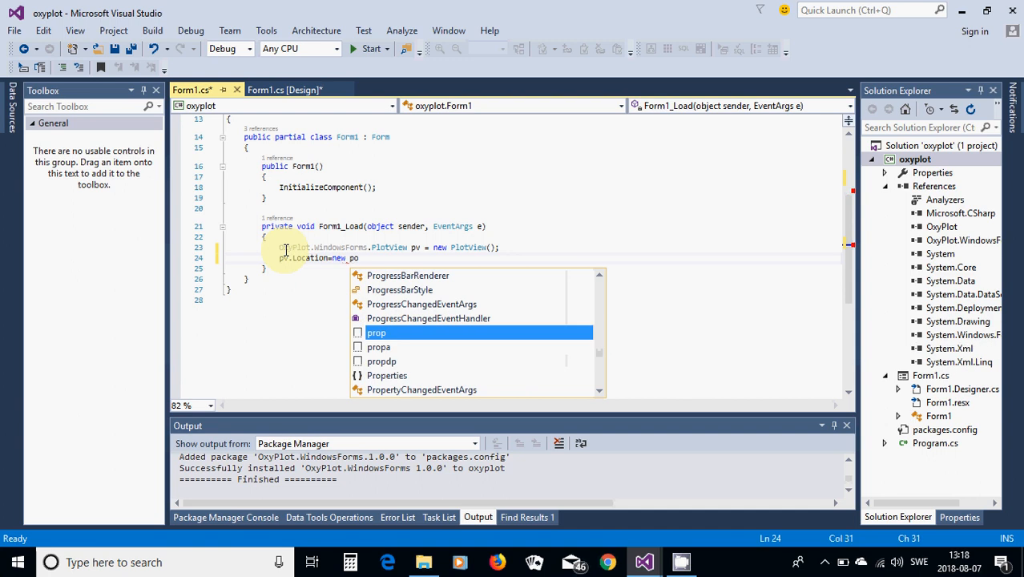
{"action": "type", "text": "Point()"}
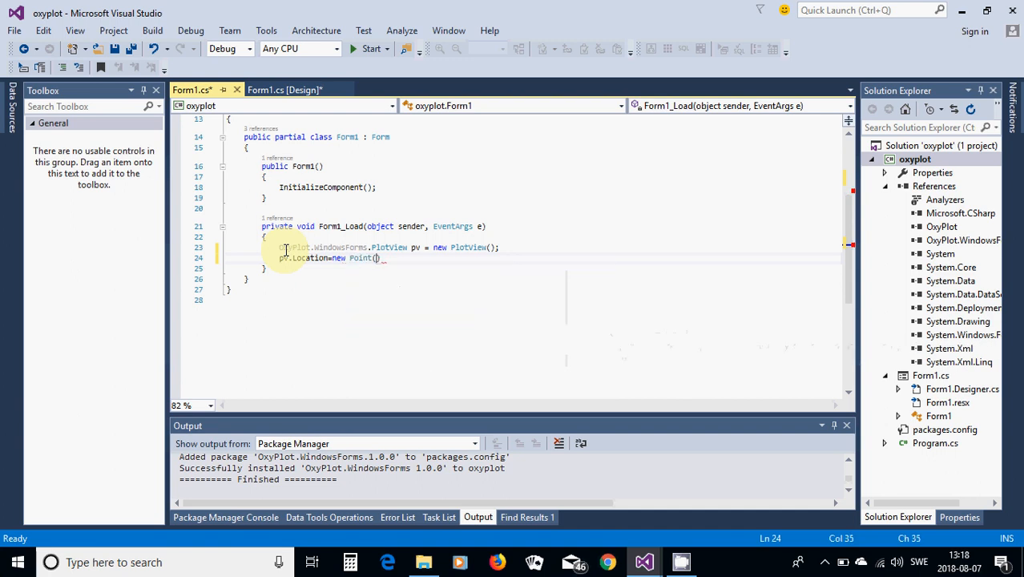
{"action": "type", "text": "0,0"}
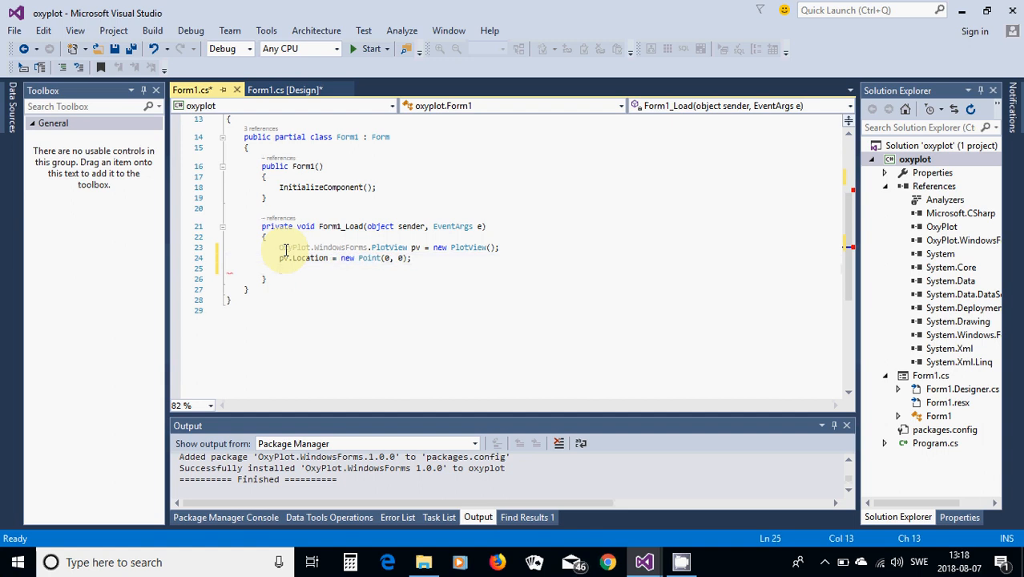
Add 'pv.Size = new Size(500, 250);' on the next line.
{"action": "type", "text": "pv."}
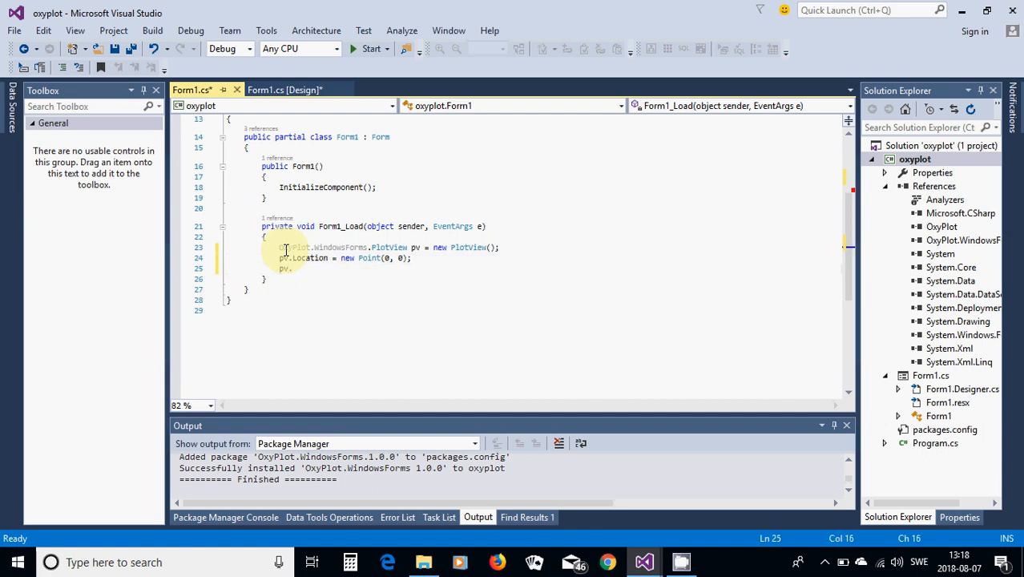
{"action": "type", "text": "l"}
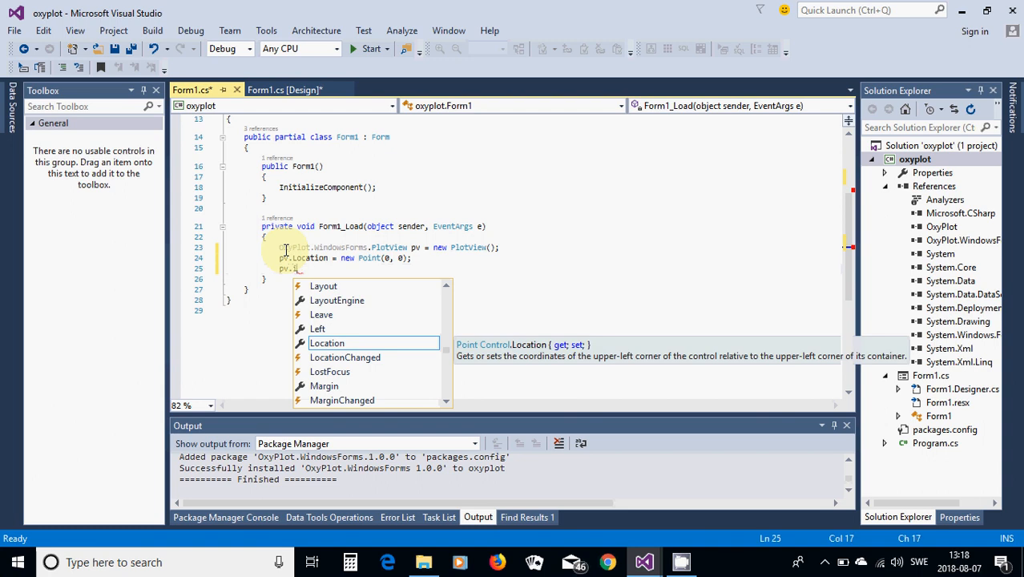
{"action": "key", "text": "backspace"}
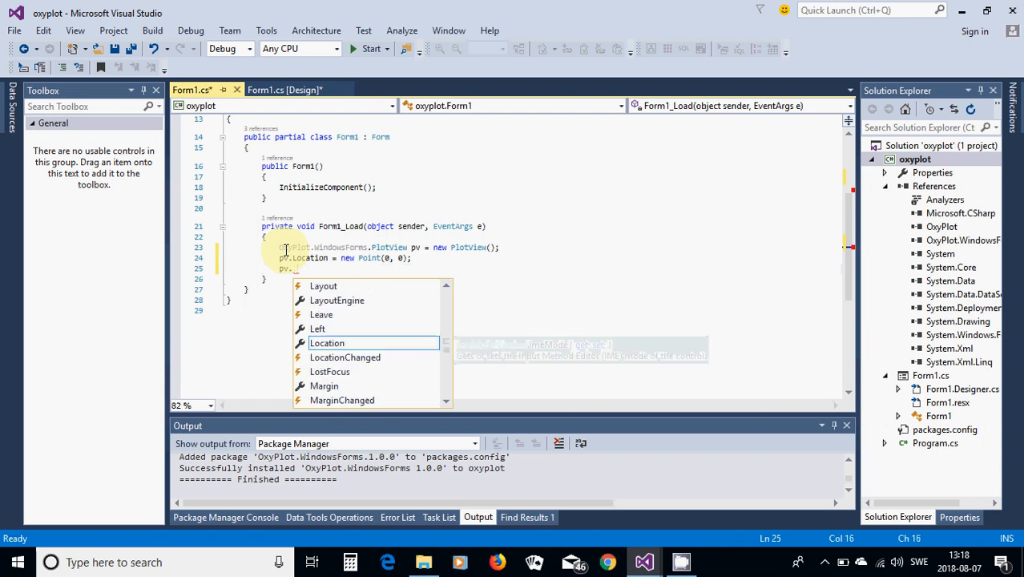
{"action": "type", "text": "si"}
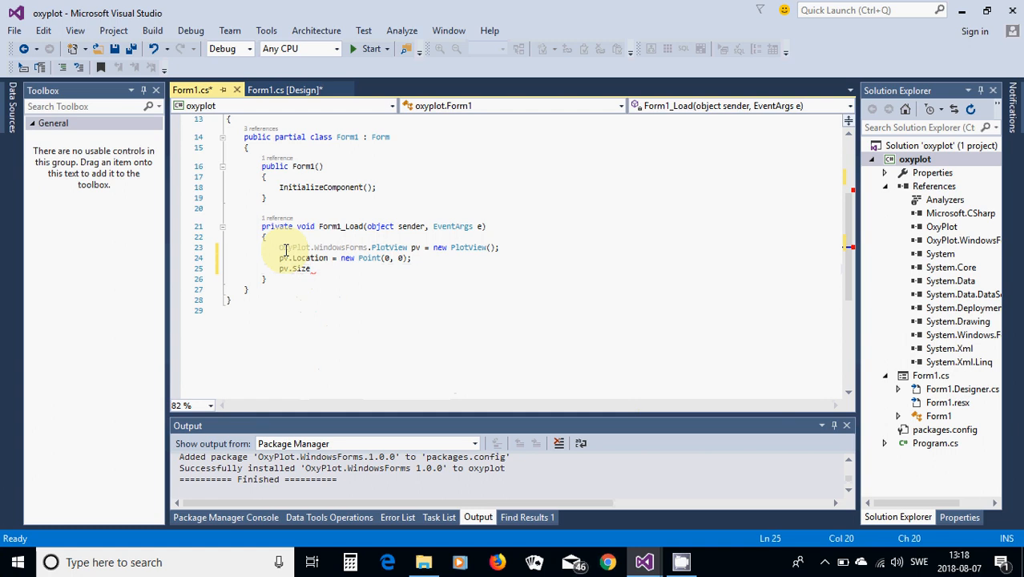
{"action": "type", "text": "=new Size"}
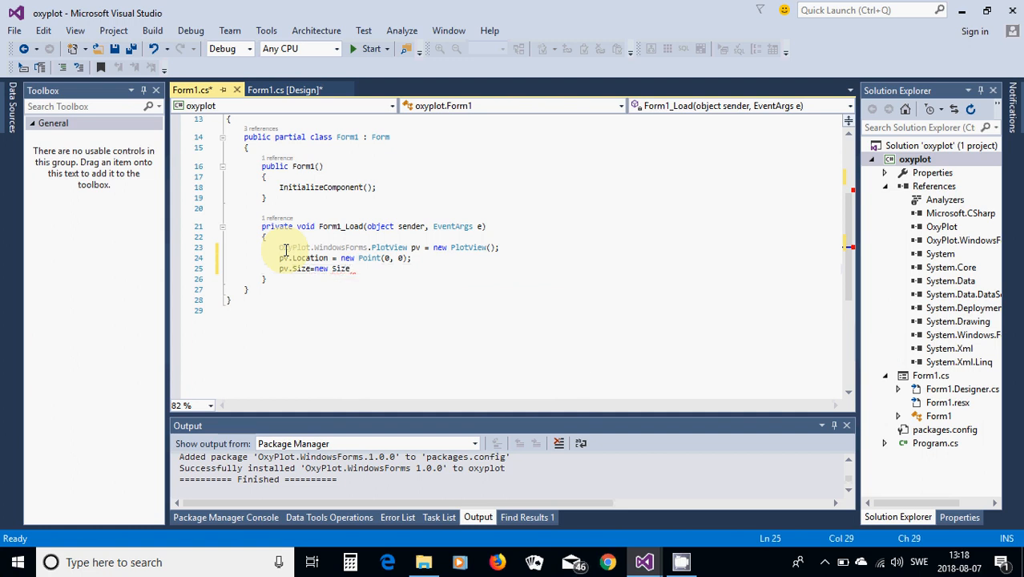
{"action": "type", "text": "500, 500);"}
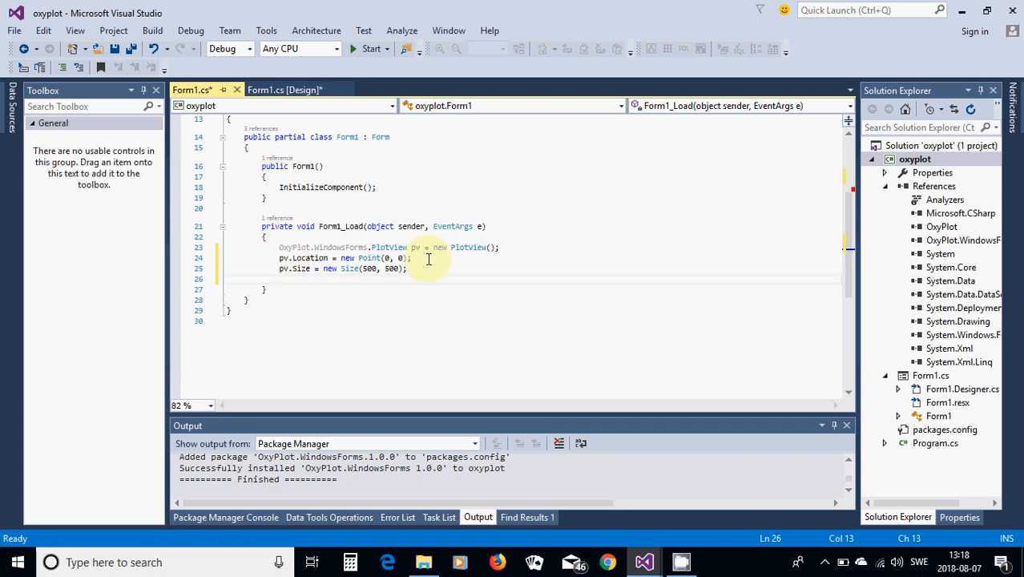
{"action": "mouse_move", "coordinate": [369, 269]}
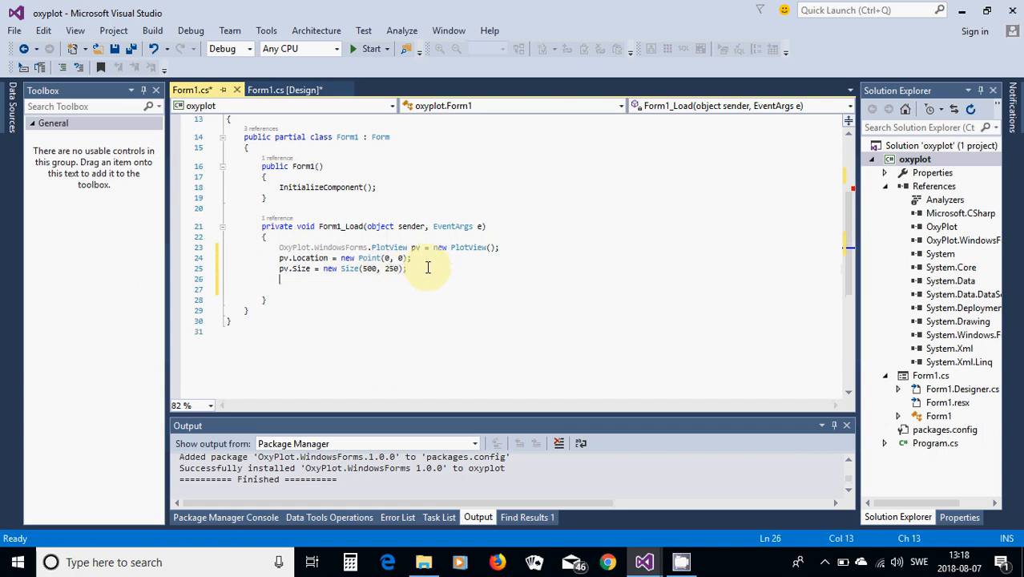
Add 'this.Controls.Add(pv);' and leave a blank line after it.
{"action": "type", "text": "this"}
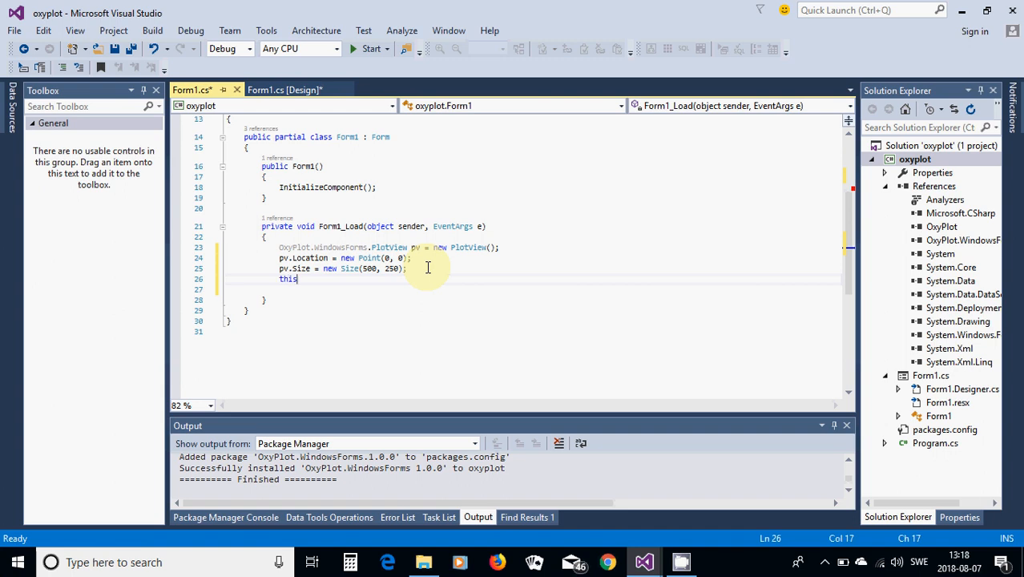
{"action": "type", "text": "."}
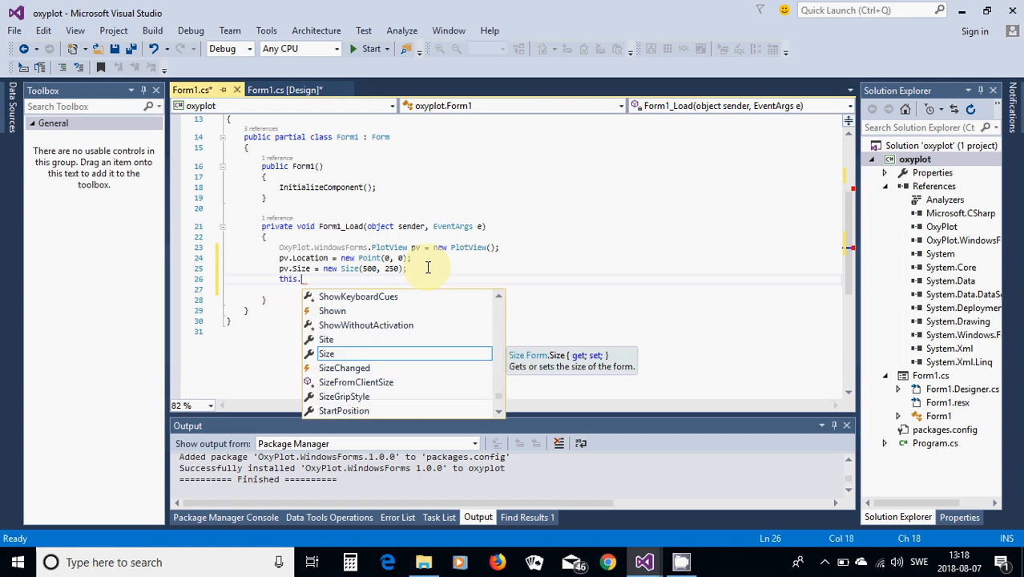
{"action": "type", "text": "co"}
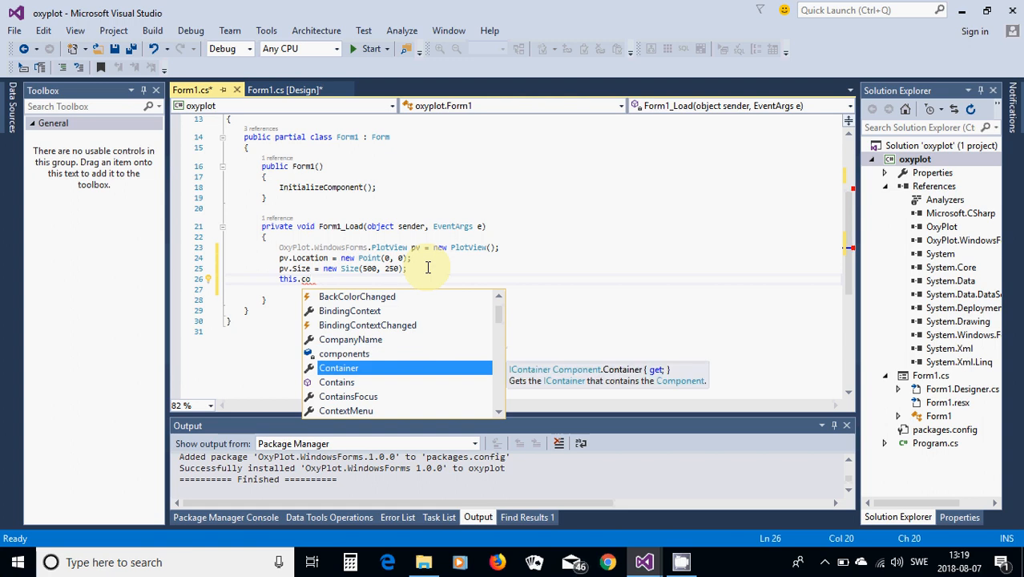
{"action": "type", "text": "nt"}
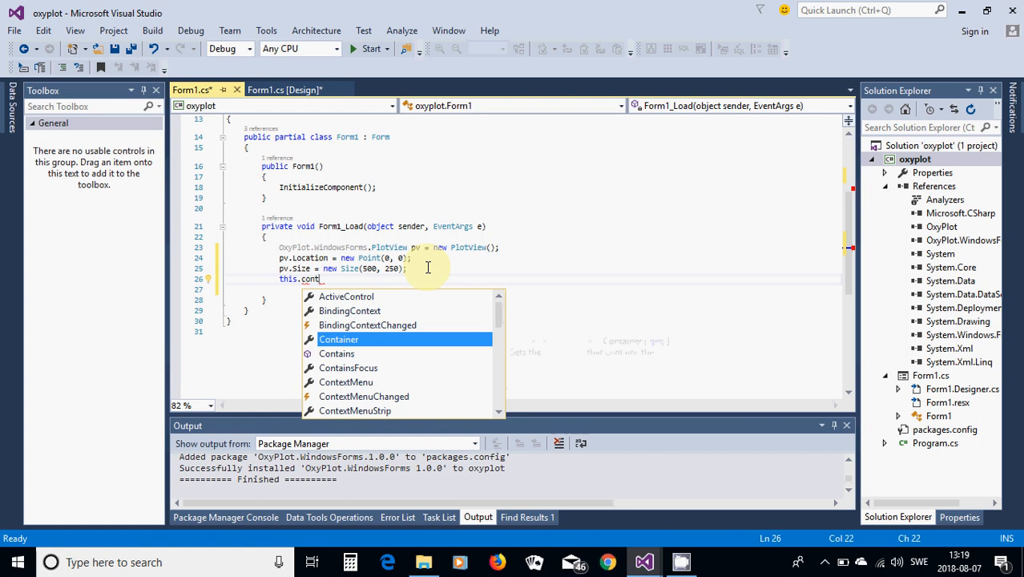
{"action": "type", "text": "rols."}
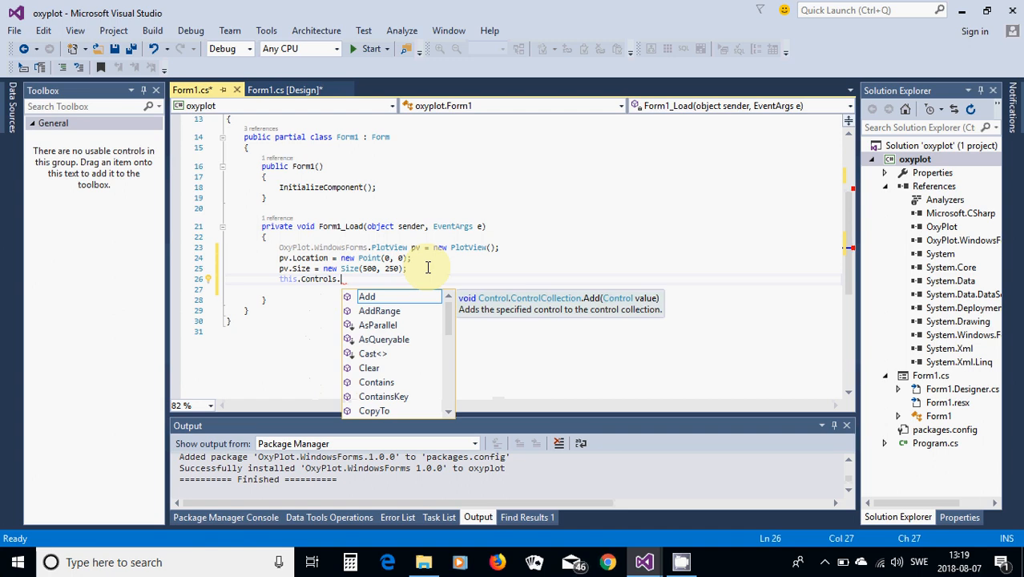
{"action": "type", "text": "a"}
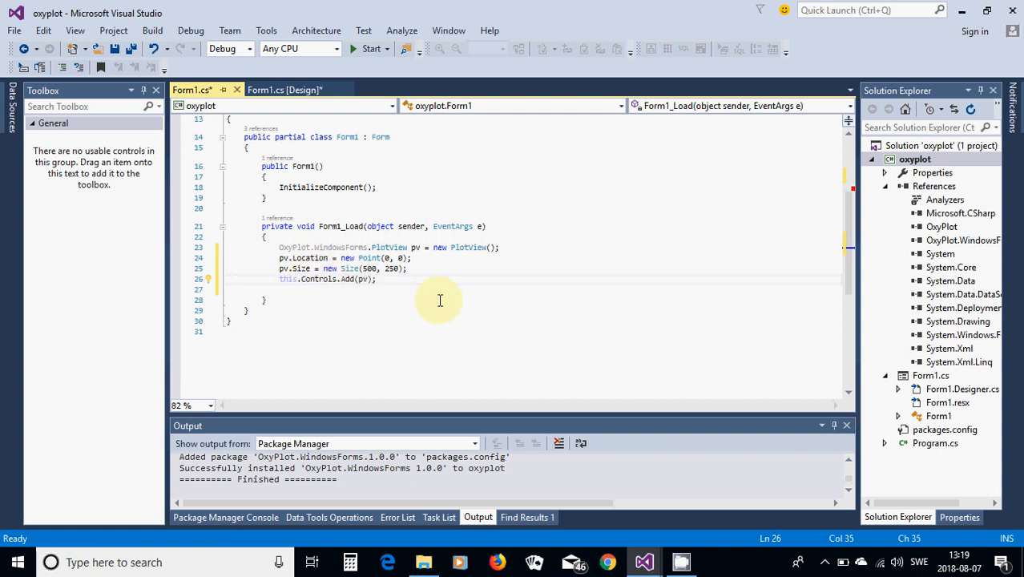
{"action": "key", "text": "enter"}
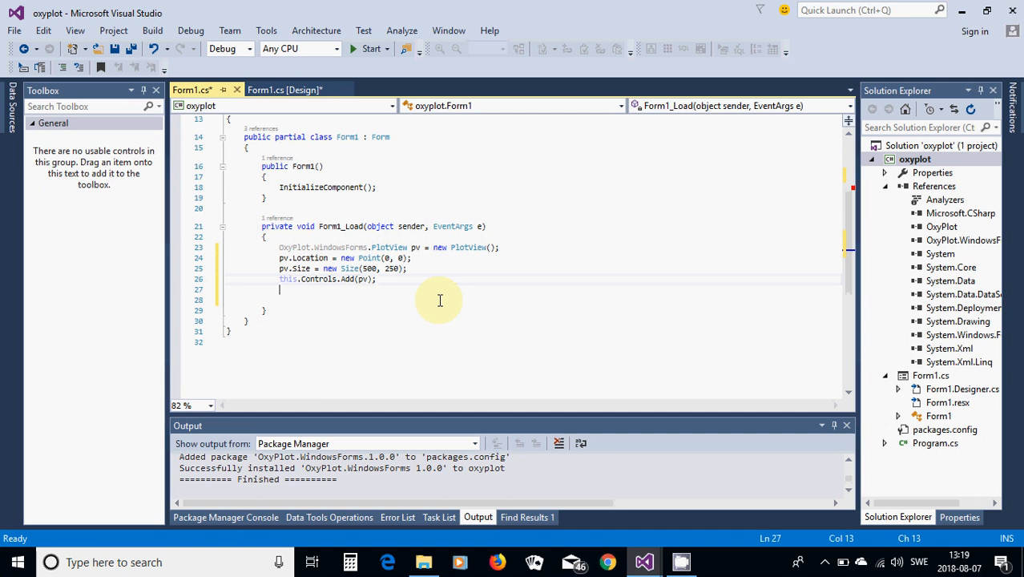
{"action": "key", "text": "enter"}
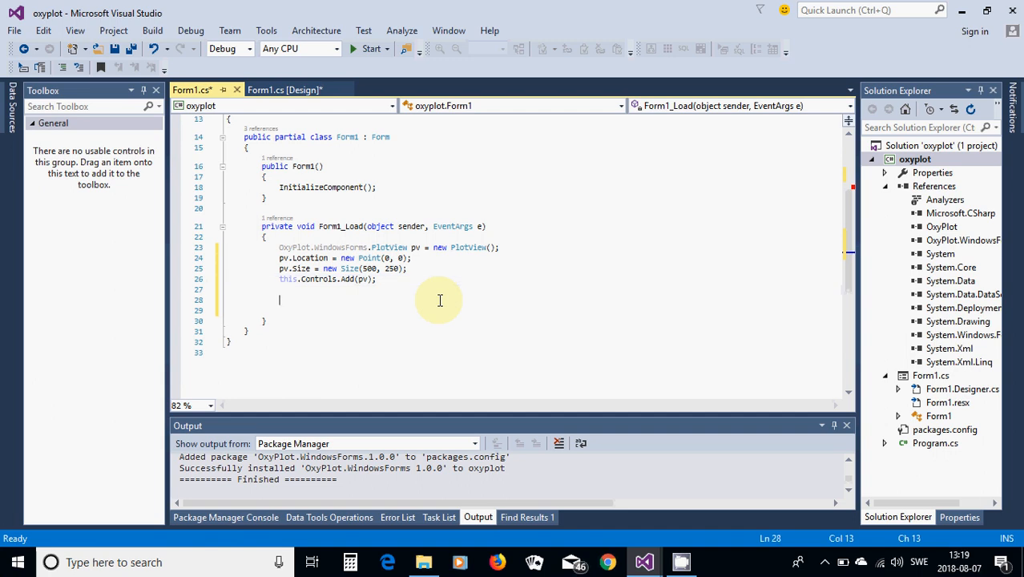
Assign 'pv.Model = new PlotModel { Title = "Example" };' in Form1_Load.
{"action": "type", "text": "pv.M"}
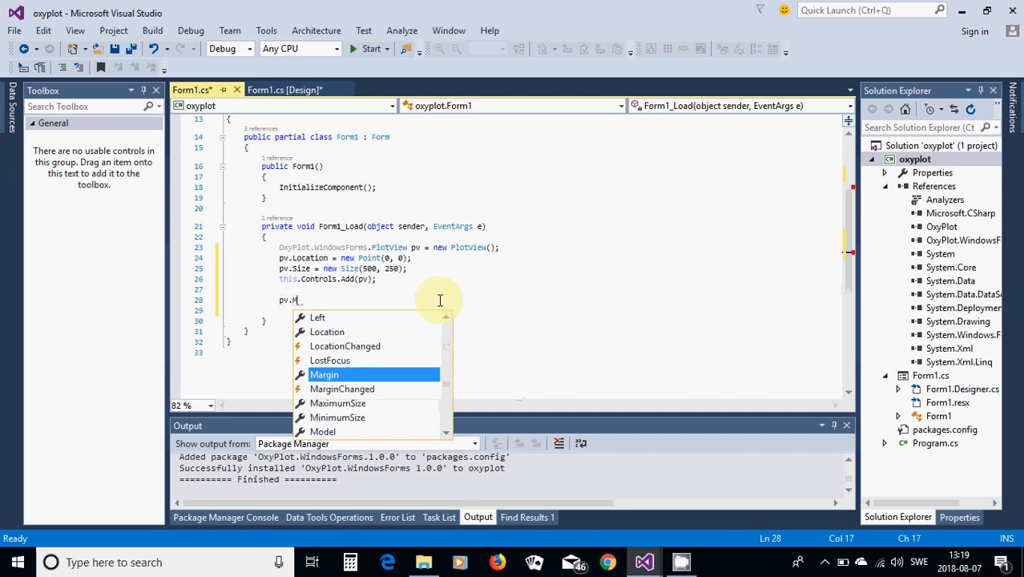
{"action": "type", "text": "odel"}
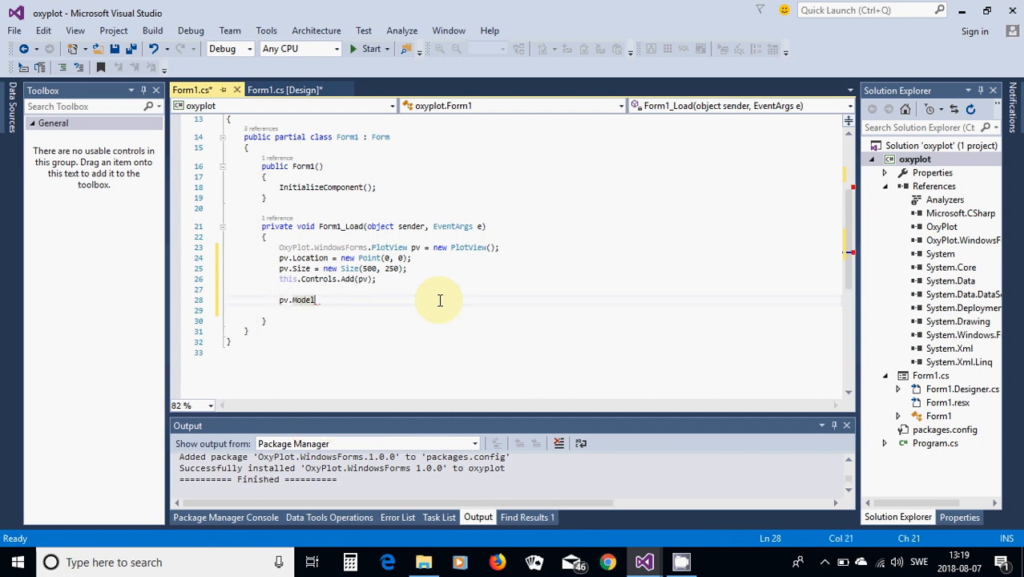
{"action": "type", "text": "=n"}
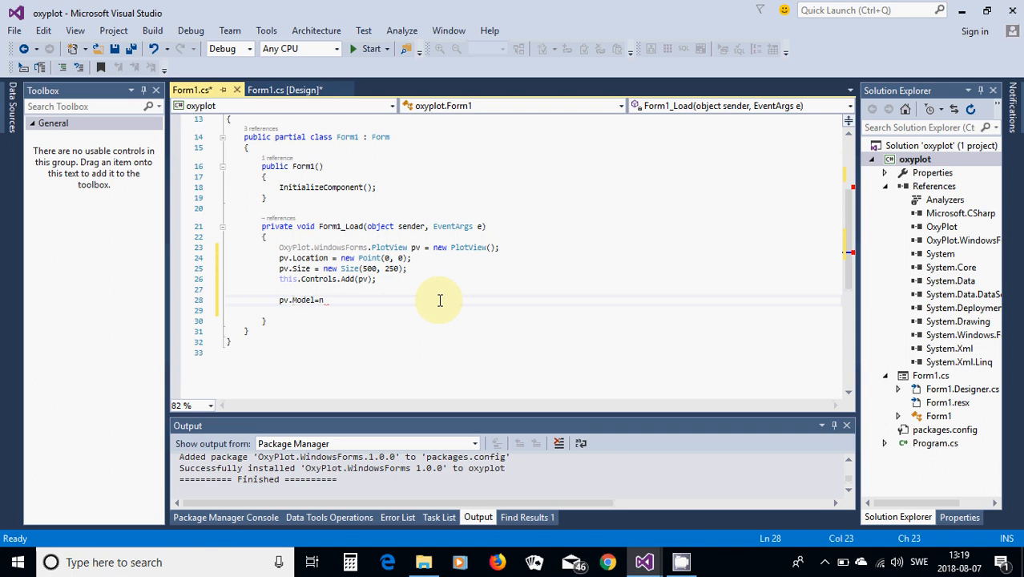
{"action": "type", "text": "new PlotModel {"}
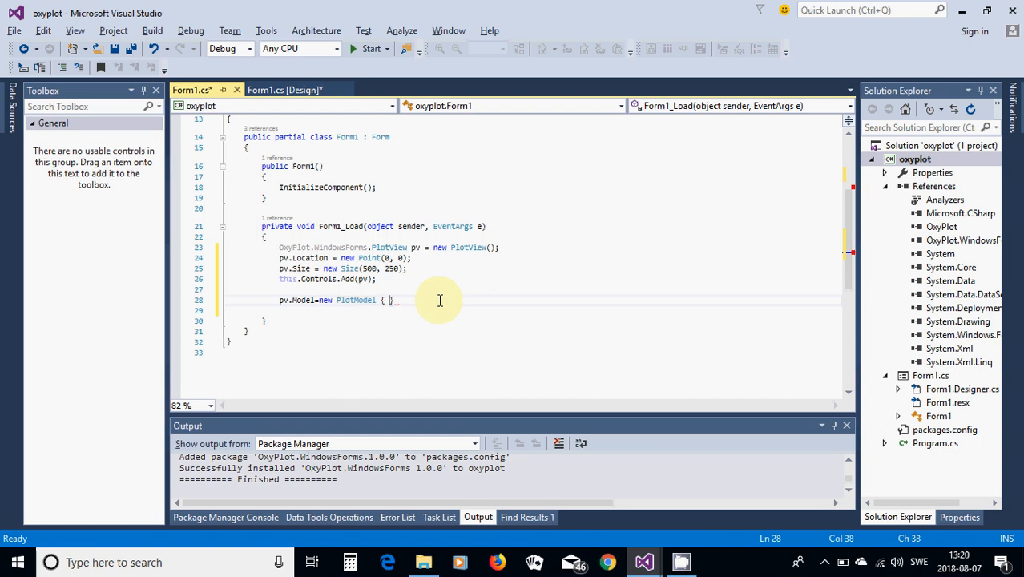
{"action": "type", "text": "ti"}
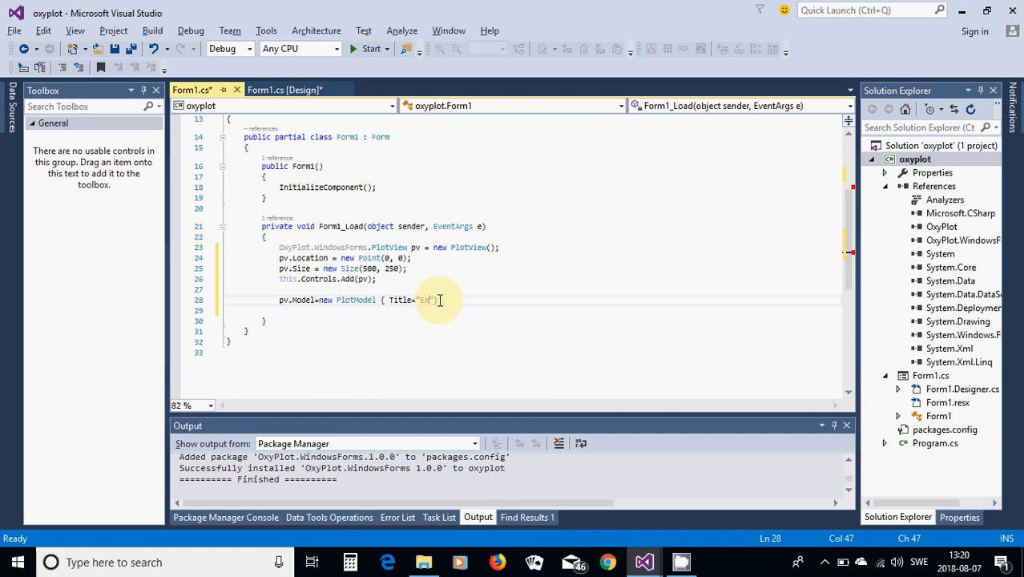
{"action": "type", "text": "ample"}
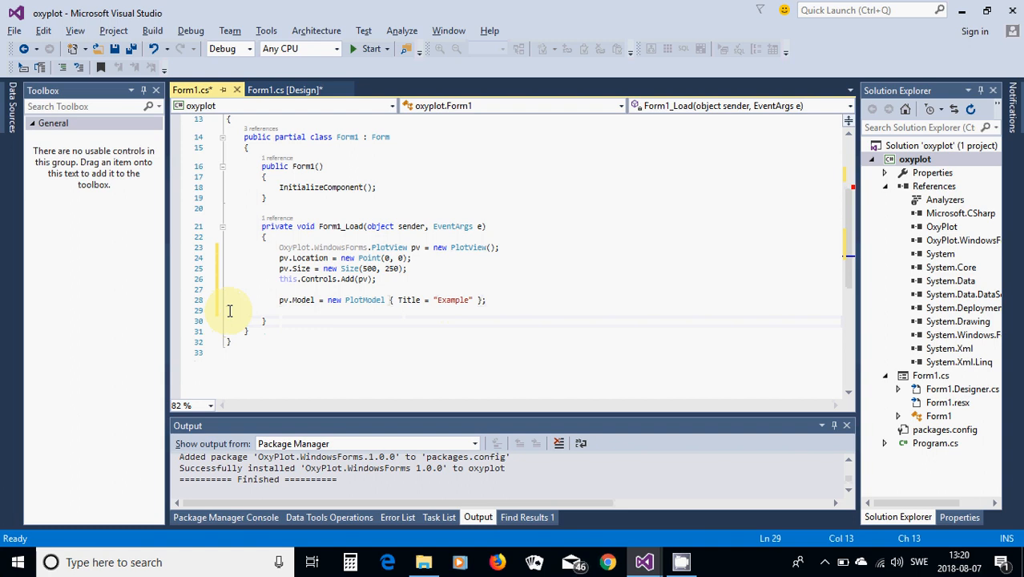
Start a FunctionSeries declaration and resolve it with the using OxyPlot.Series quick fix.
{"action": "type", "text": "F"}
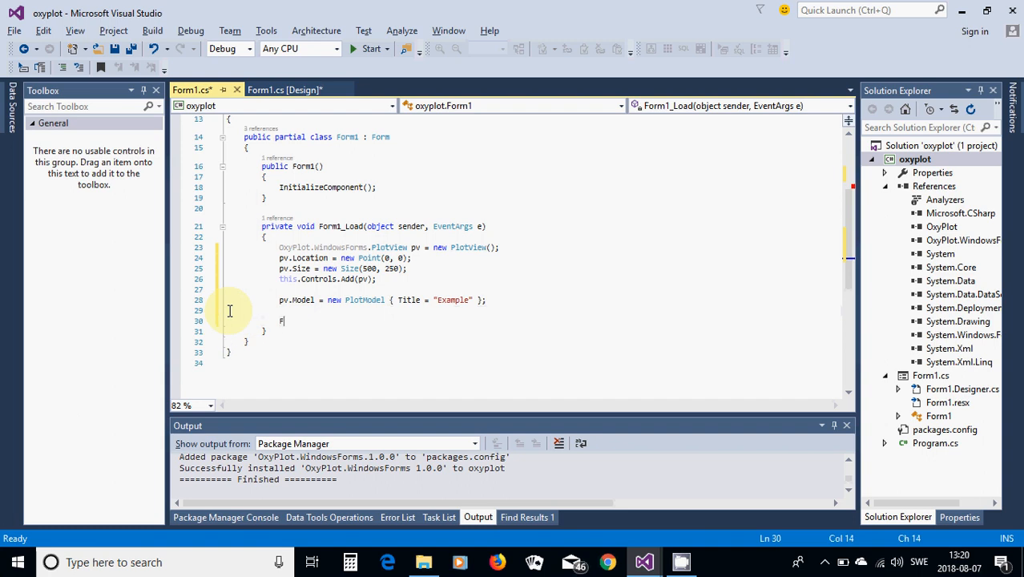
{"action": "type", "text": "Func"}
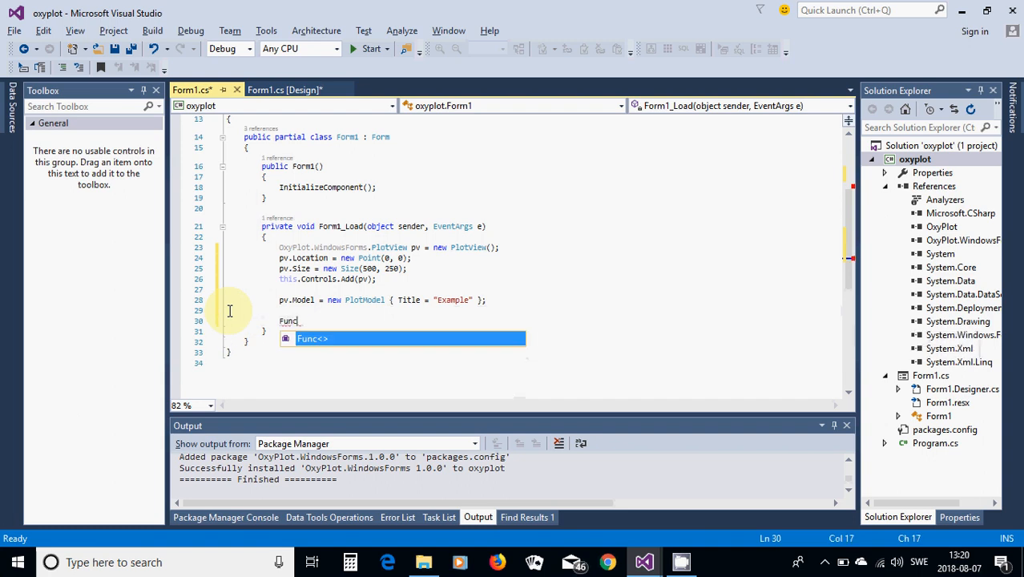
{"action": "type", "text": "tion"}
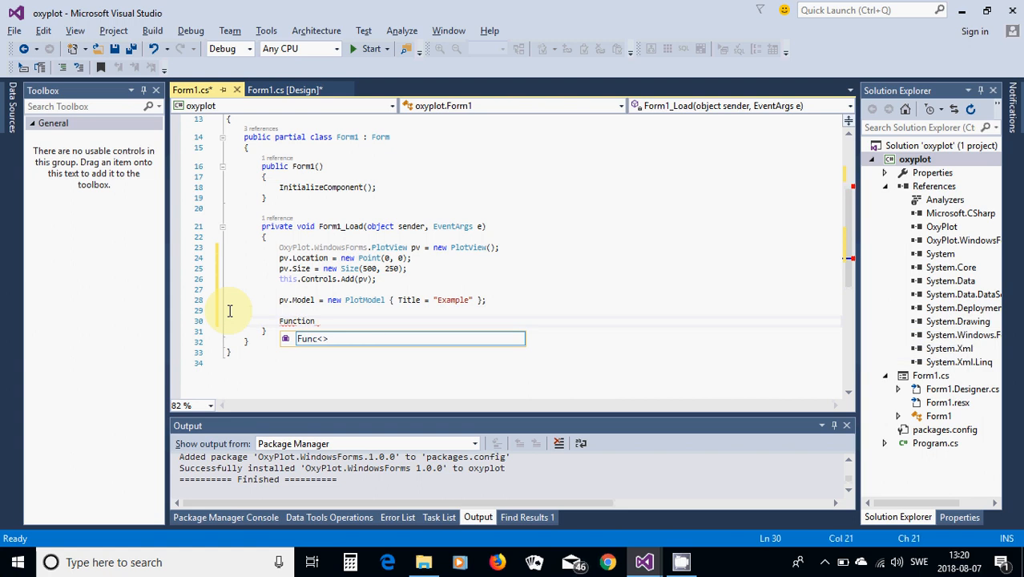
{"action": "type", "text": "Serie"}
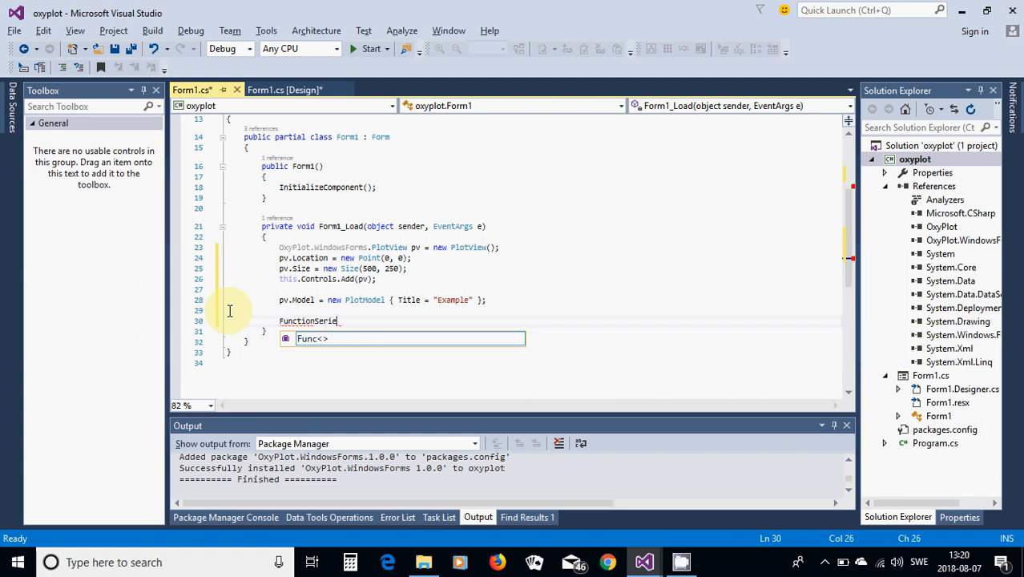
{"action": "type", "text": "s"}
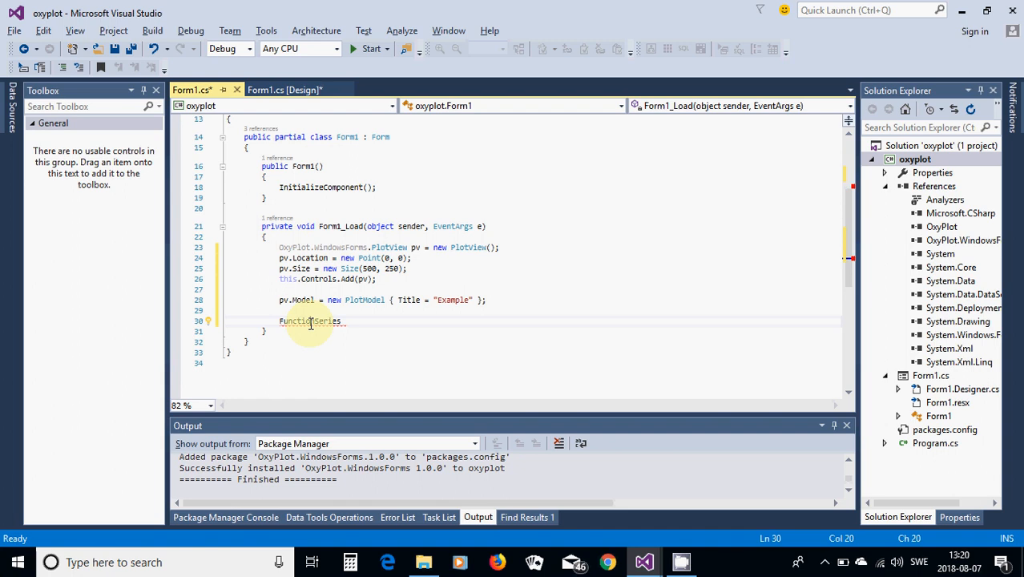
{"action": "right_click", "coordinate": [310, 320]}
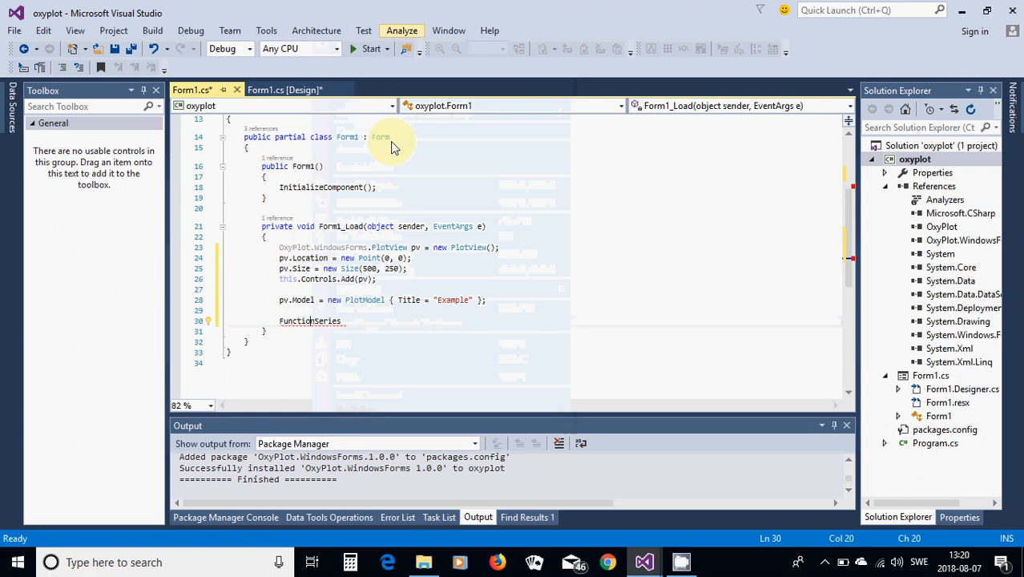
{"action": "left_click", "coordinate": [215, 321]}
{"action": "type", "text": " f = "}
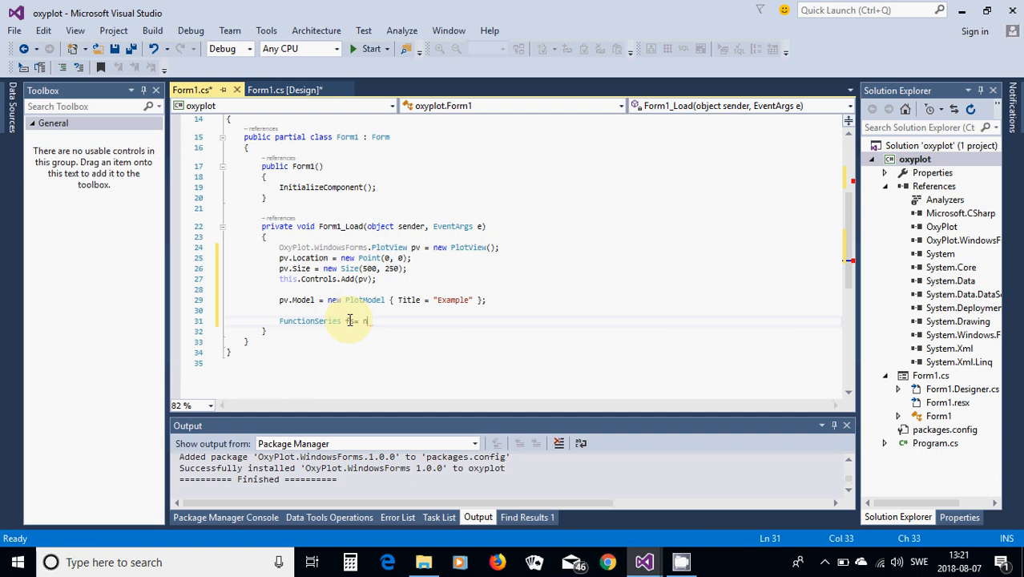
Finish the new FunctionSeries declaration for fs and add DataPoint (0, 0) to fs.Points.
{"action": "type", "text": "new functionSeries"}
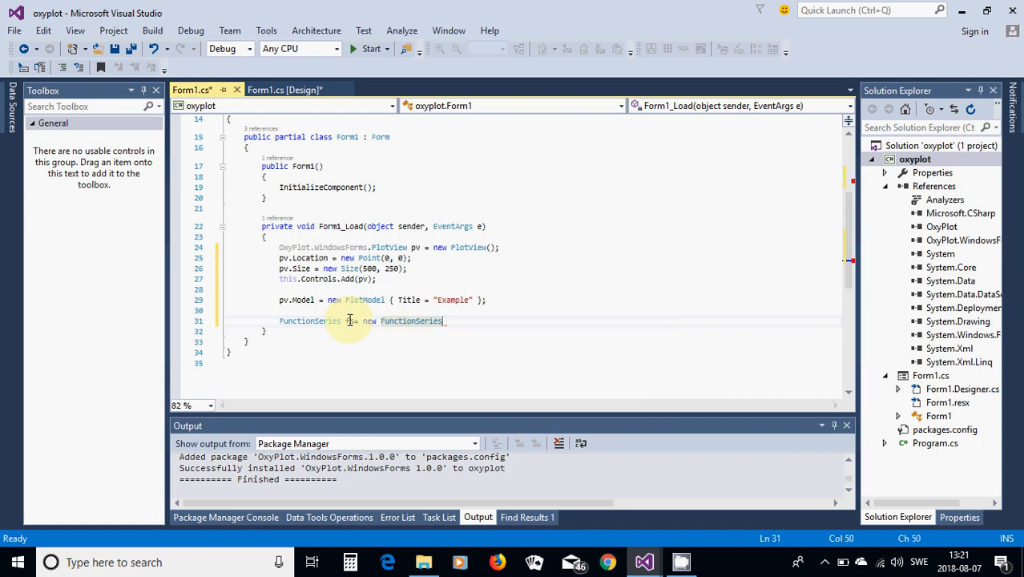
{"action": "type", "text": "();"}
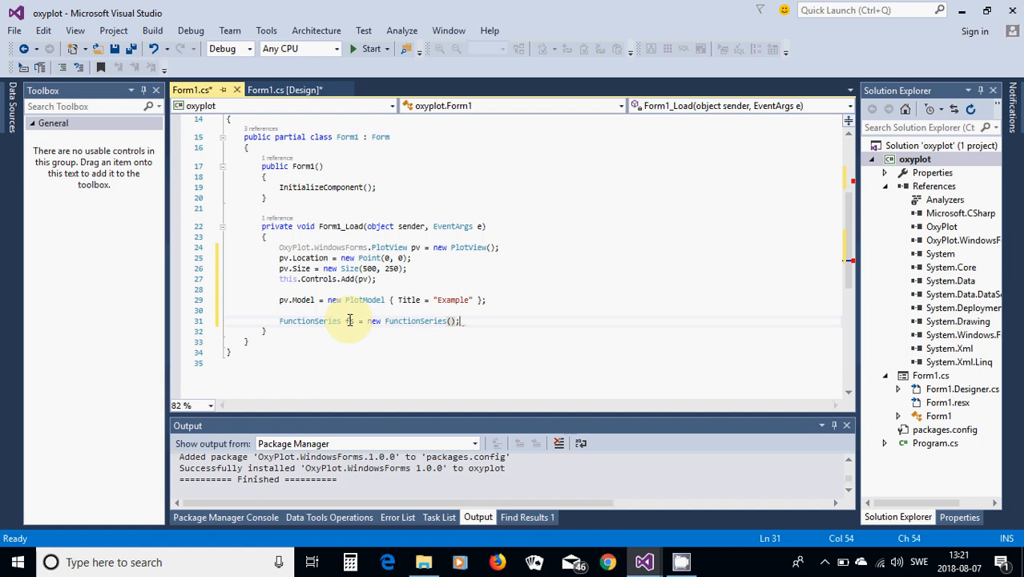
{"action": "key", "text": "enter"}
{"action": "type", "text": "fs.po"}
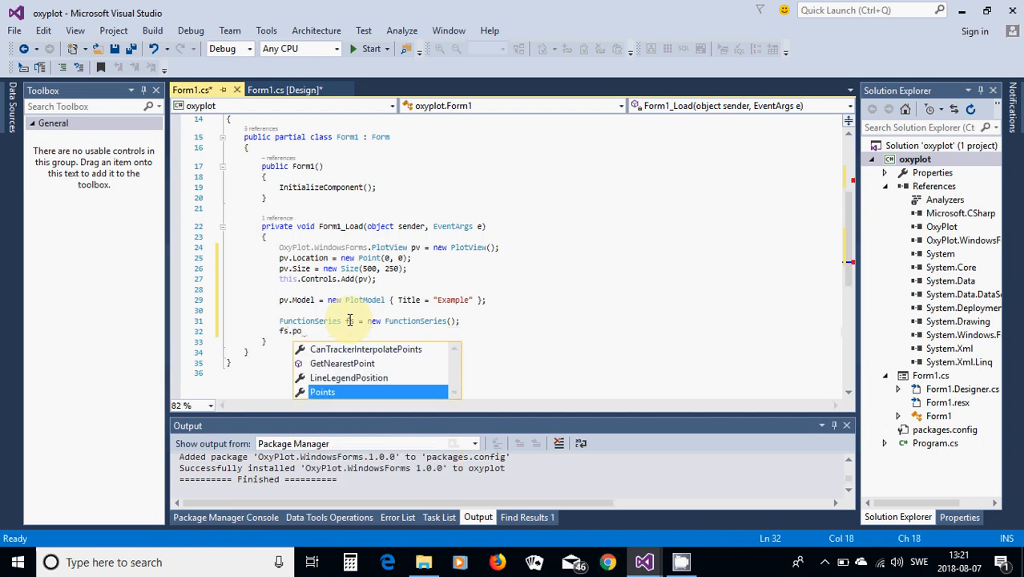
{"action": "type", "text": "Points"}
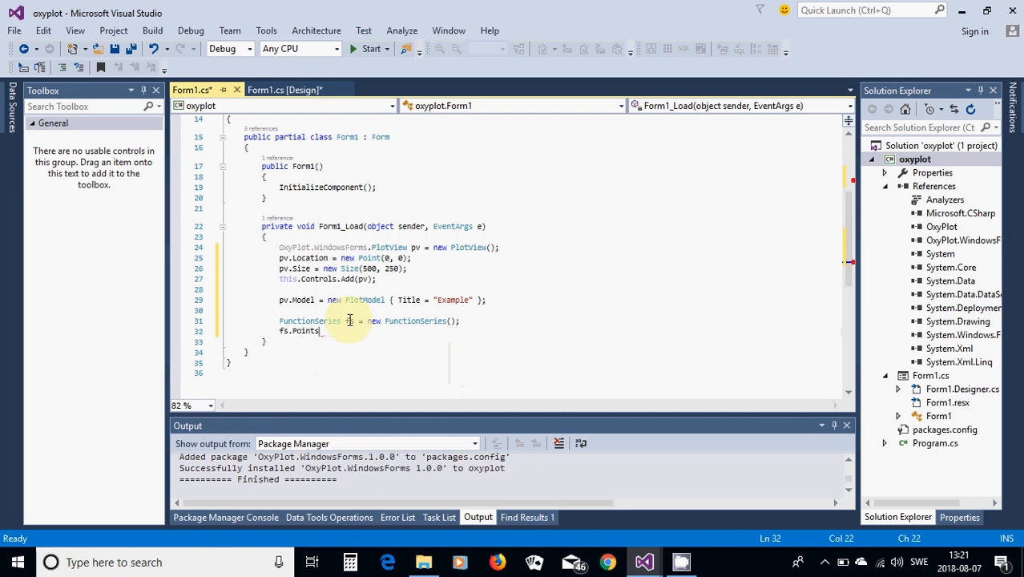
{"action": "type", "text": ".Add"}
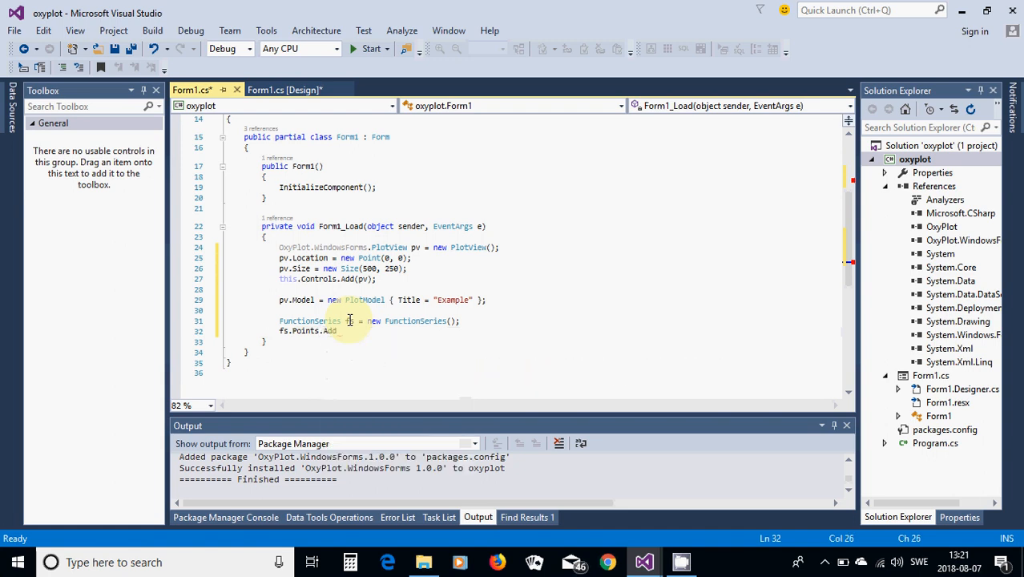
{"action": "type", "text": "()"}
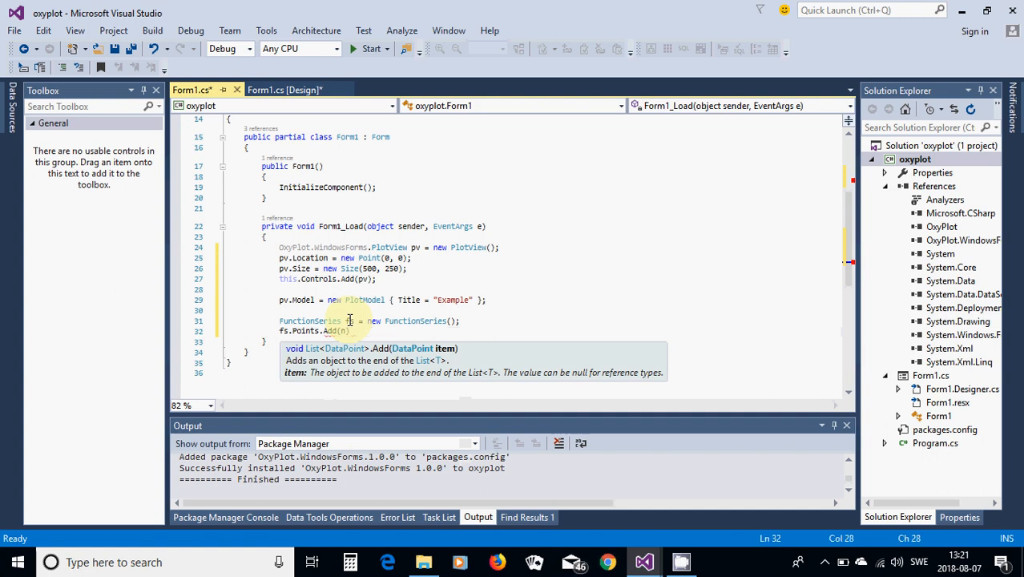
{"action": "type", "text": "new DataPoint"}
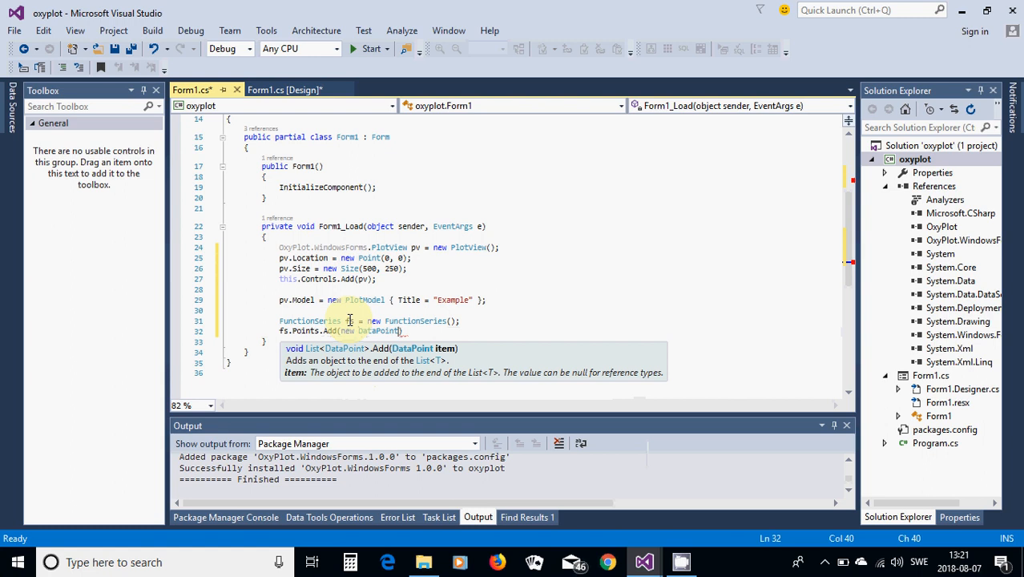
{"action": "type", "text": "("}
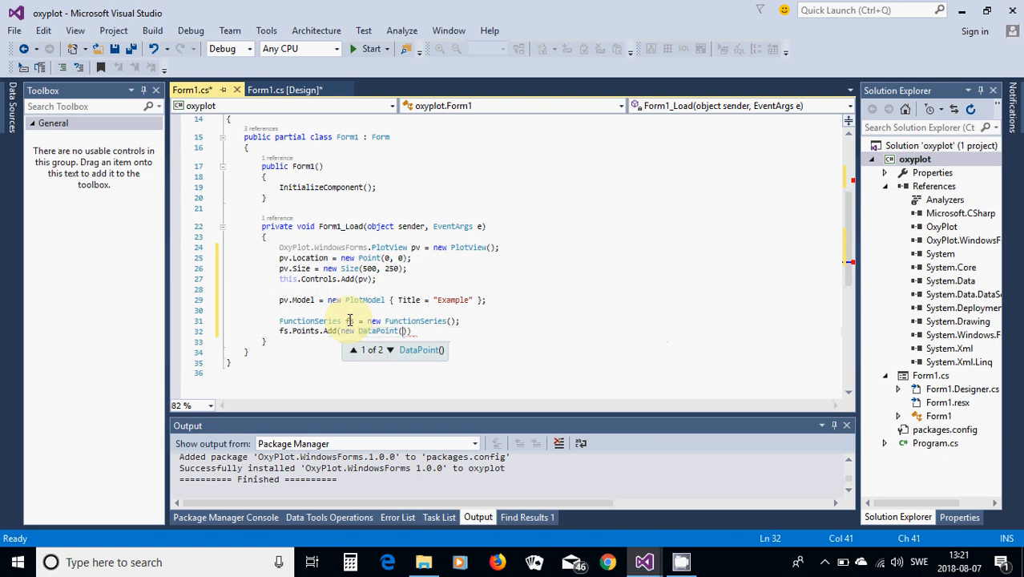
{"action": "type", "text": "0,0"}
{"action": "type", "text": "fs.Points"}
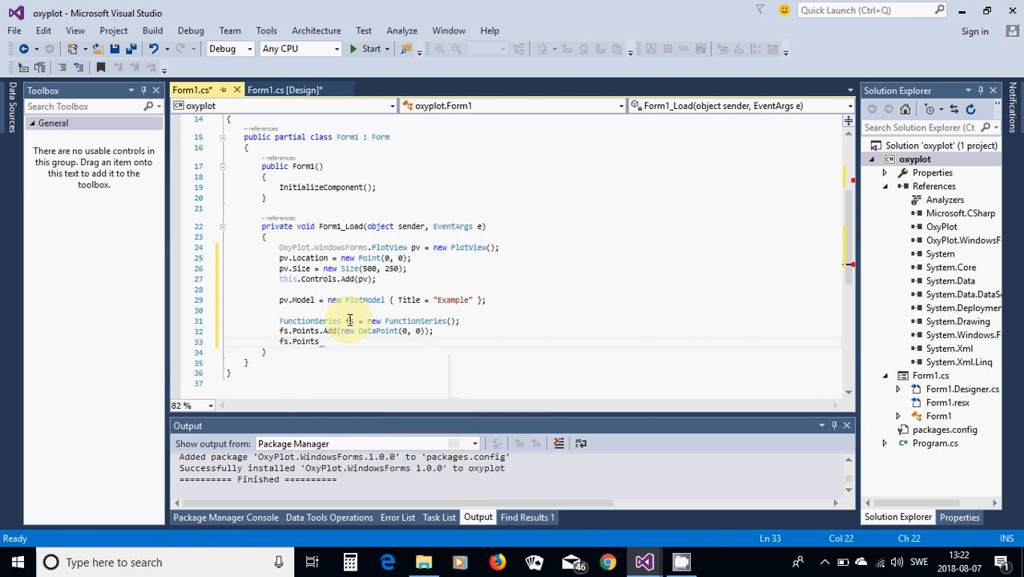
Begin adding the second data point, (10, 10), to fs.Points.
{"action": "type", "text": "."}
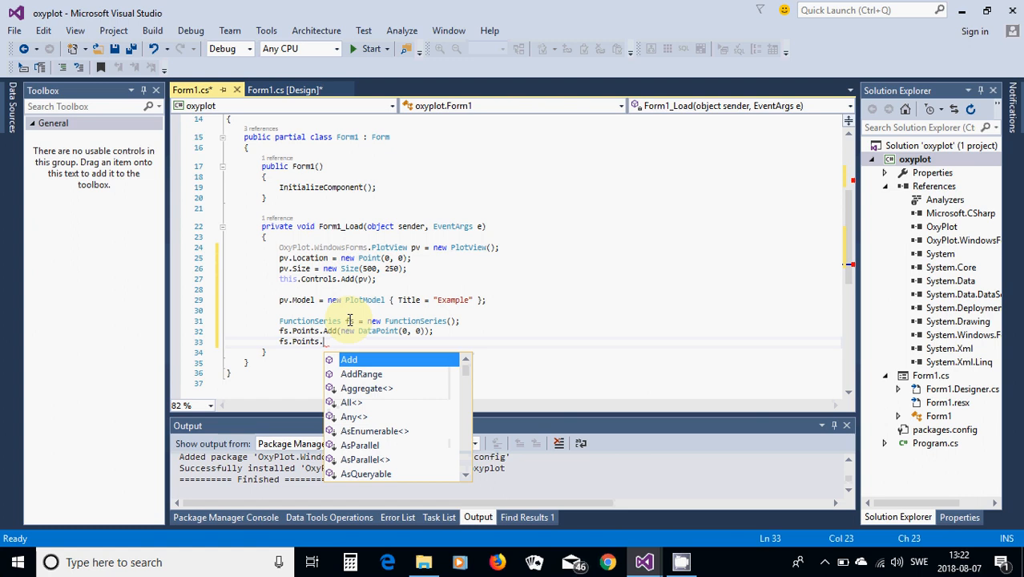
{"action": "type", "text": "Add"}
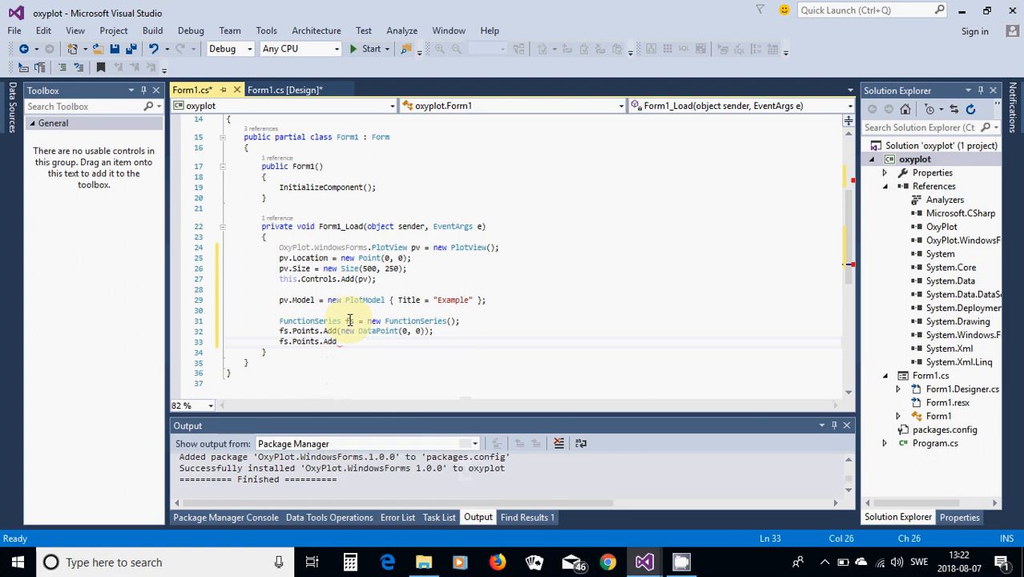
{"action": "type", "text": "(n"}
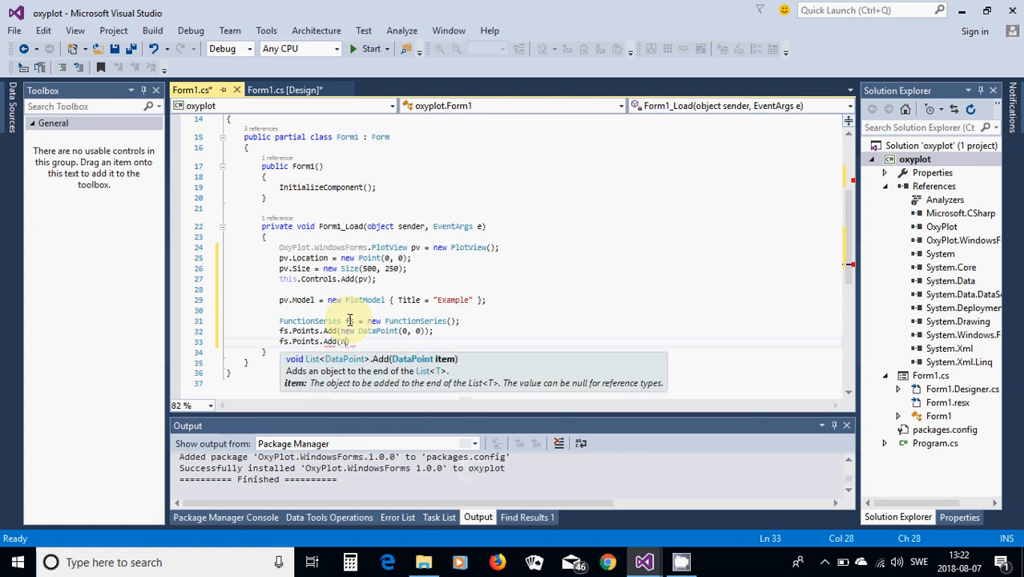
{"action": "type", "text": "nt(10, 10"}
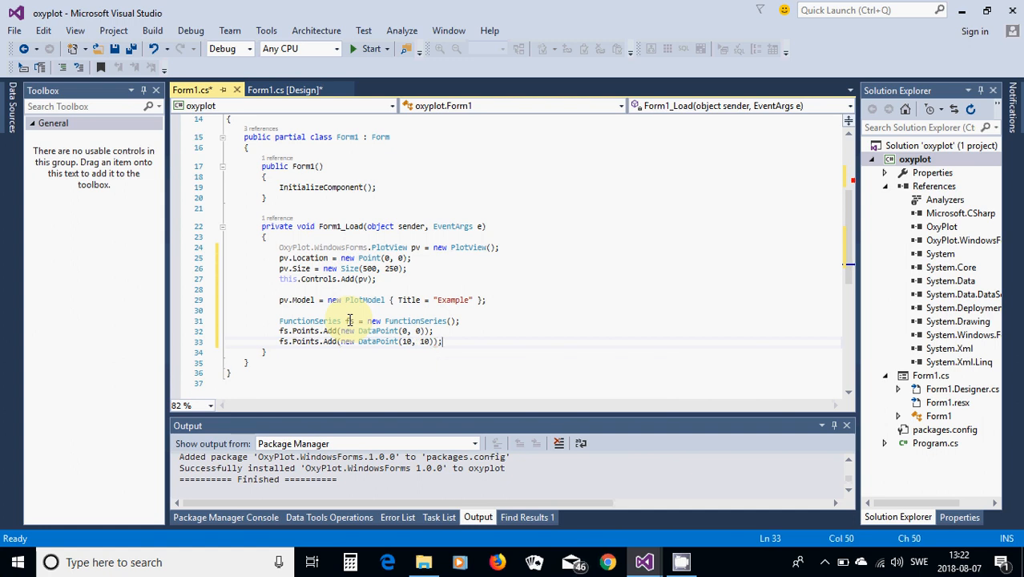
Write pv.Model.Series.Add(fs); with IntelliSense completion.
{"action": "type", "text": "pv."}
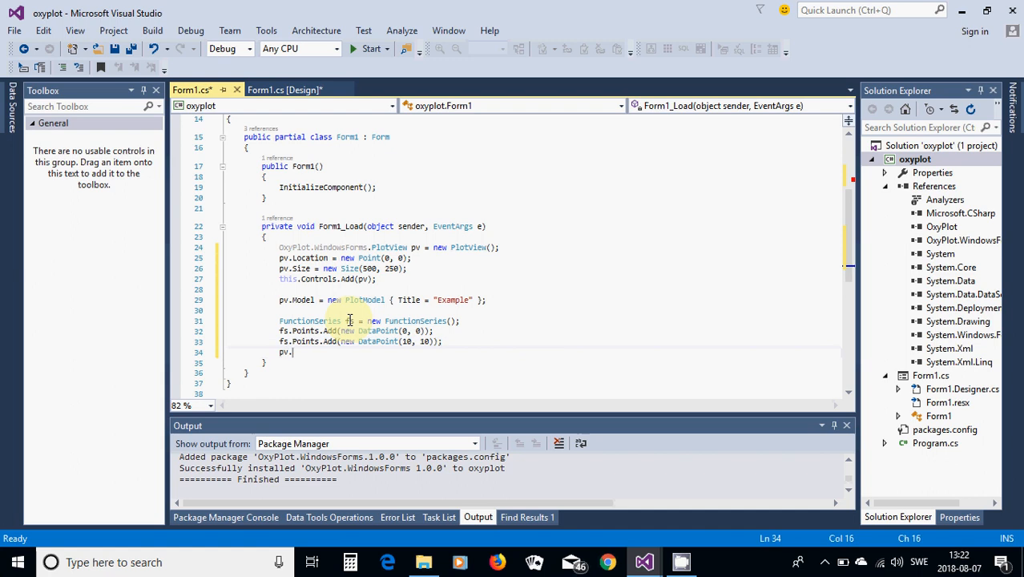
{"action": "type", "text": "."}
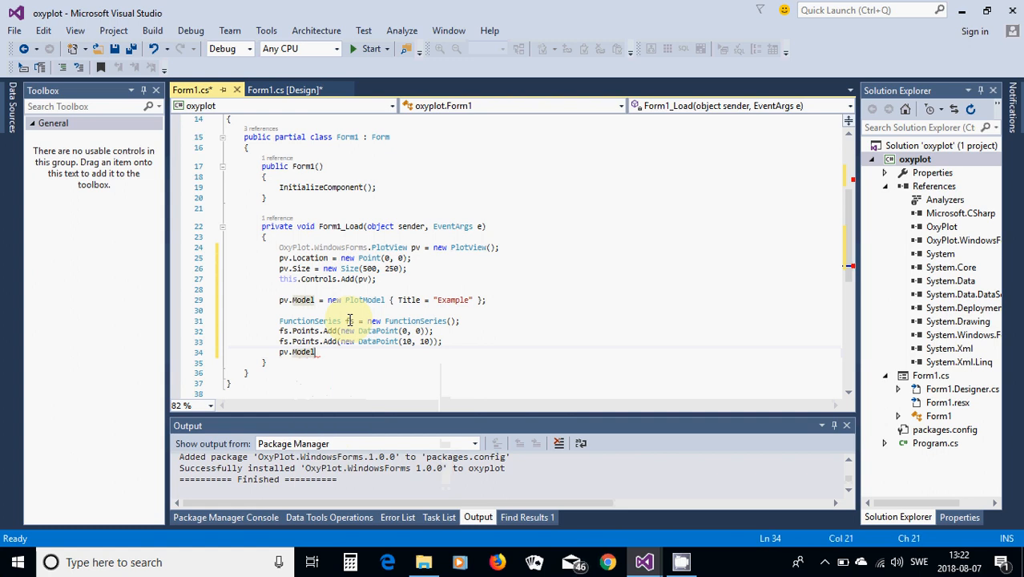
{"action": "type", "text": "se"}
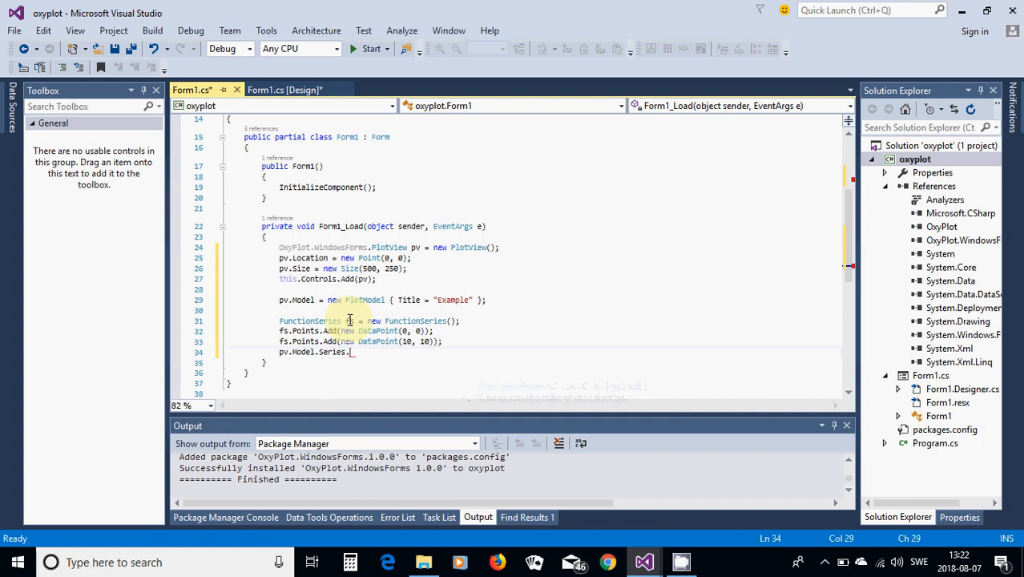
{"action": "type", "text": "."}
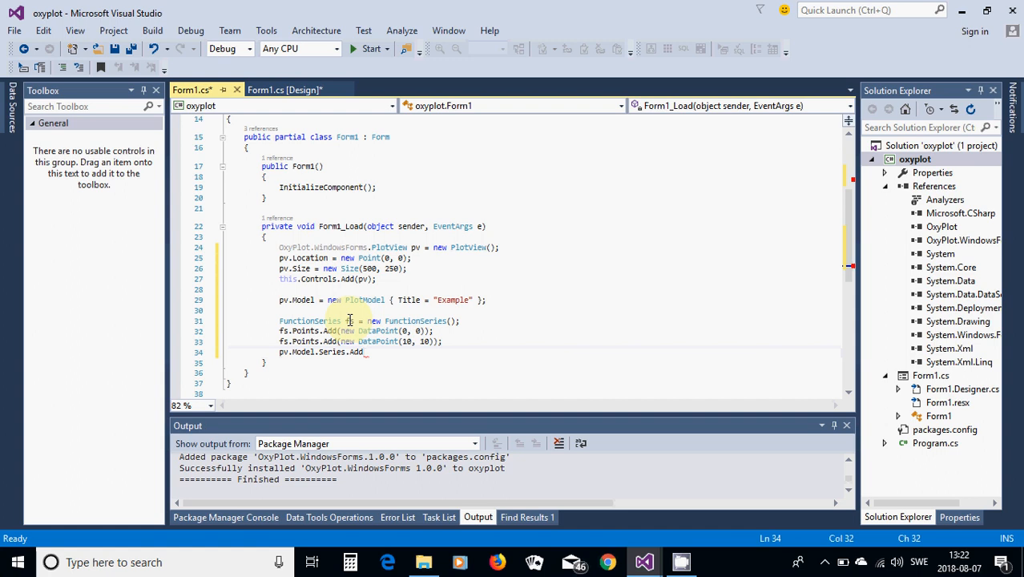
{"action": "type", "text": "fs);"}
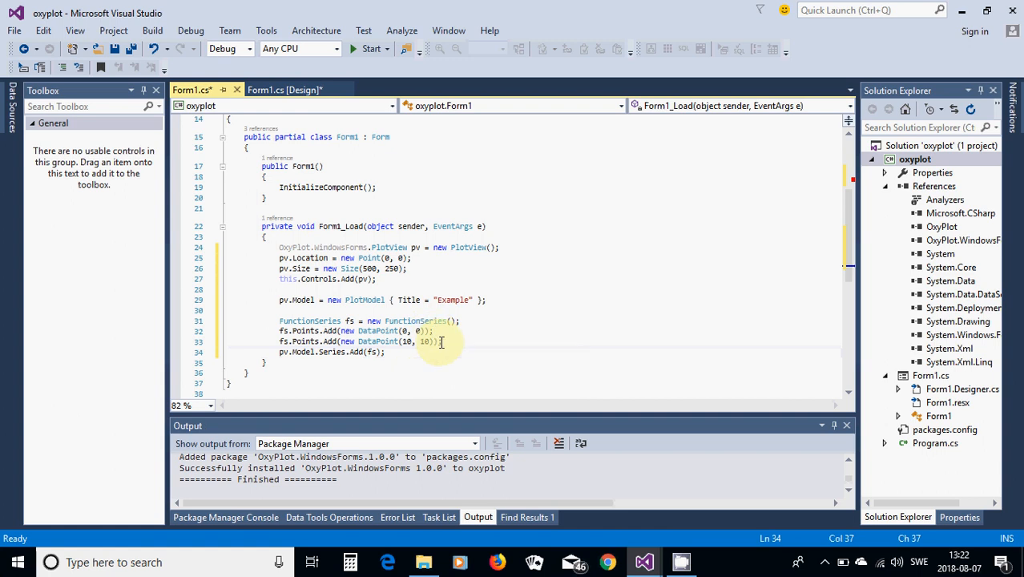
{"action": "mouse_move", "coordinate": [442, 342]}
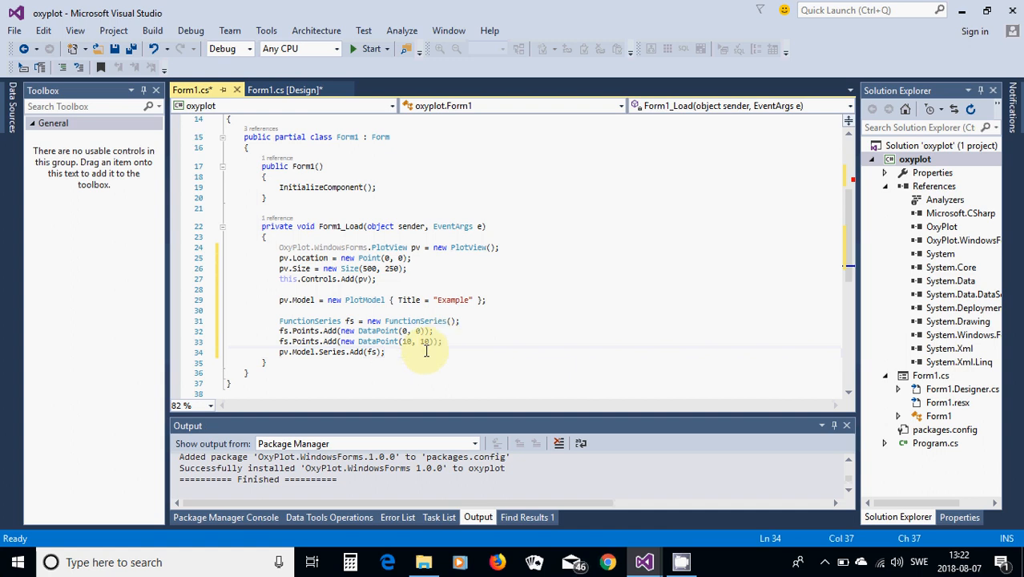
{"action": "mouse_move", "coordinate": [408, 351]}
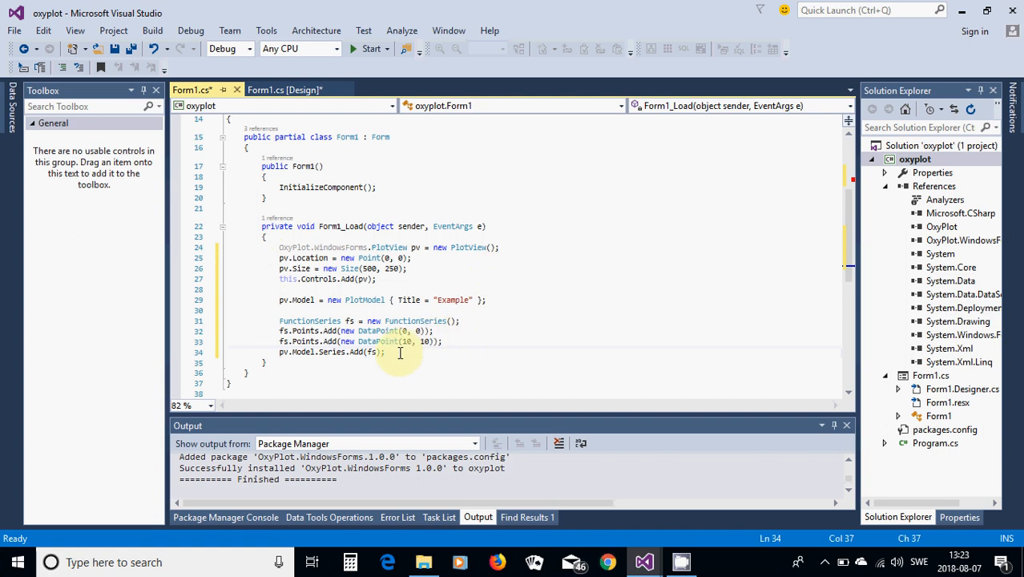
{"action": "mouse_move", "coordinate": [494, 319]}
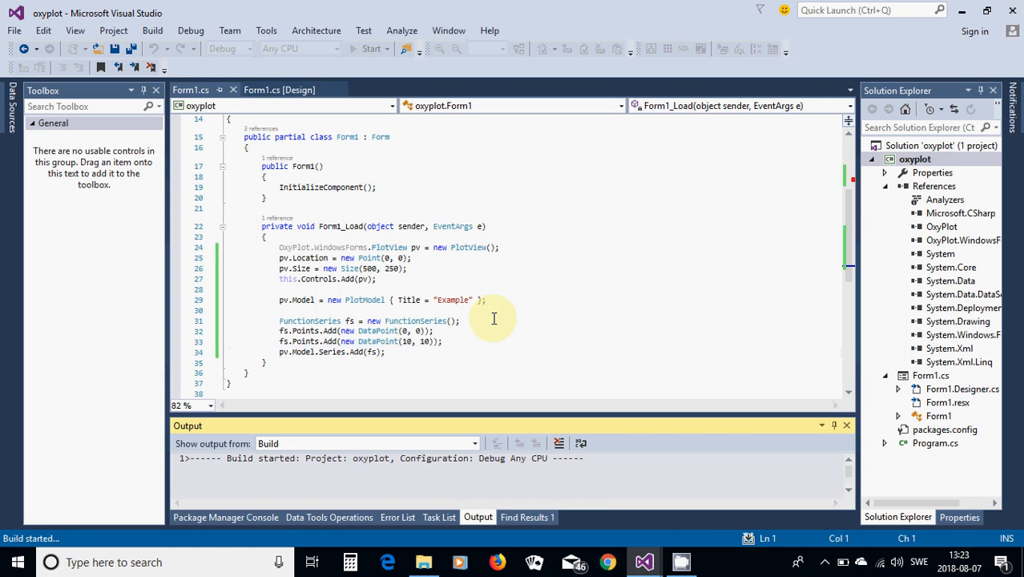
{"action": "mouse_move", "coordinate": [593, 305]}
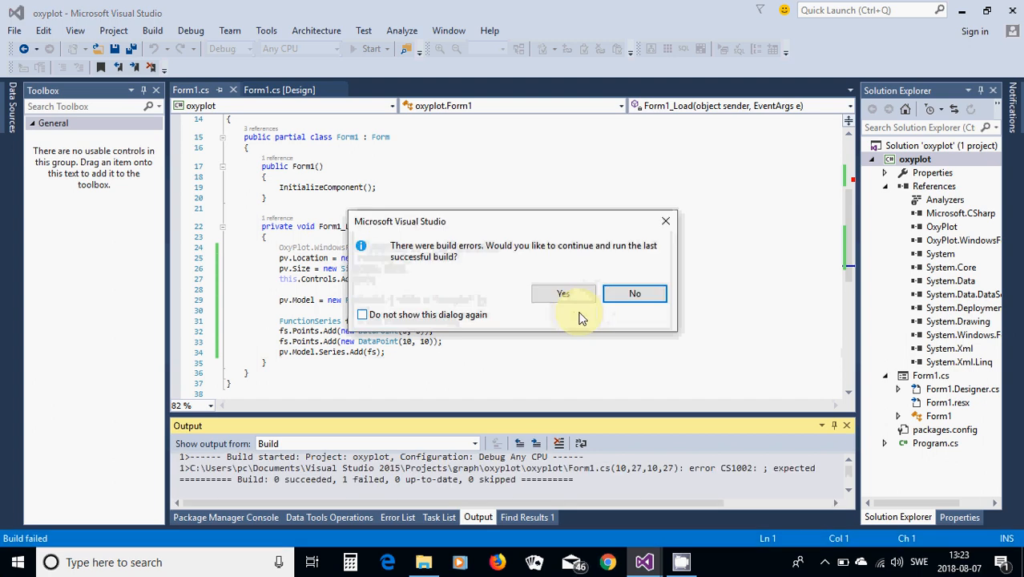
Decline running the last successful build and inspect the CS1002 missing-semicolon error.
{"action": "left_click", "coordinate": [634, 294]}
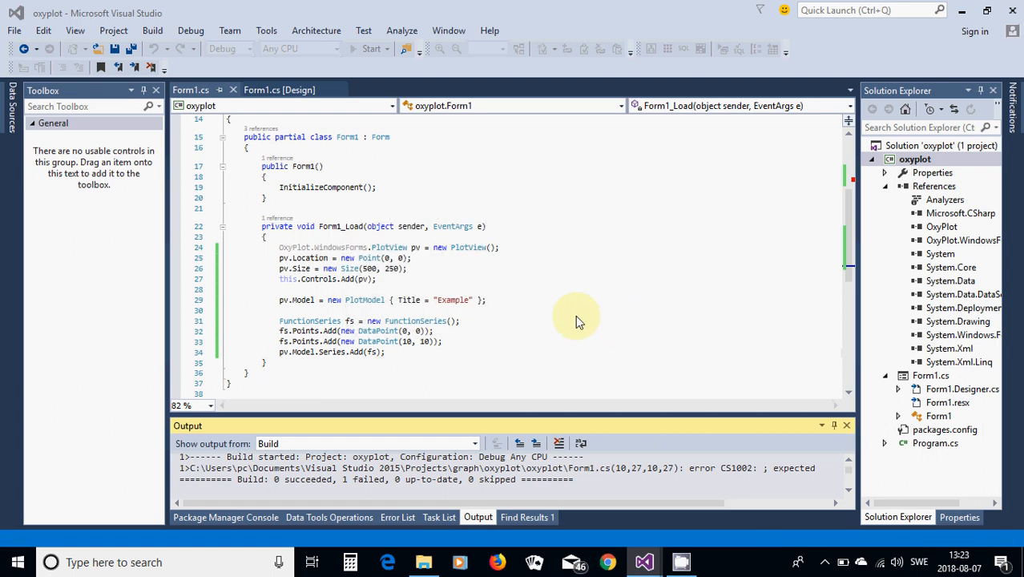
{"action": "left_click", "coordinate": [398, 516]}
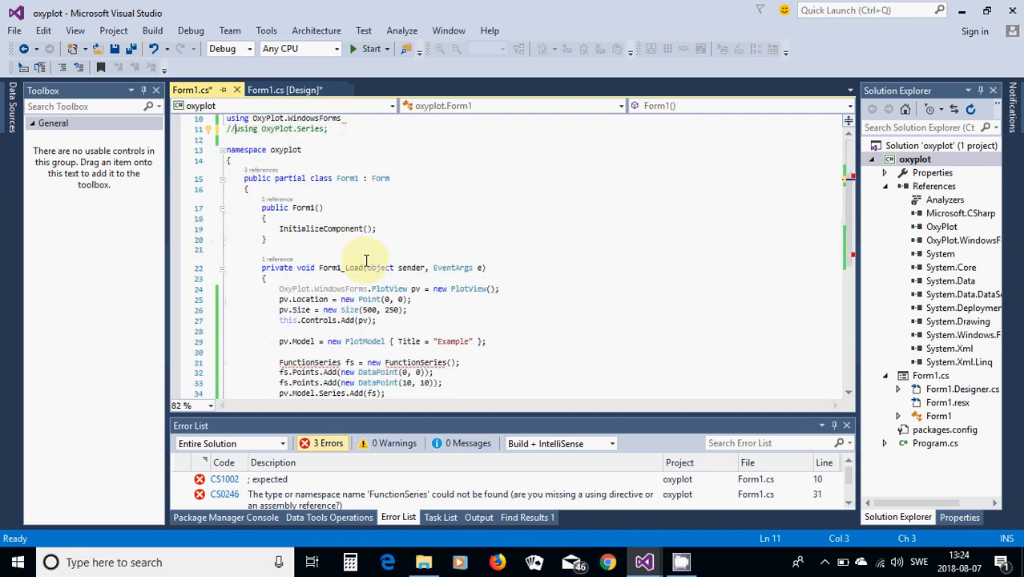
Rerun with OxyPlot.Series restored, decline the old build, and add the missing semicolon.
{"action": "scroll", "scroll_direction": "down", "scroll_amount": 3}
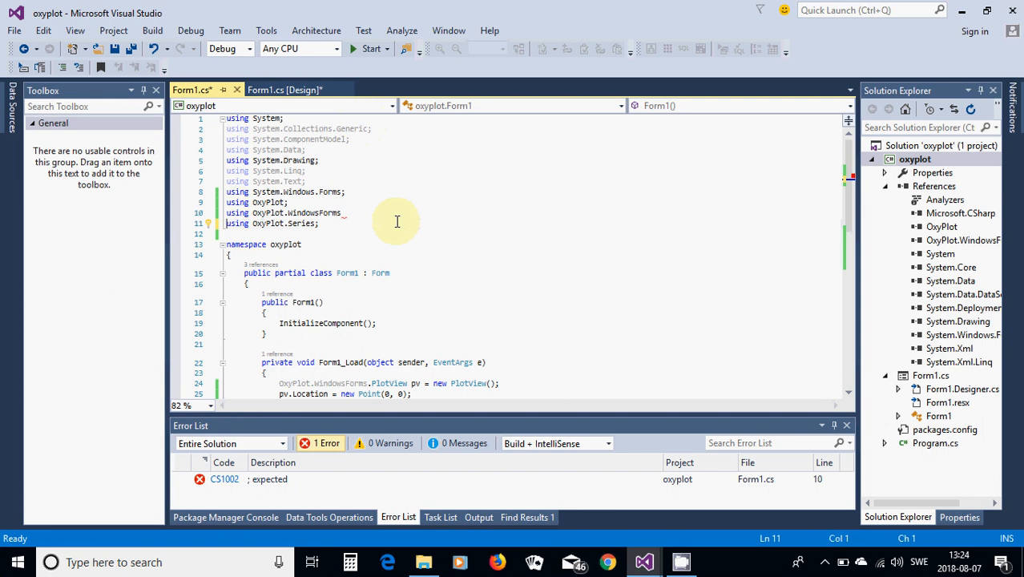
{"action": "left_click", "coordinate": [371, 48]}
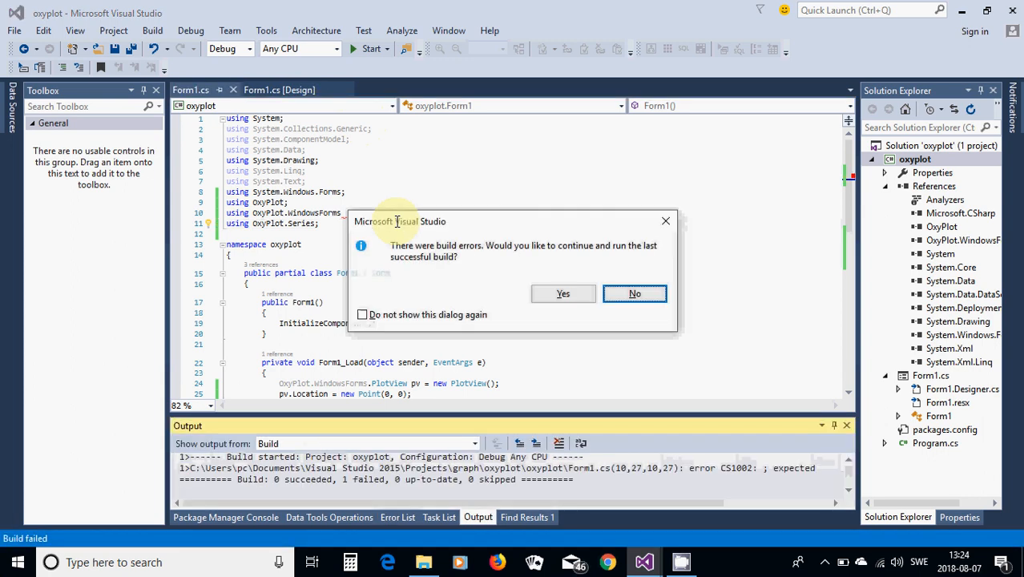
{"action": "left_click", "coordinate": [635, 293]}
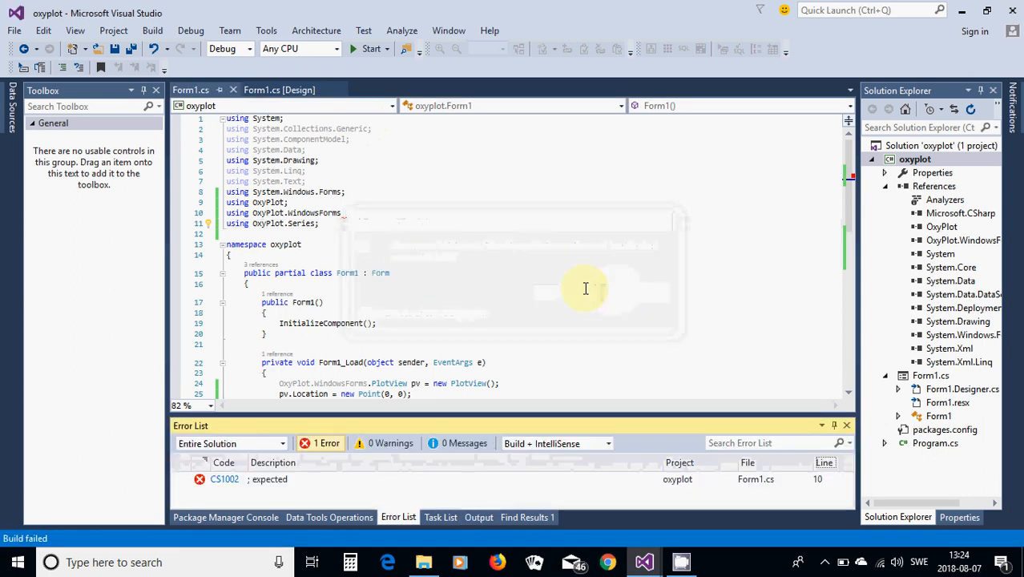
{"action": "left_click", "coordinate": [343, 212]}
{"action": "type", "text": ";"}
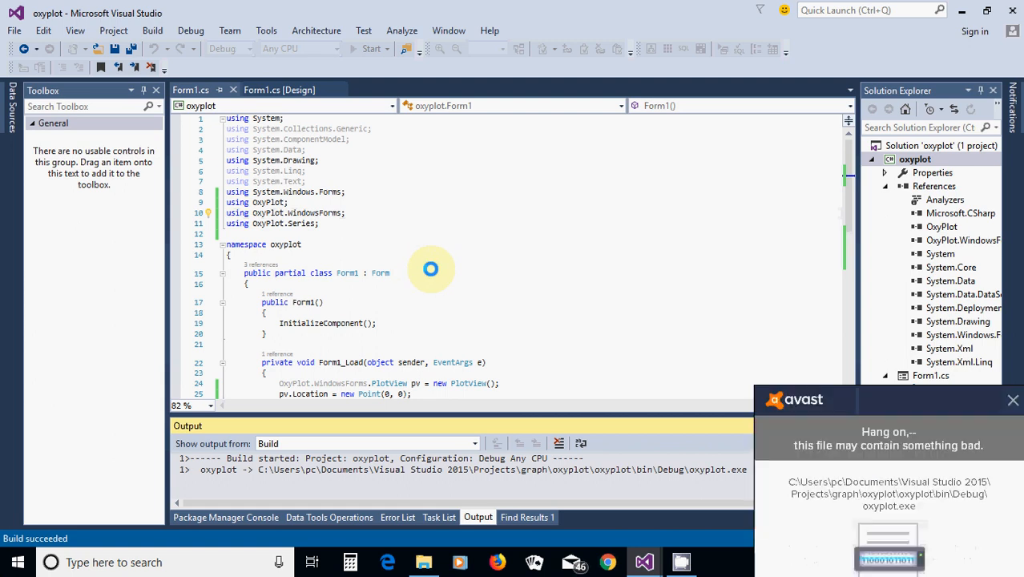
Run the app, enlarge Form1 to see the (0,0)–(10,10) line, close it, rerun.
{"action": "left_click", "coordinate": [371, 49]}
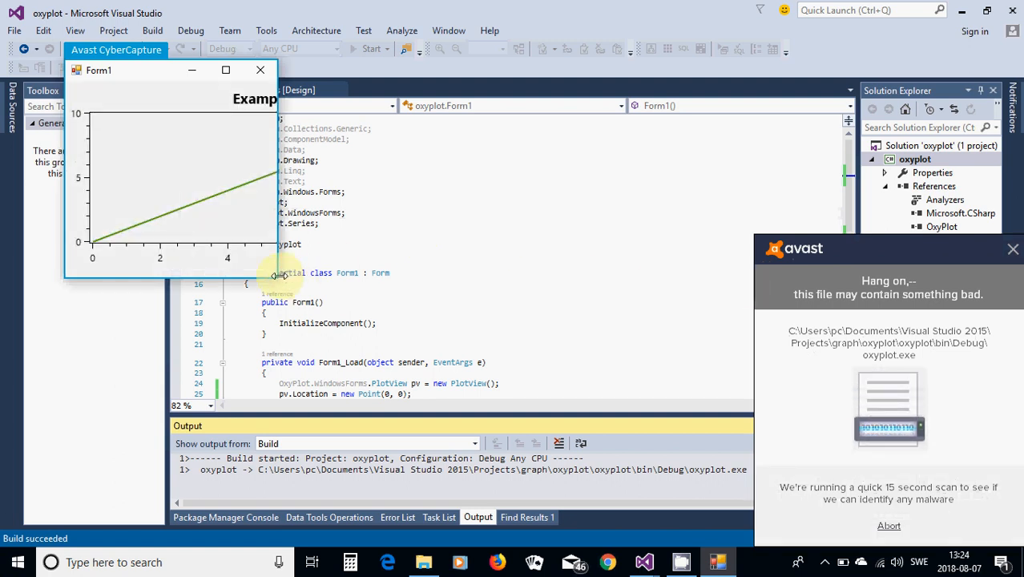
{"action": "left_click_drag", "start_coordinate": [277, 277], "coordinate": [520, 283]}
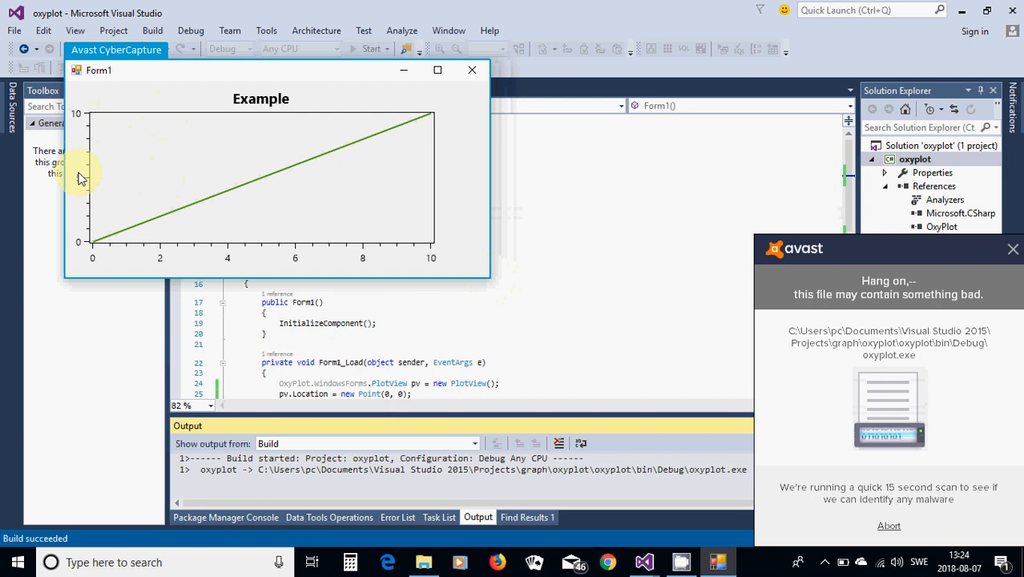
{"action": "left_click", "coordinate": [472, 70]}
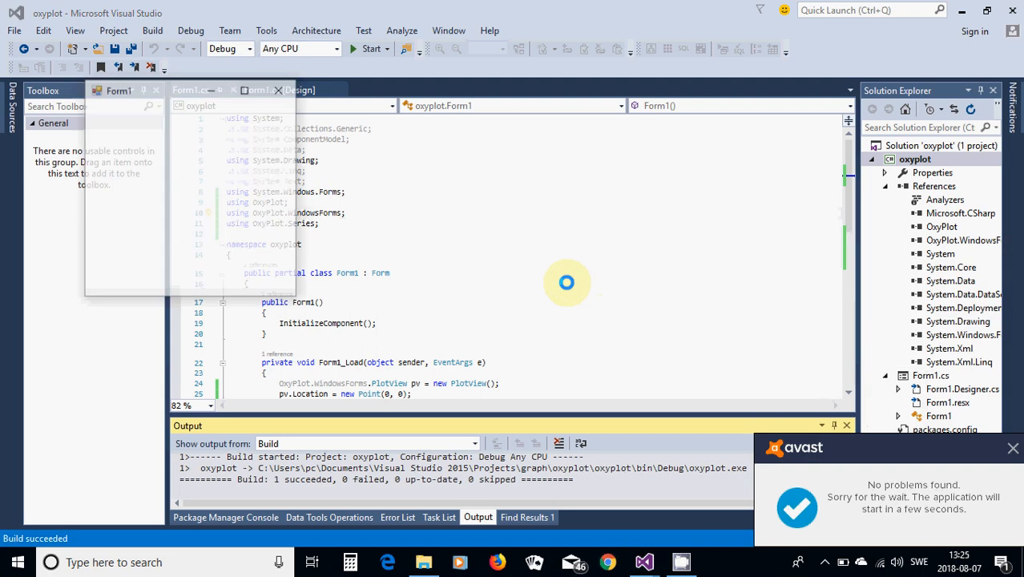
{"action": "left_click", "coordinate": [370, 49]}
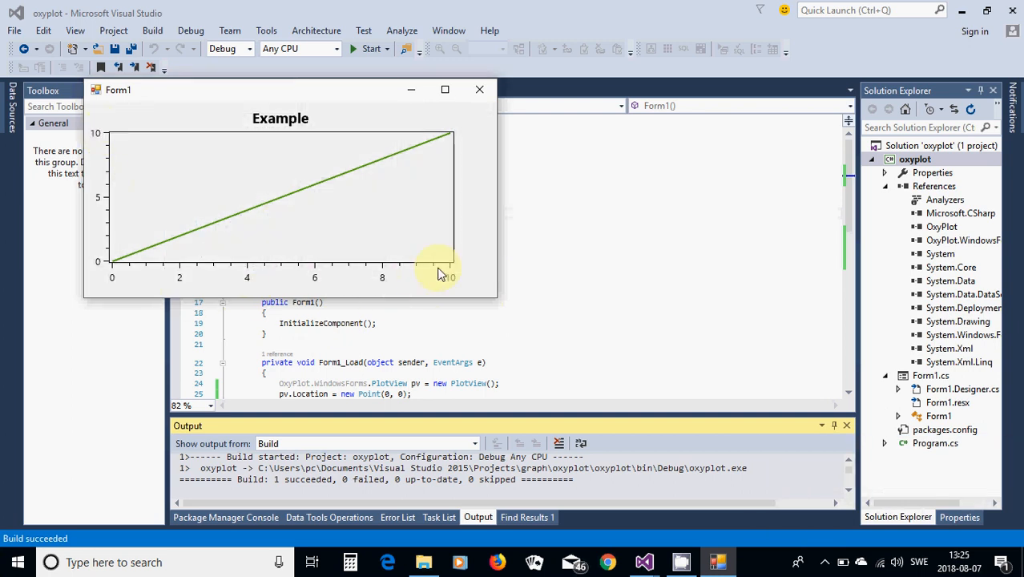
{"action": "mouse_move", "coordinate": [112, 273]}
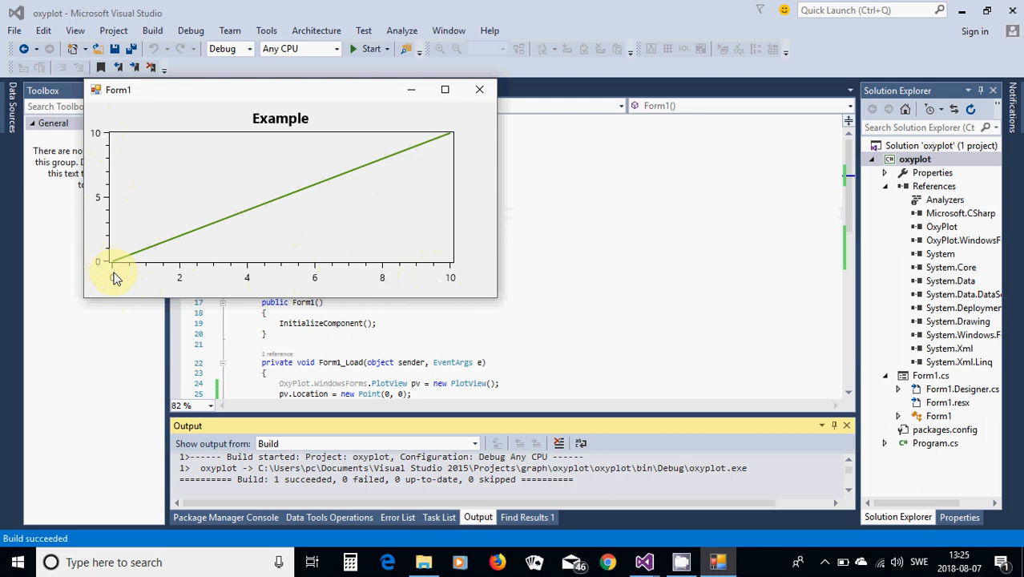
{"action": "mouse_move", "coordinate": [178, 278]}
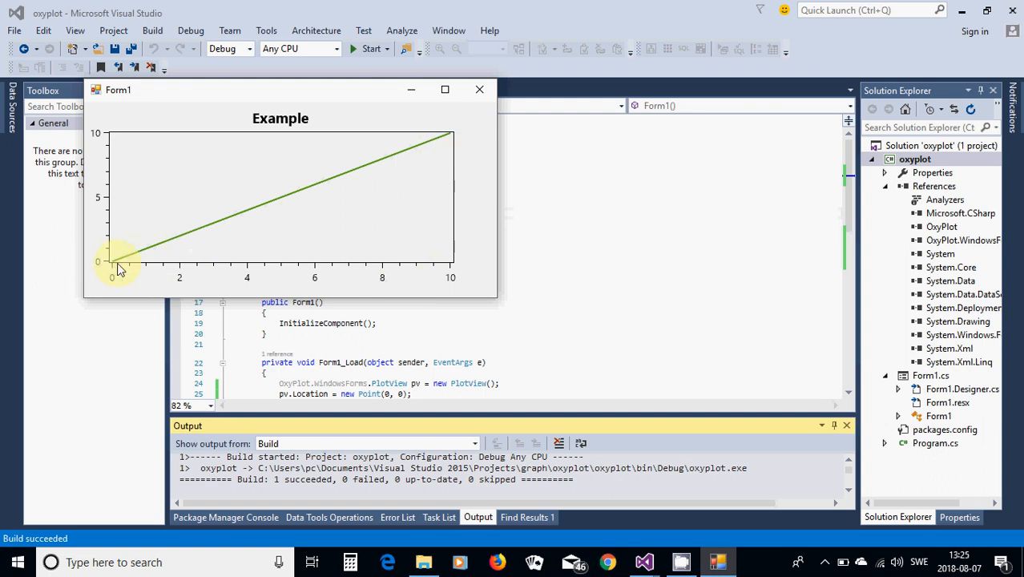
{"action": "mouse_move", "coordinate": [112, 264]}
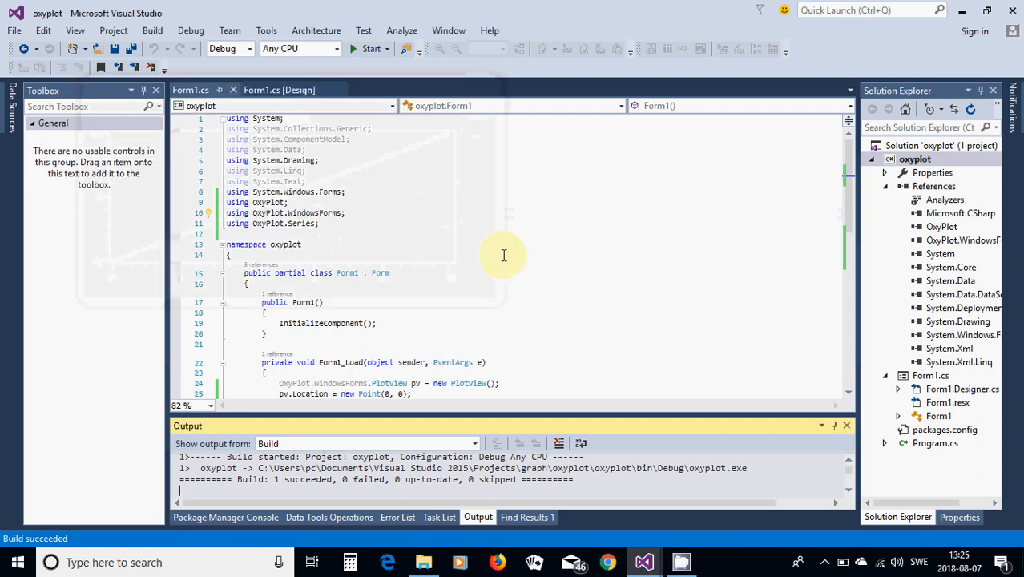
Add a Math.Sin FunctionSeries over 0 to 10 with step 0.1 labelled sin(x).
{"action": "scroll", "scroll_direction": "down", "scroll_amount": 3}
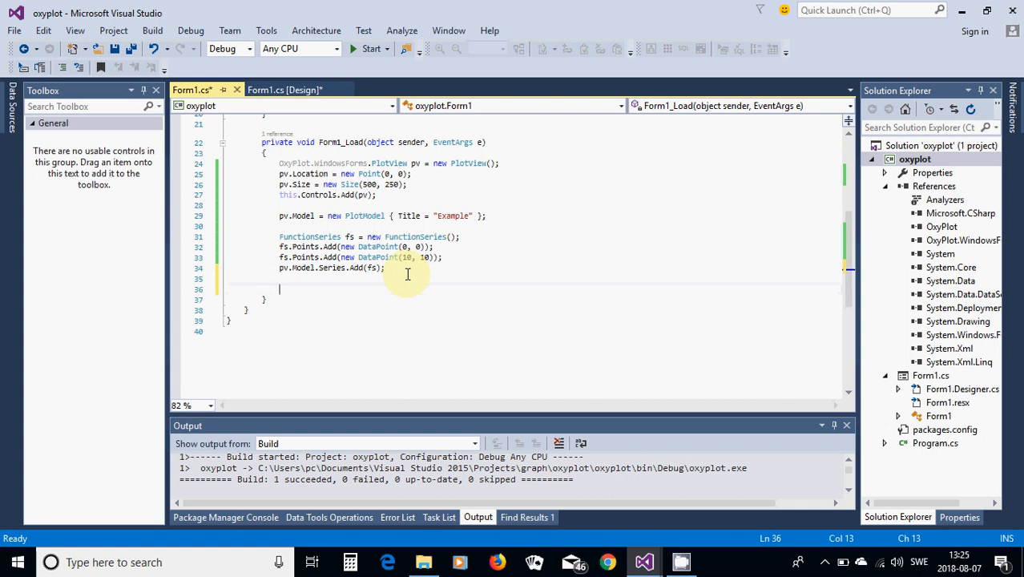
{"action": "type", "text": "pv.Model"}
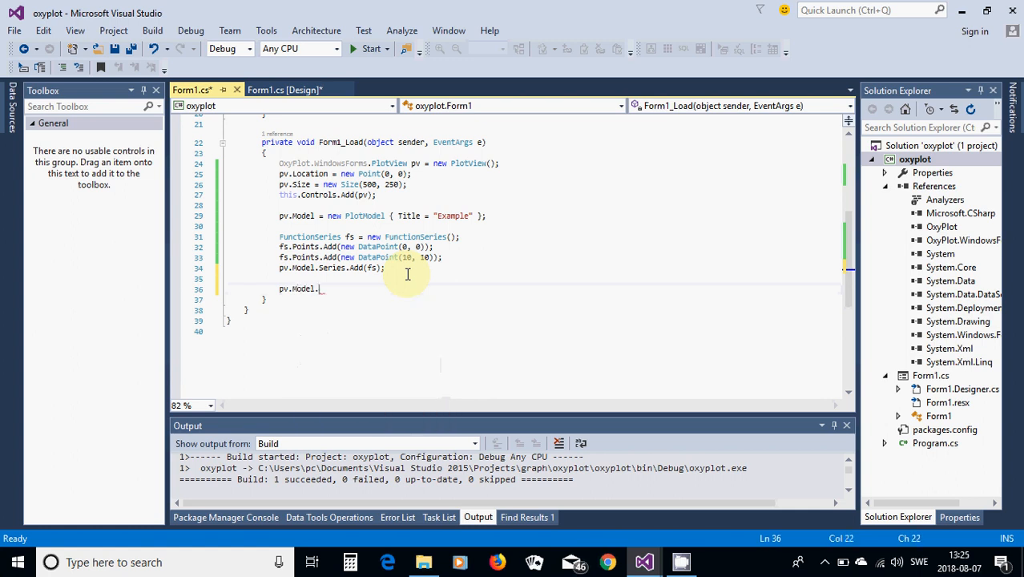
{"action": "type", "text": "."}
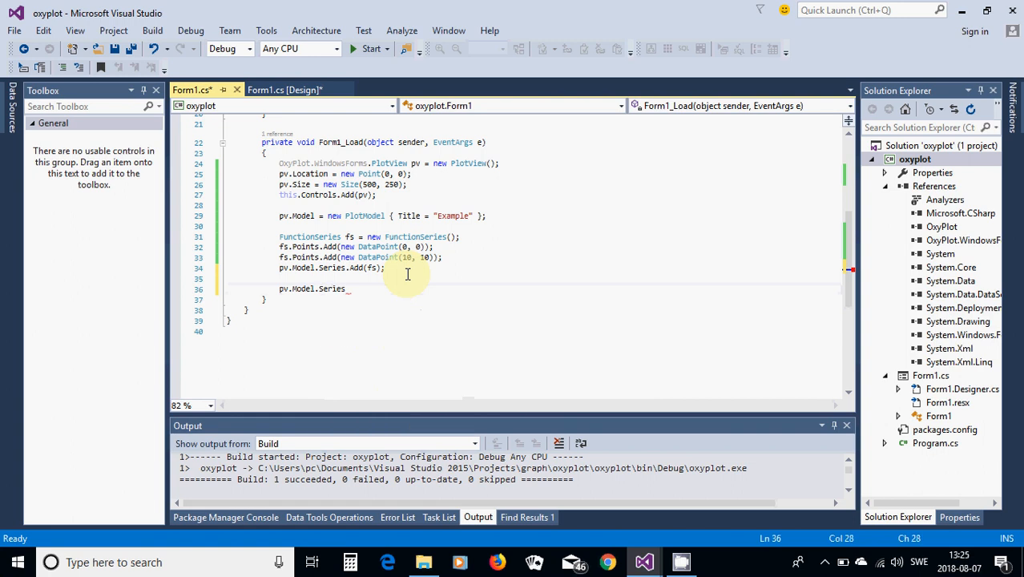
{"action": "type", "text": "add"}
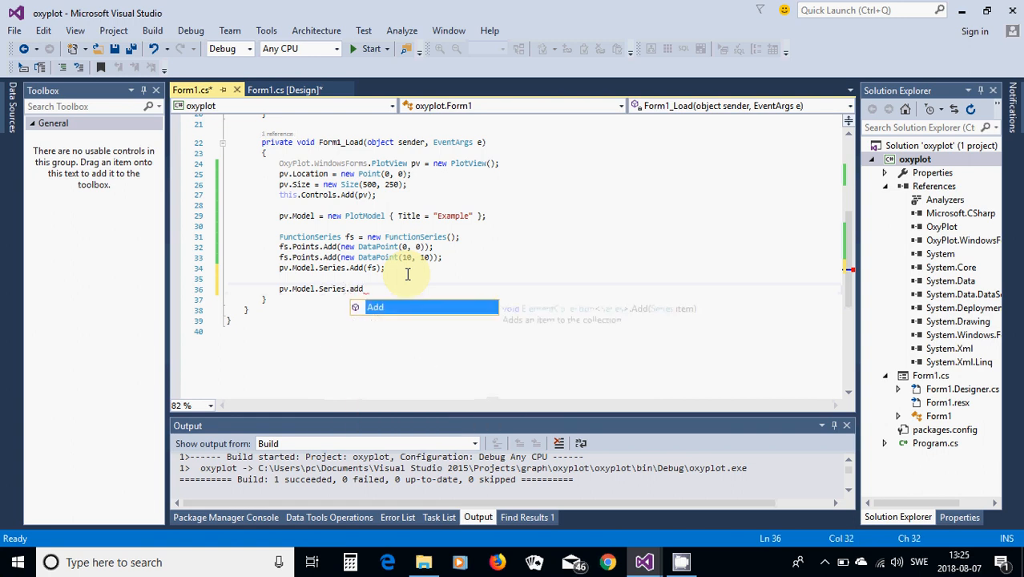
{"action": "type", "text": "("}
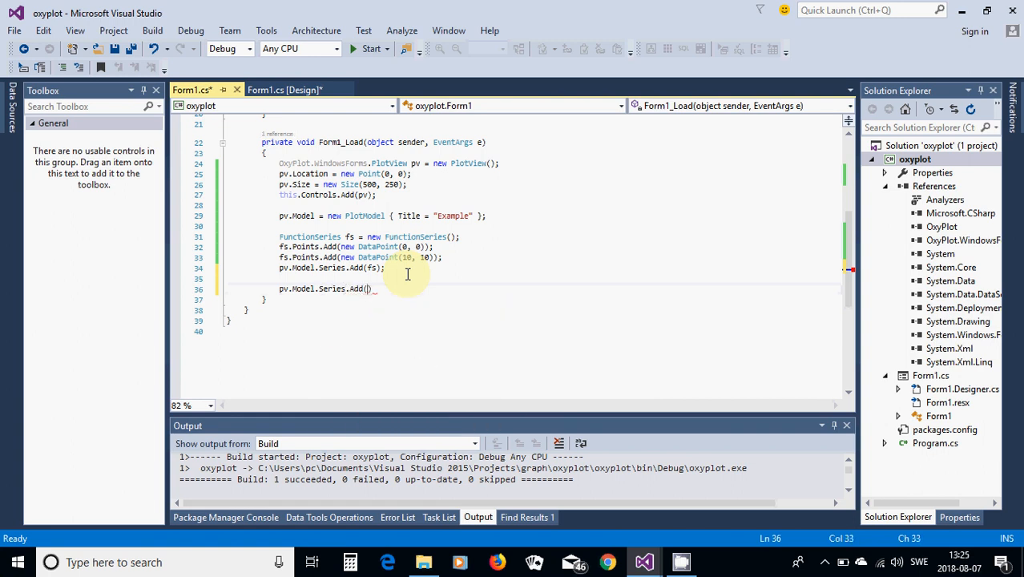
{"action": "type", "text": "("}
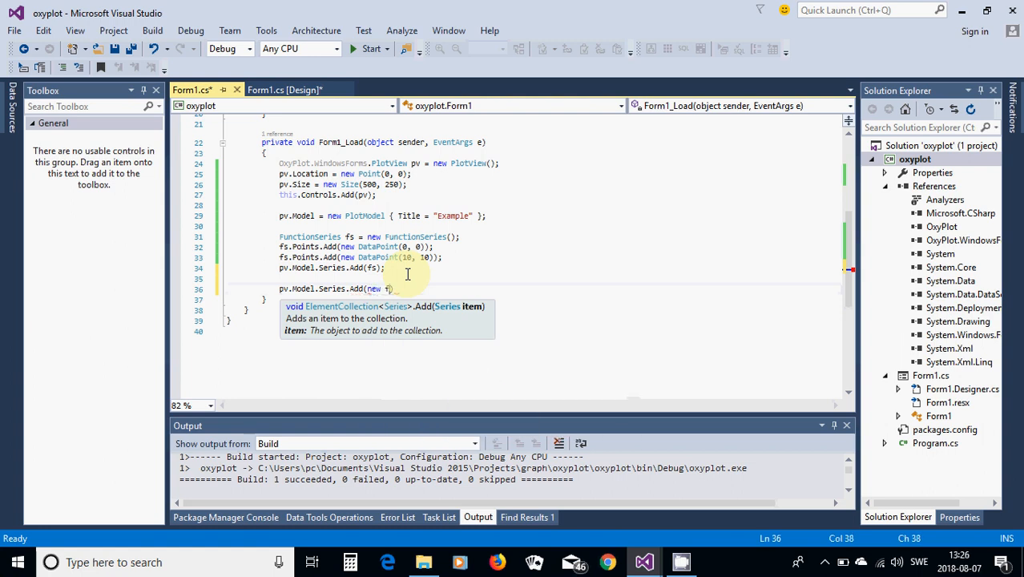
{"action": "type", "text": "FunctionSeries("}
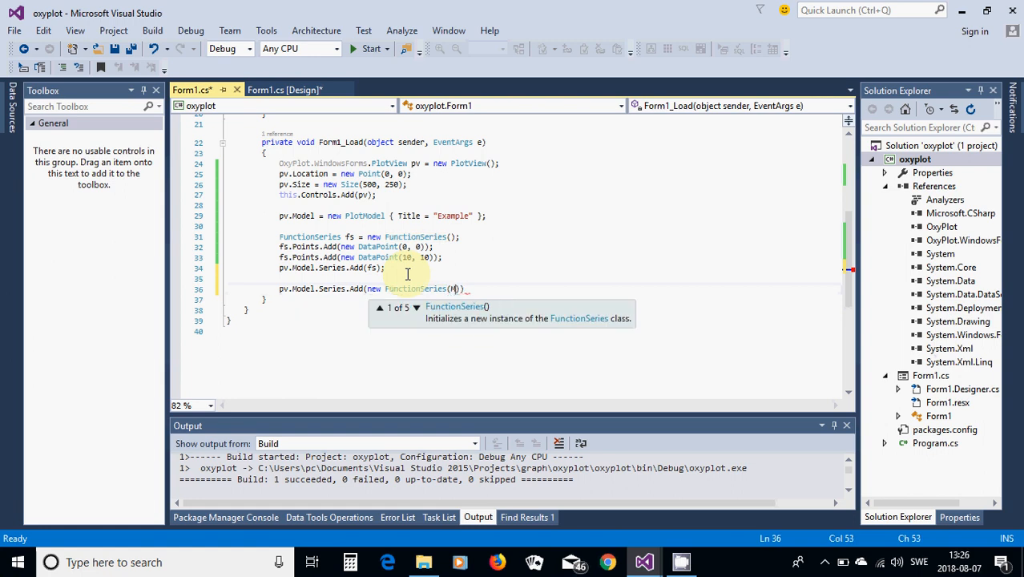
{"action": "type", "text": "Math."}
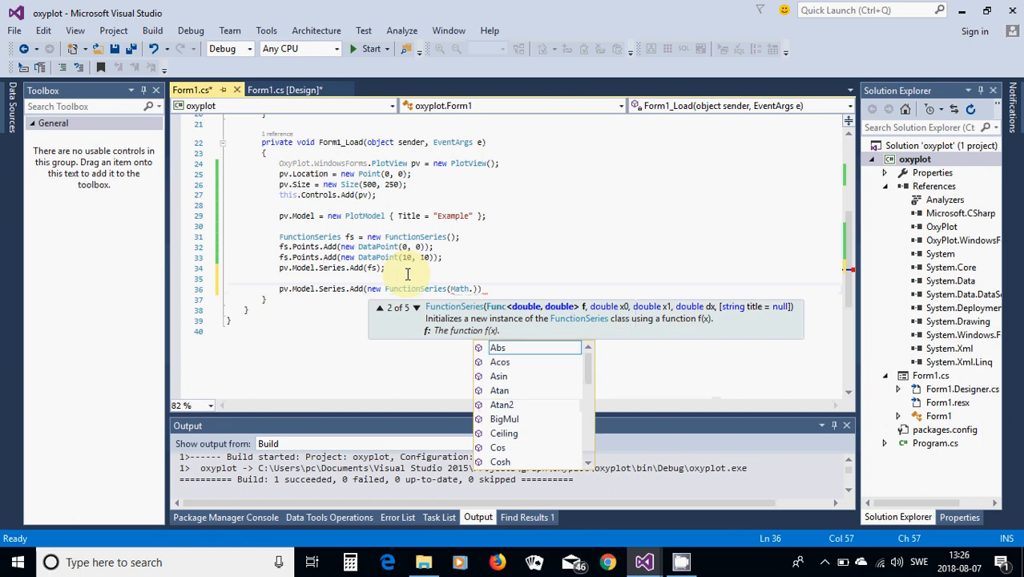
{"action": "type", "text": "Sign))"}
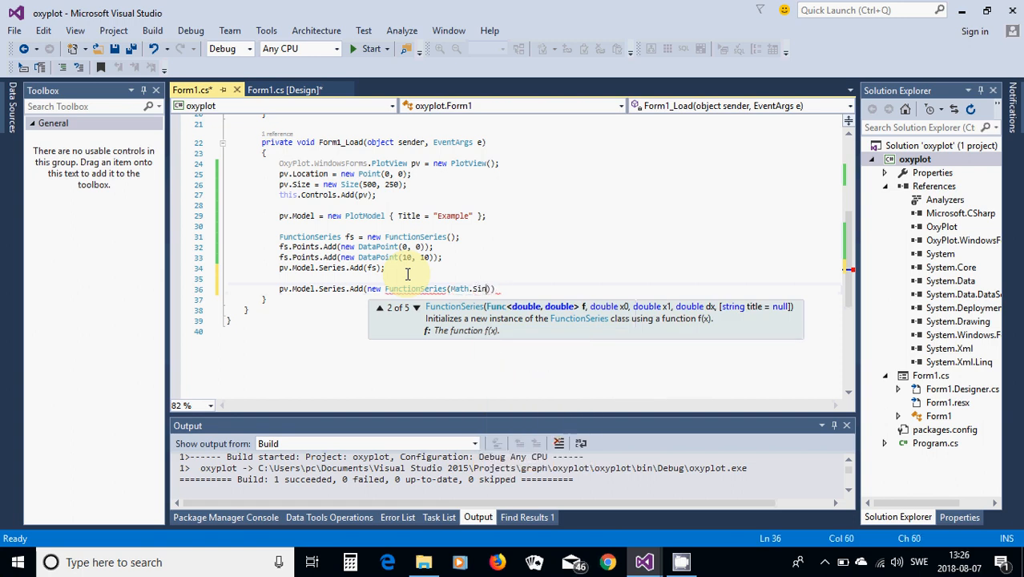
{"action": "type", "text": "("}
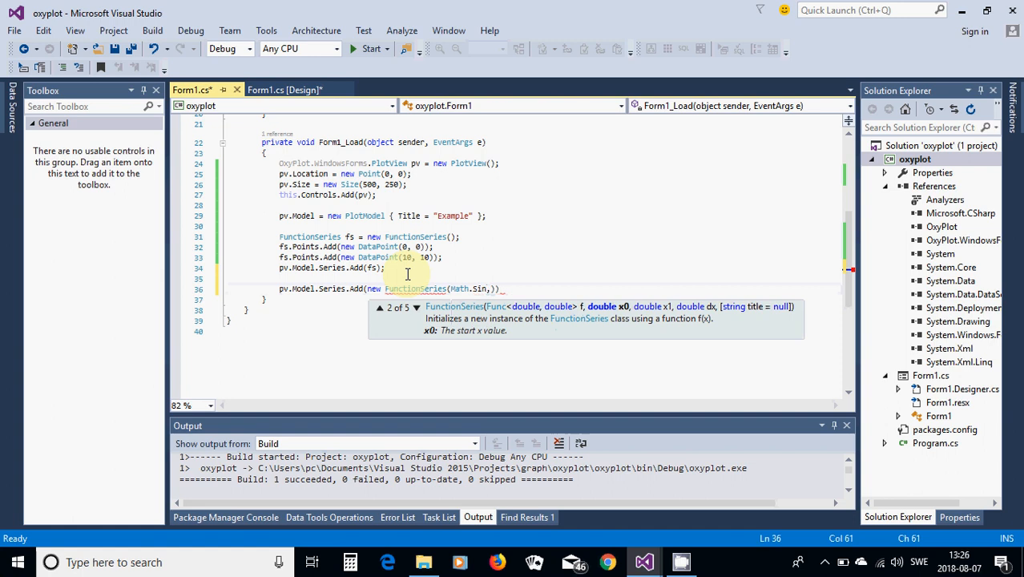
{"action": "type", "text": "0,"}
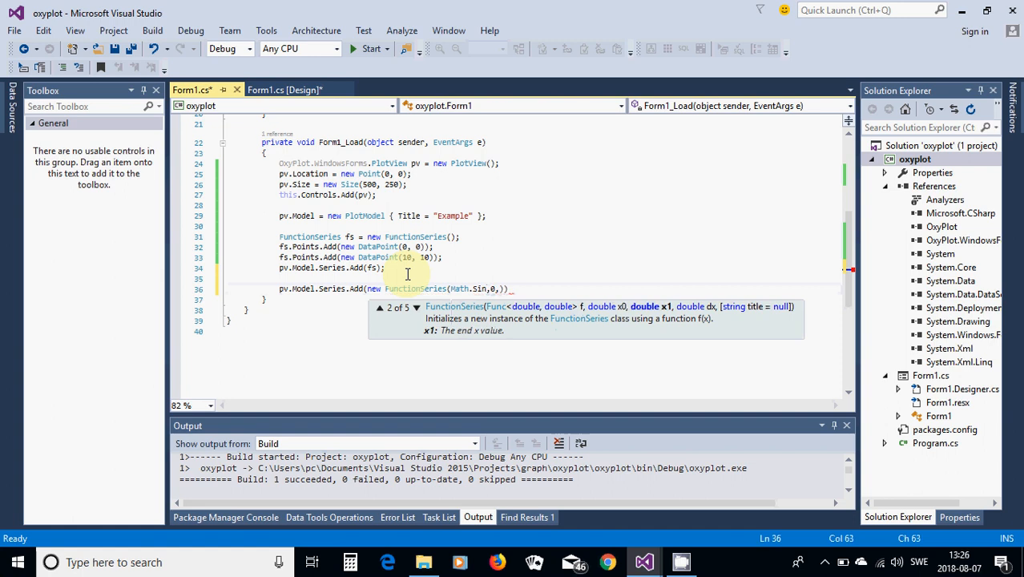
{"action": "type", "text": "10,0."}
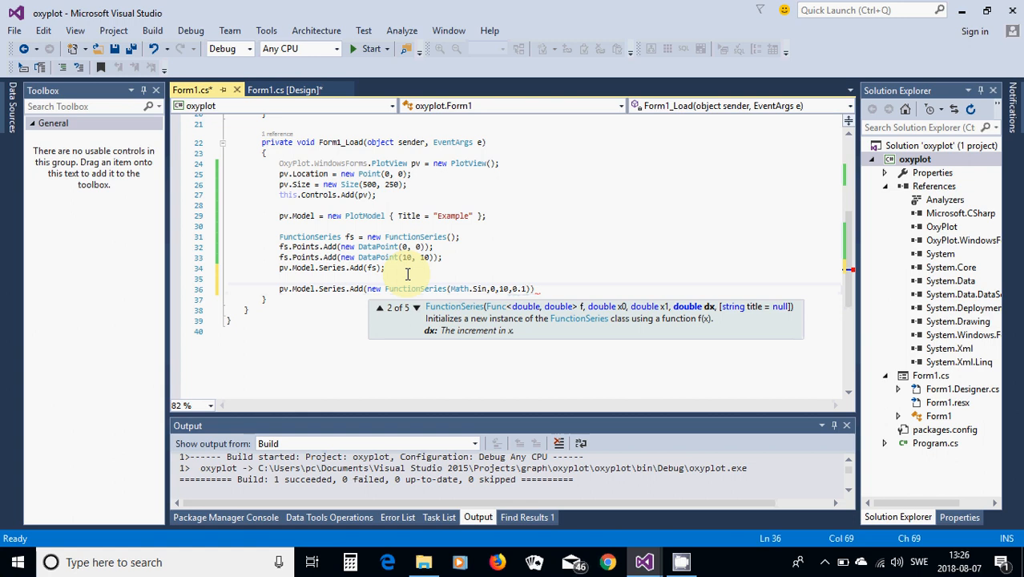
{"action": "type", "text": "1"}
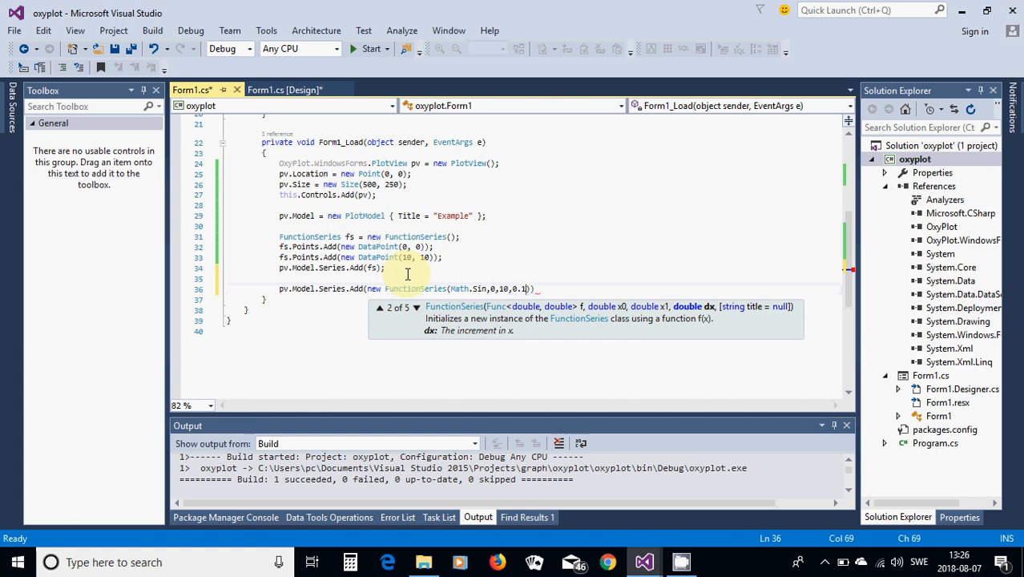
{"action": "type", "text": ","}
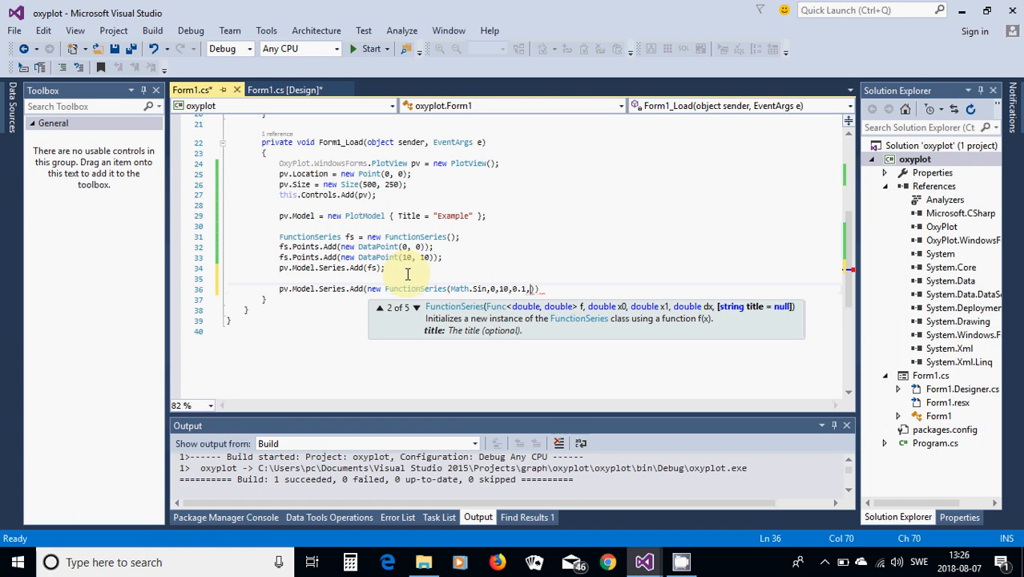
{"action": "type", "text": "\"sin\")"}
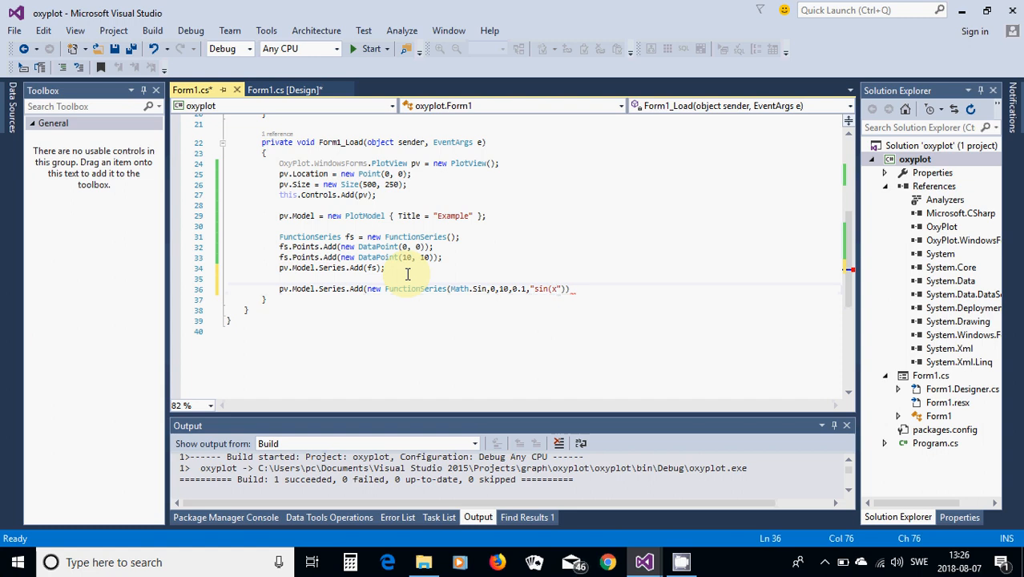
{"action": "type", "text": ")"}
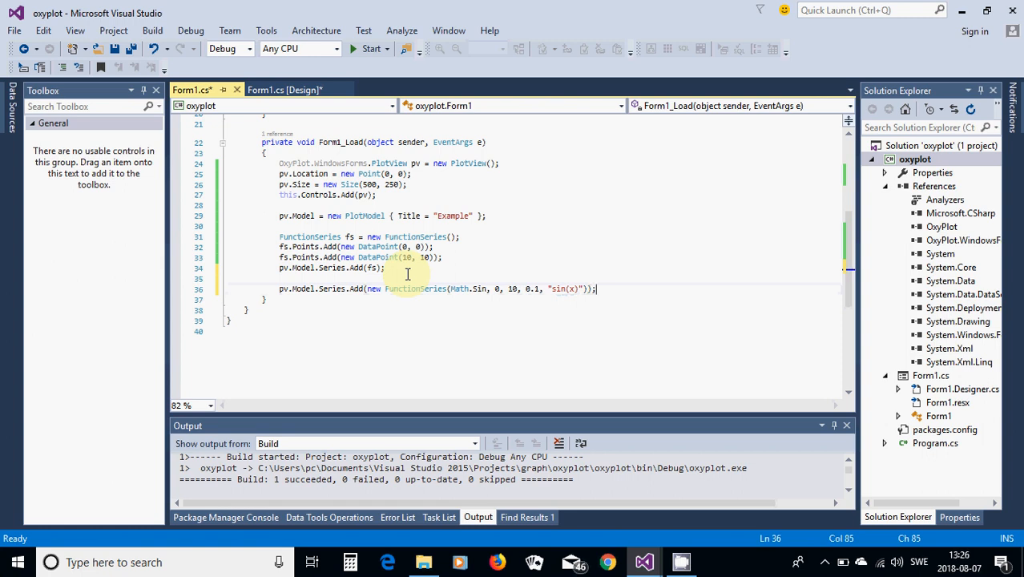
Duplicate the sin series line and change the copies to Math.Cos and Math.Tan.
{"action": "key", "text": "enter"}
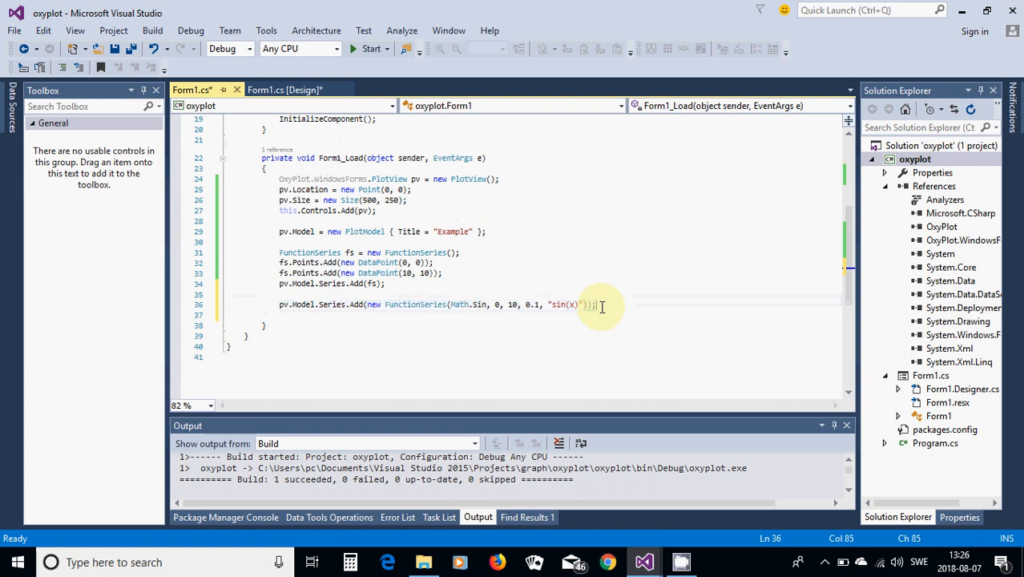
{"action": "key", "text": "enter"}
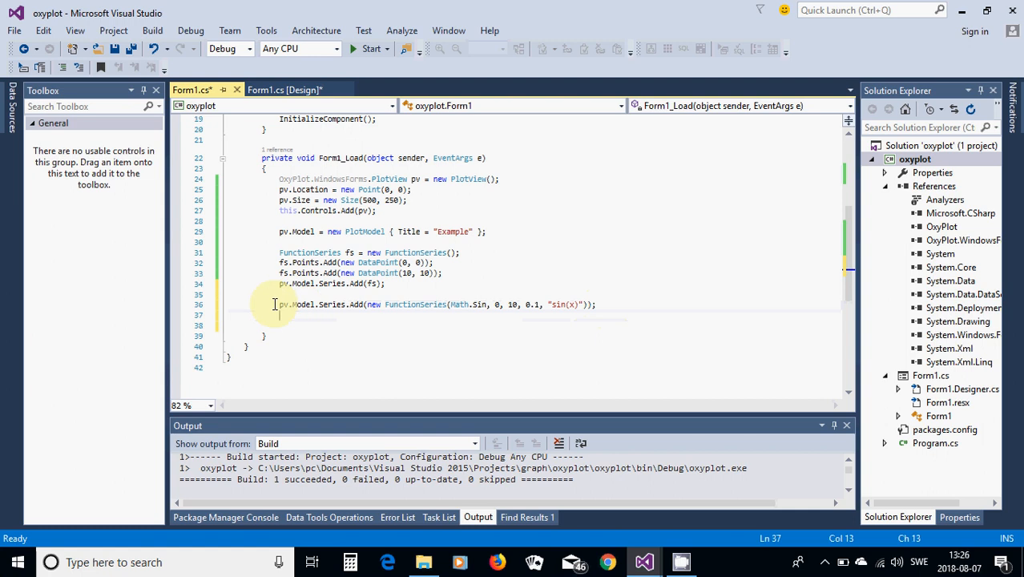
{"action": "left_click", "coordinate": [279, 304]}
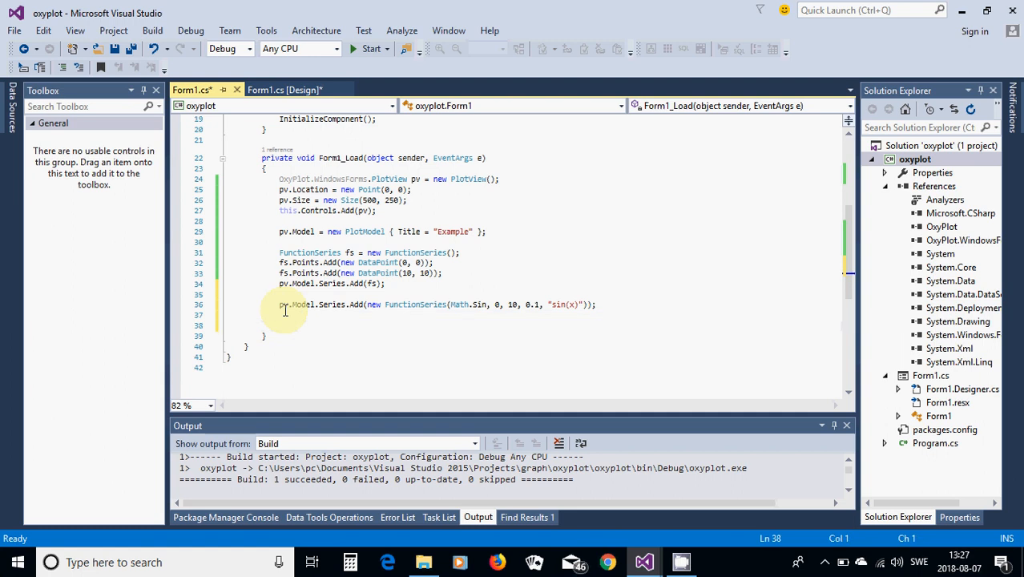
{"action": "left_click", "coordinate": [283, 311]}
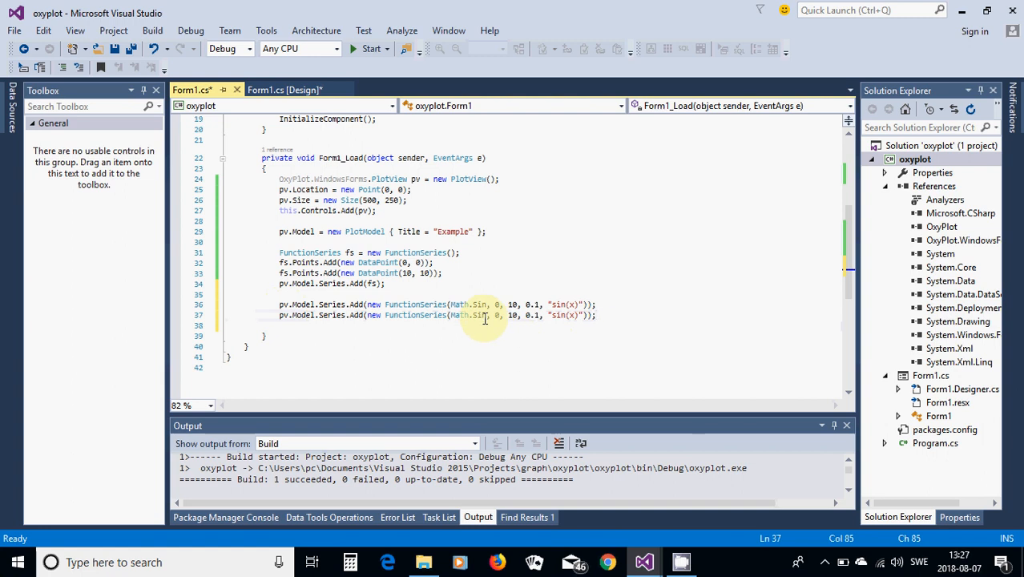
{"action": "left_click", "coordinate": [488, 315]}
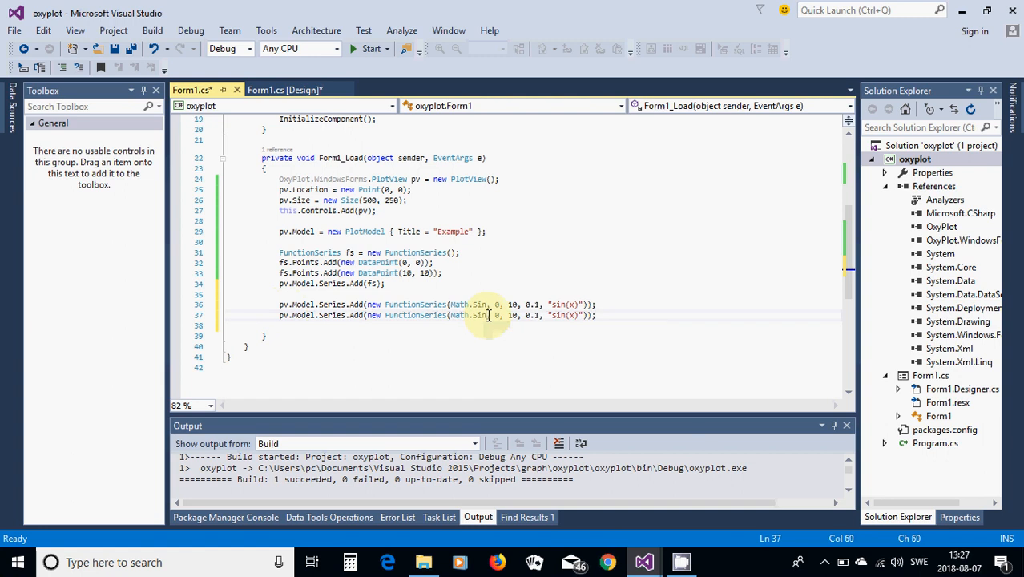
{"action": "type", "text": "Cos"}
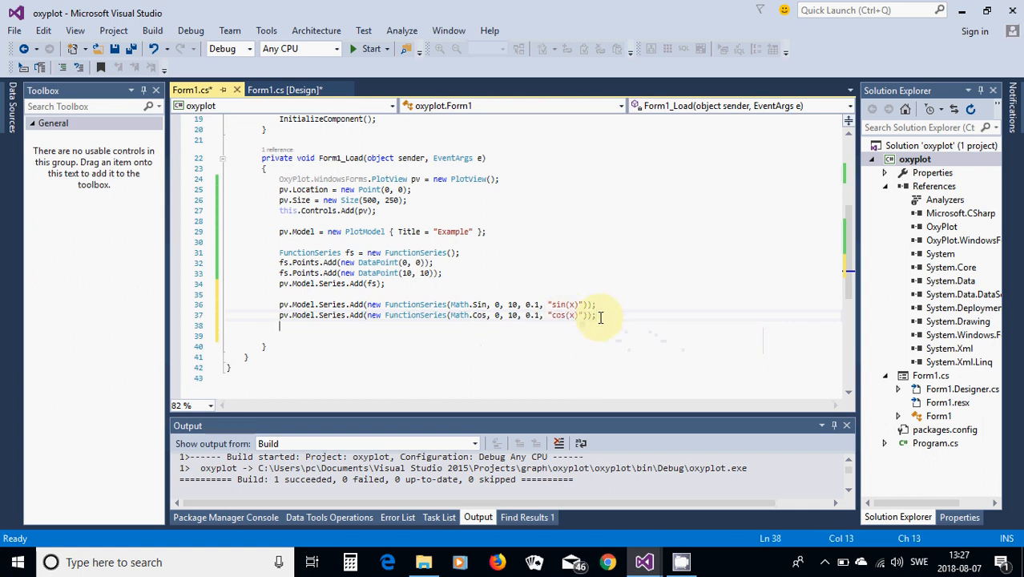
{"action": "type", "text": "pv.Model.Series.Add(new FunctionSeries(Math.Sin, 0, 10, 0.1, \"sin(x)\"));"}
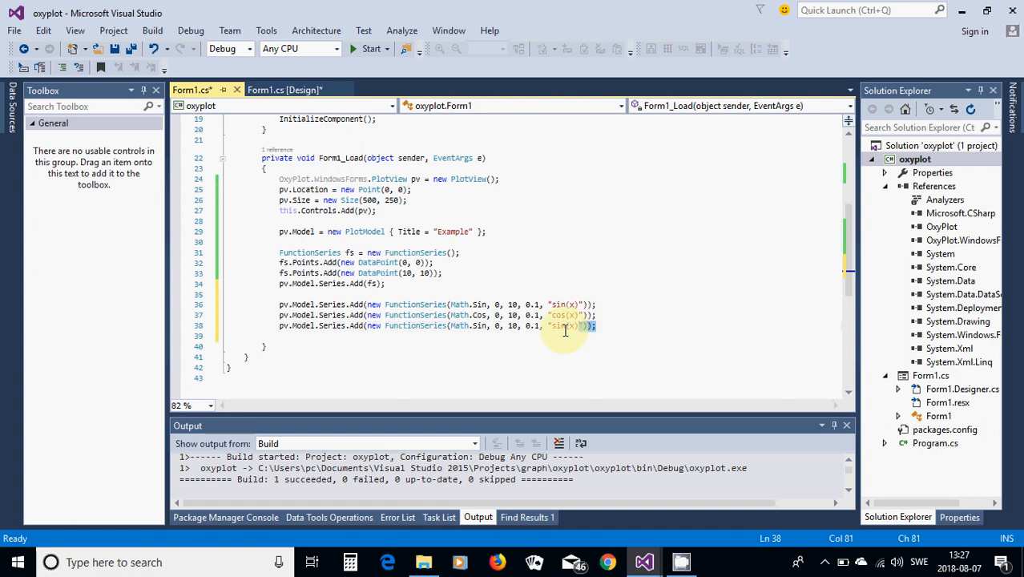
{"action": "mouse_move", "coordinate": [481, 325]}
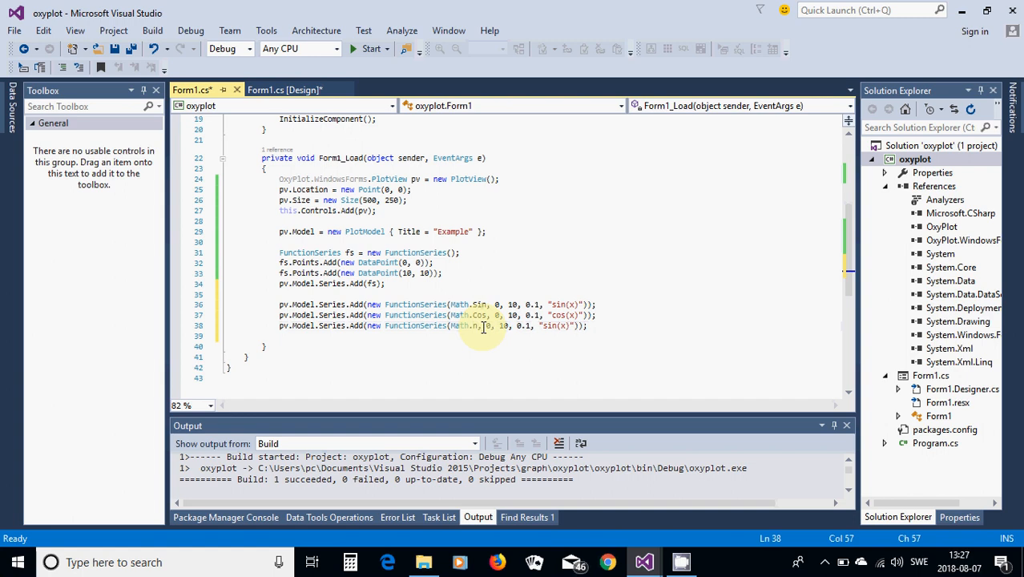
{"action": "type", "text": "Tan"}
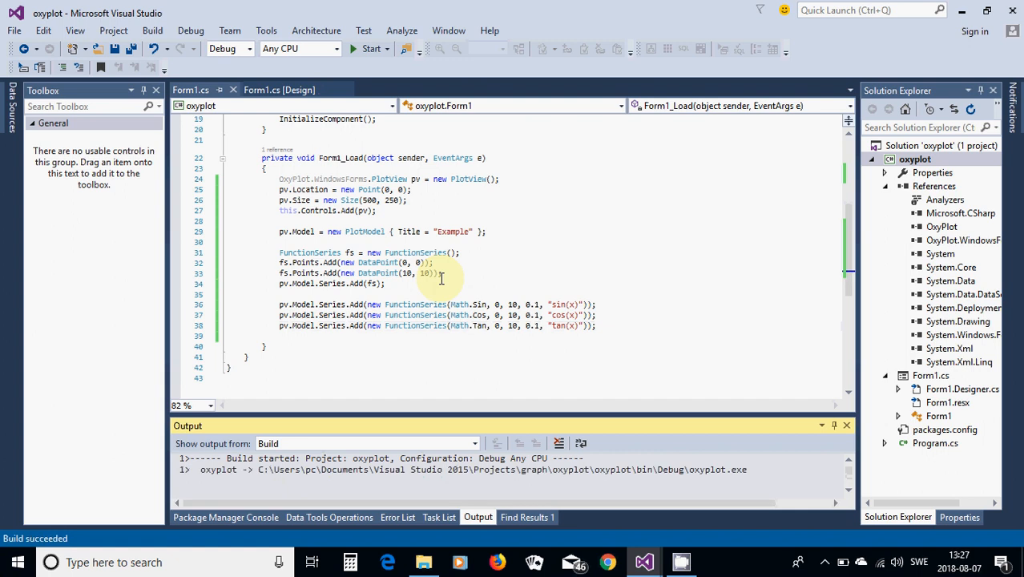
Run the app to view the sin, cos and tan chart, then close it.
{"action": "left_click", "coordinate": [371, 48]}
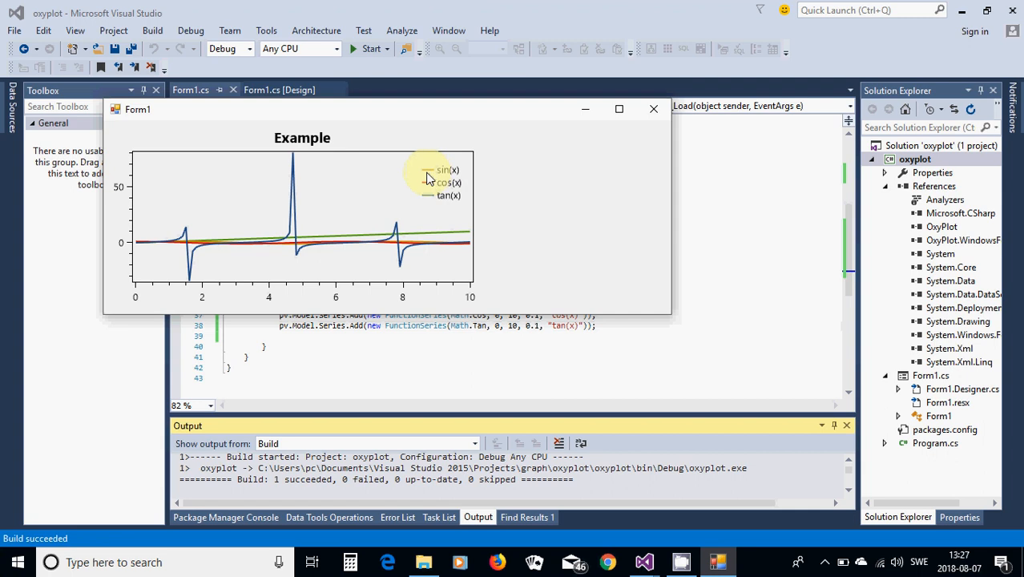
{"action": "mouse_move", "coordinate": [427, 177]}
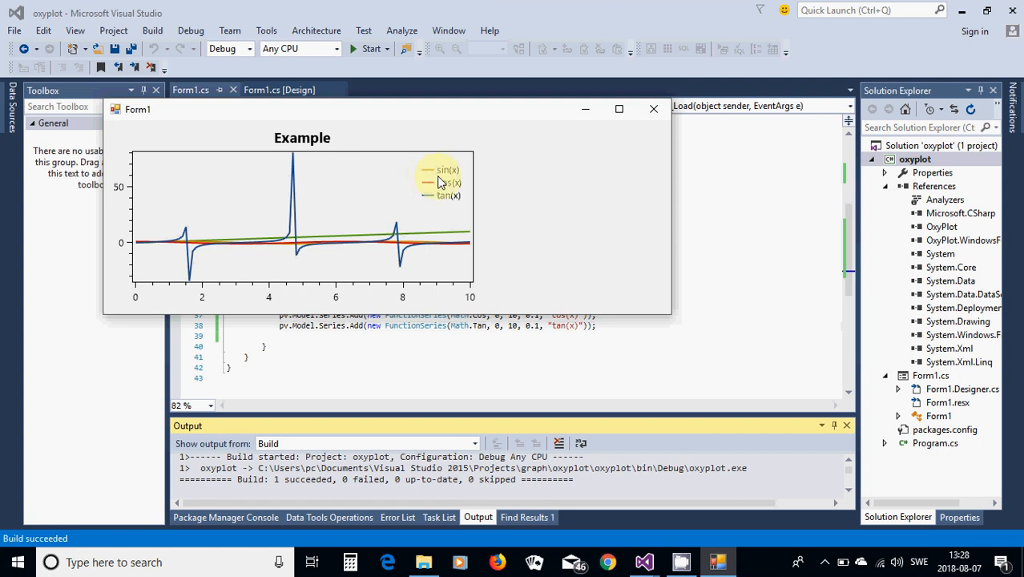
{"action": "mouse_move", "coordinate": [438, 193]}
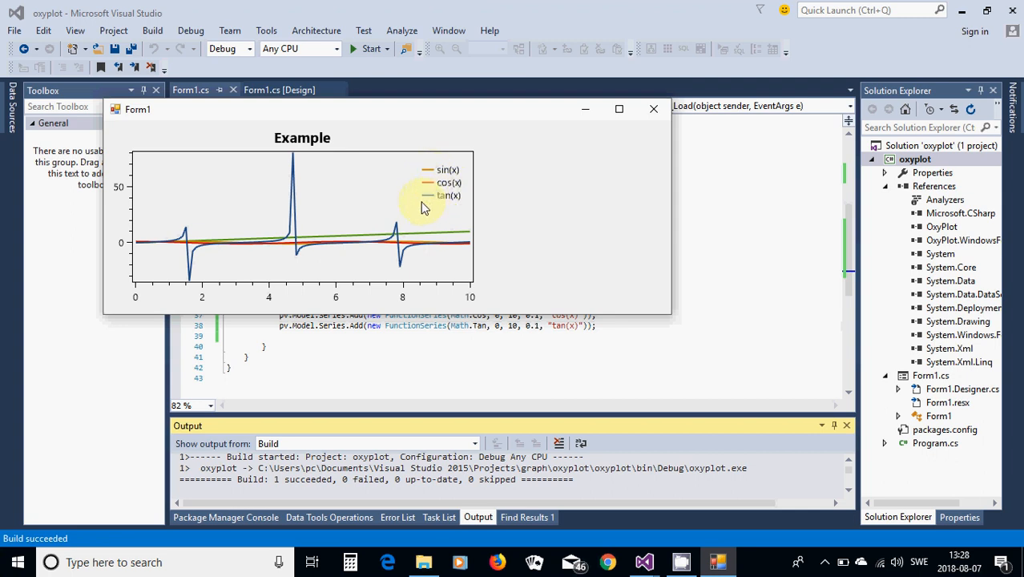
{"action": "mouse_move", "coordinate": [369, 204]}
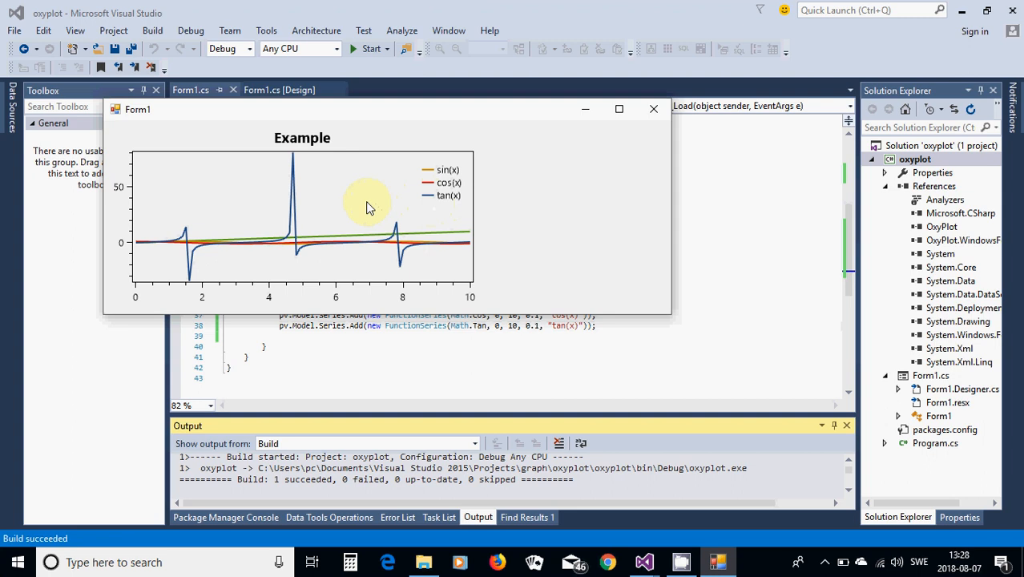
{"action": "mouse_move", "coordinate": [276, 303]}
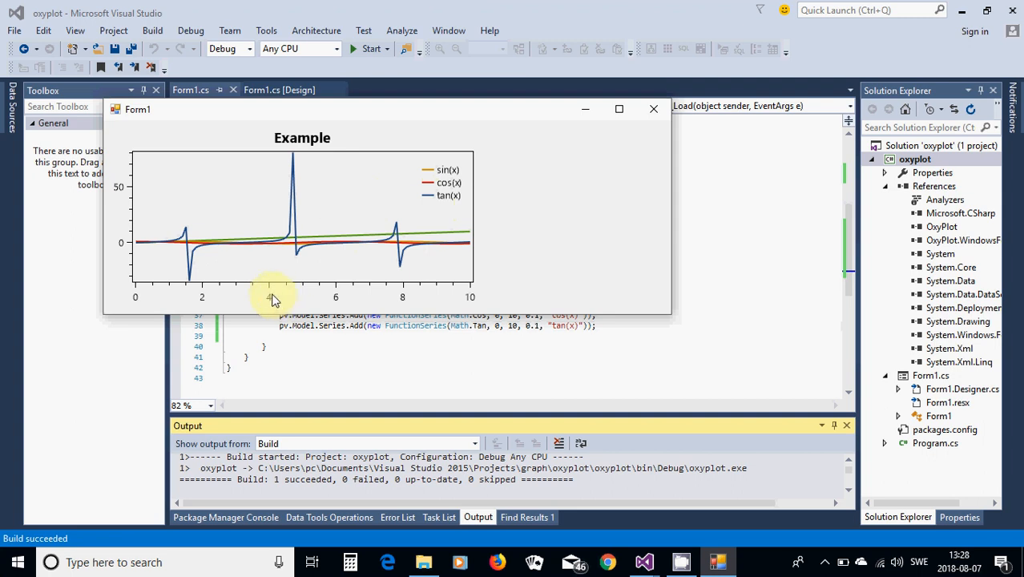
{"action": "mouse_move", "coordinate": [238, 290]}
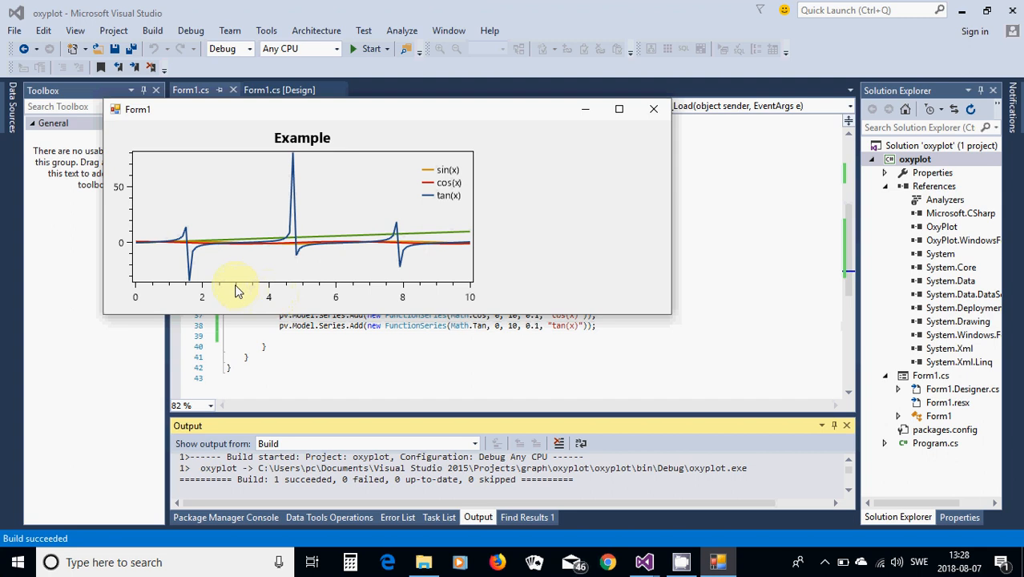
{"action": "mouse_move", "coordinate": [220, 295]}
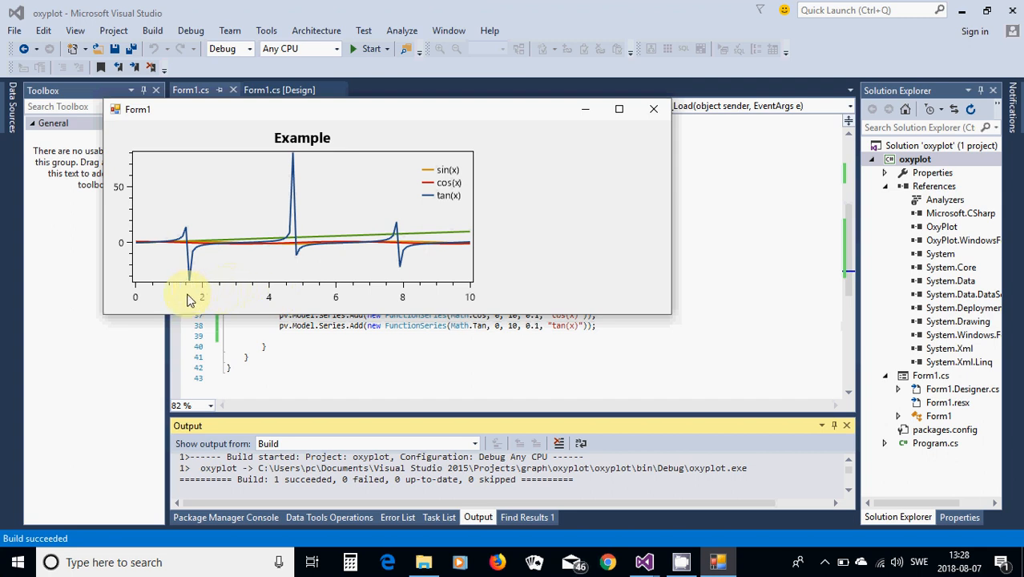
{"action": "mouse_move", "coordinate": [207, 276]}
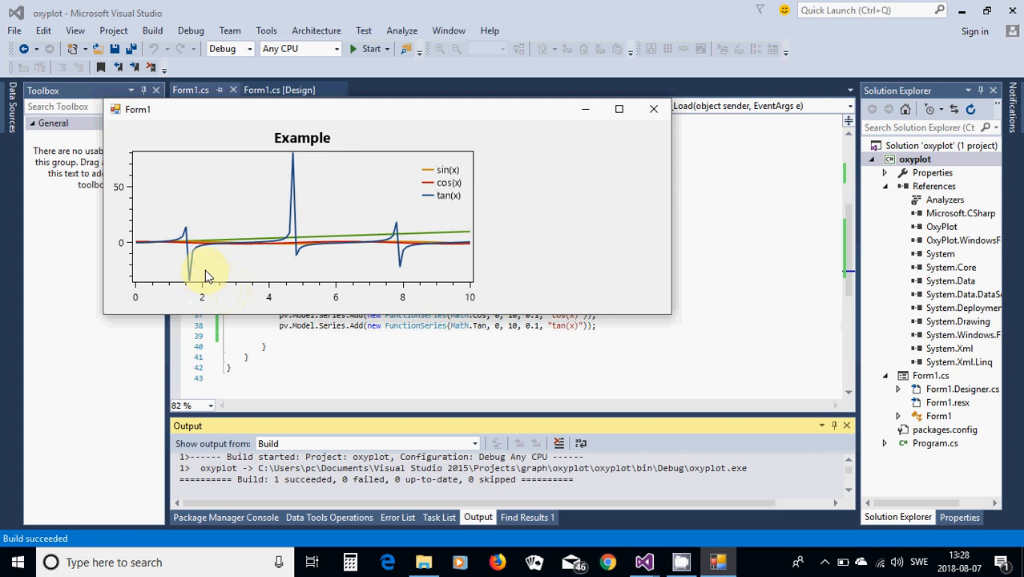
{"action": "mouse_move", "coordinate": [484, 276]}
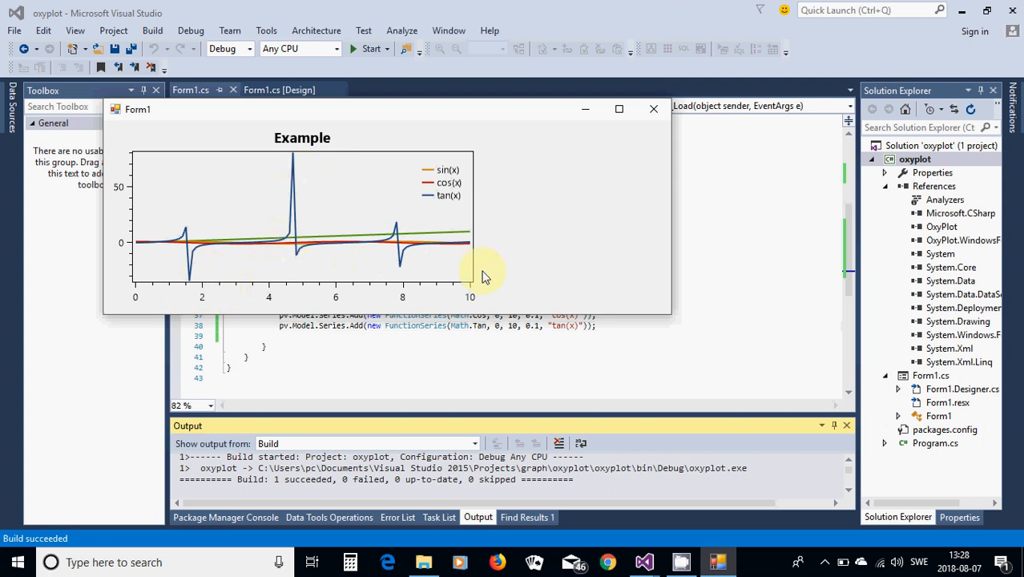
{"action": "left_click", "coordinate": [653, 109]}
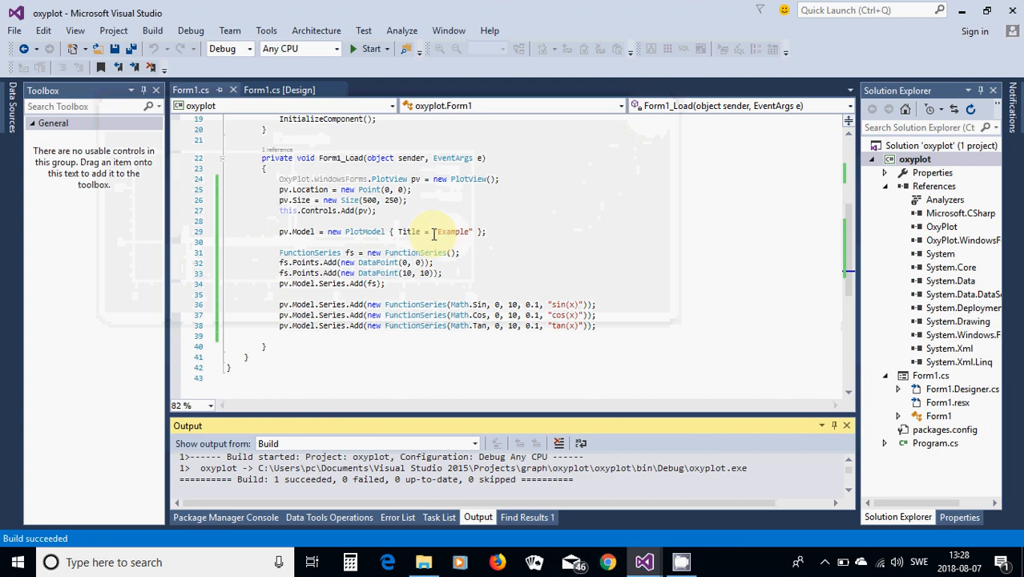
{"action": "mouse_move", "coordinate": [517, 326]}
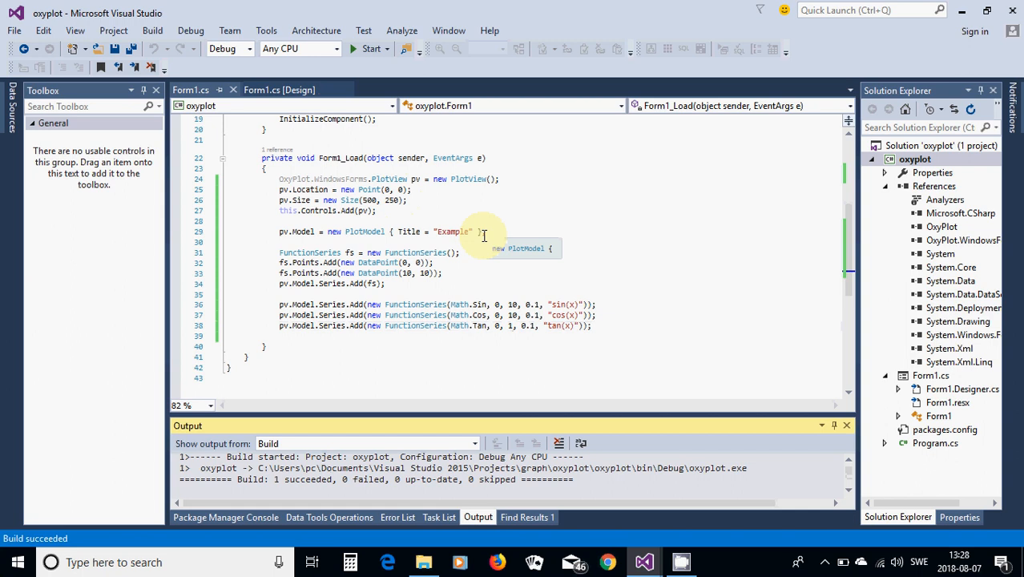
Run with tan(x) limited to 0–1, close the chart, and go to the range start.
{"action": "left_click", "coordinate": [370, 49]}
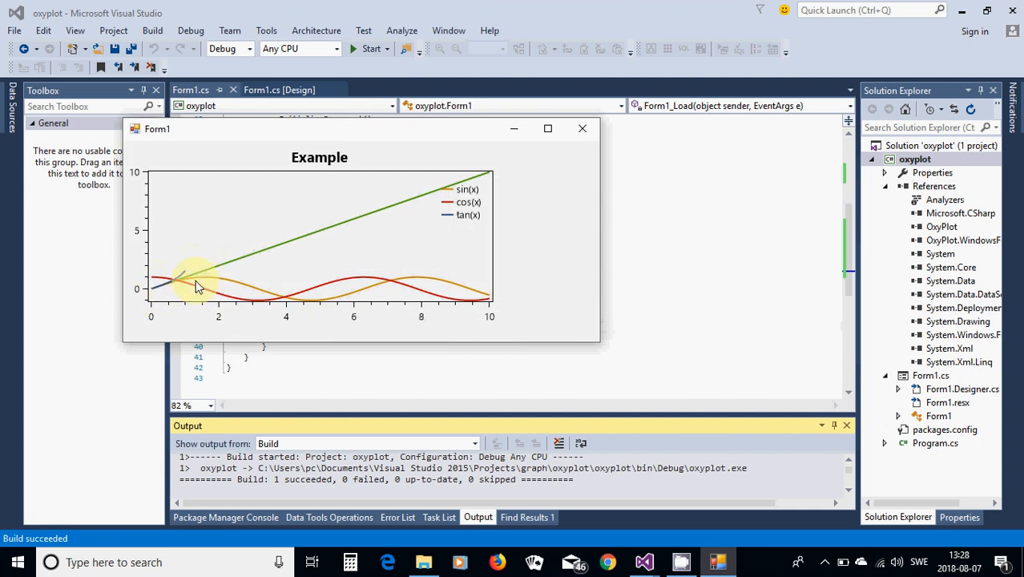
{"action": "mouse_move", "coordinate": [223, 328]}
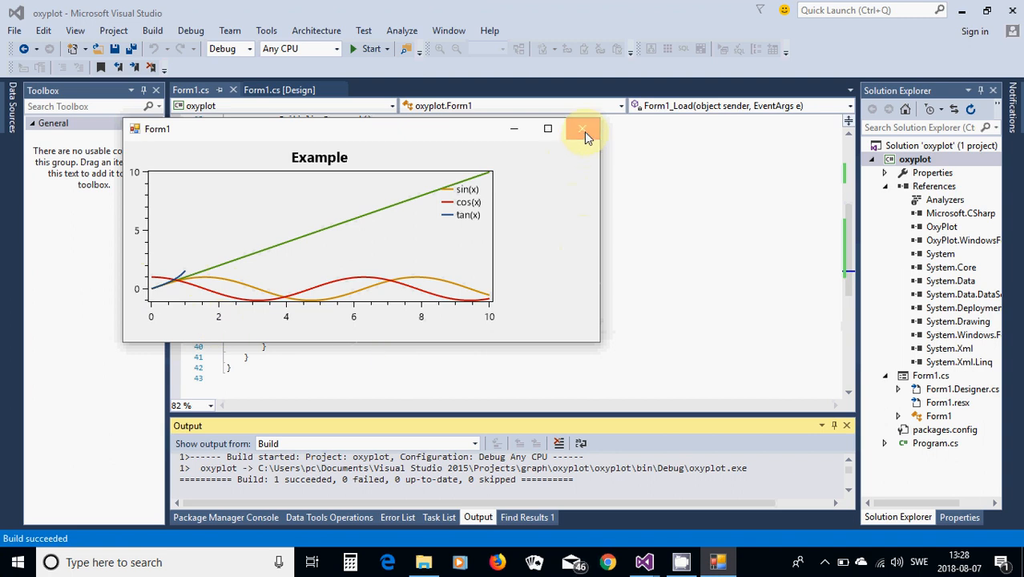
{"action": "left_click", "coordinate": [583, 129]}
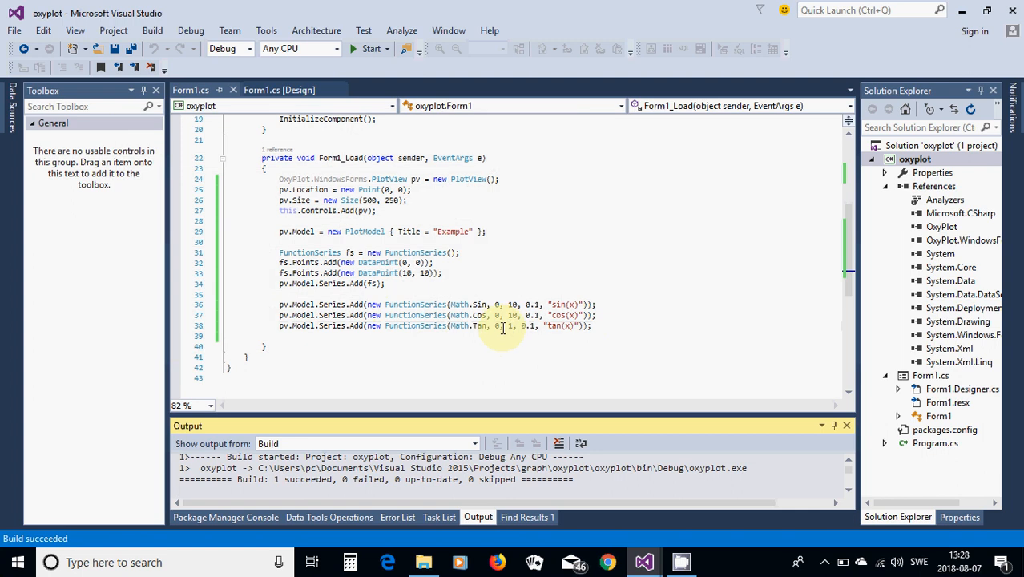
{"action": "left_click", "coordinate": [501, 326]}
{"action": "type", "text": "-1"}
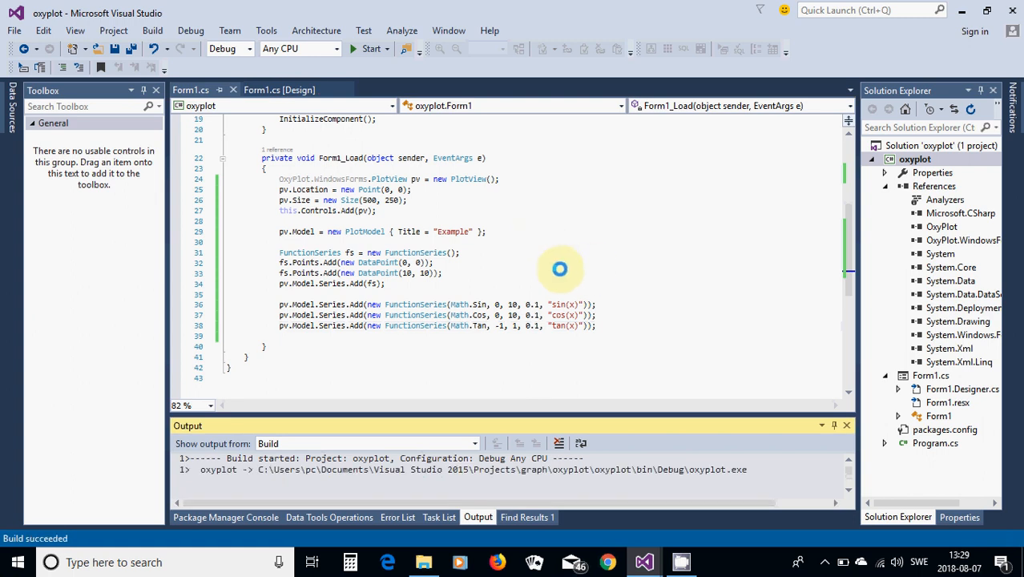
Run the app with tan(x) spanning -1 to 1, then close the chart window.
{"action": "left_click", "coordinate": [371, 48]}
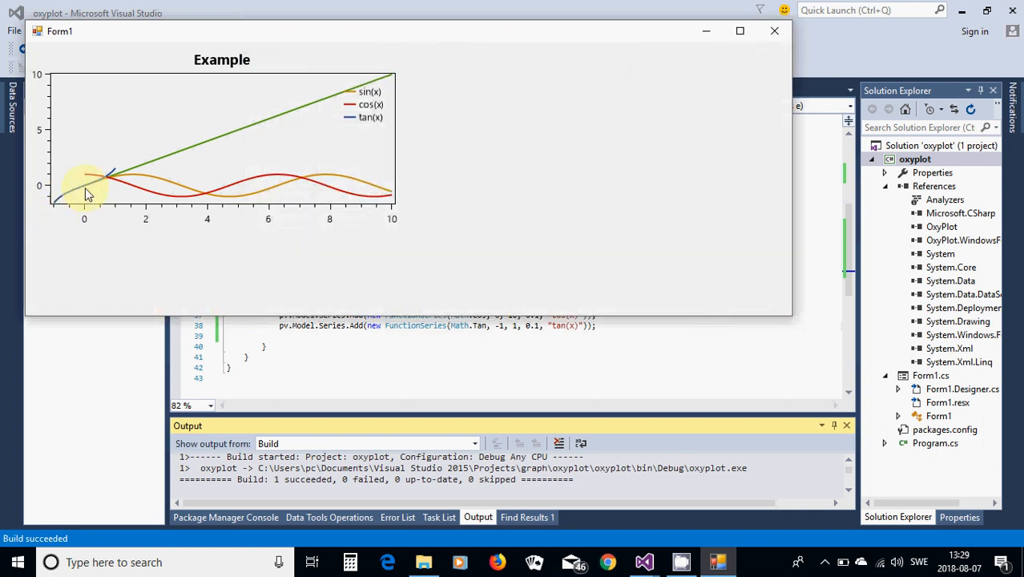
{"action": "mouse_move", "coordinate": [755, 116]}
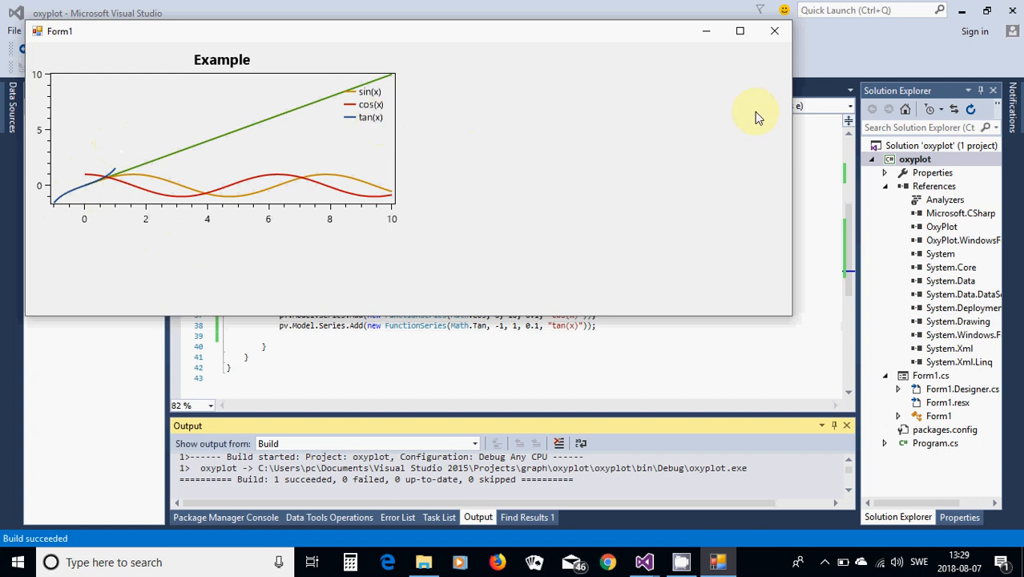
{"action": "left_click", "coordinate": [774, 31]}
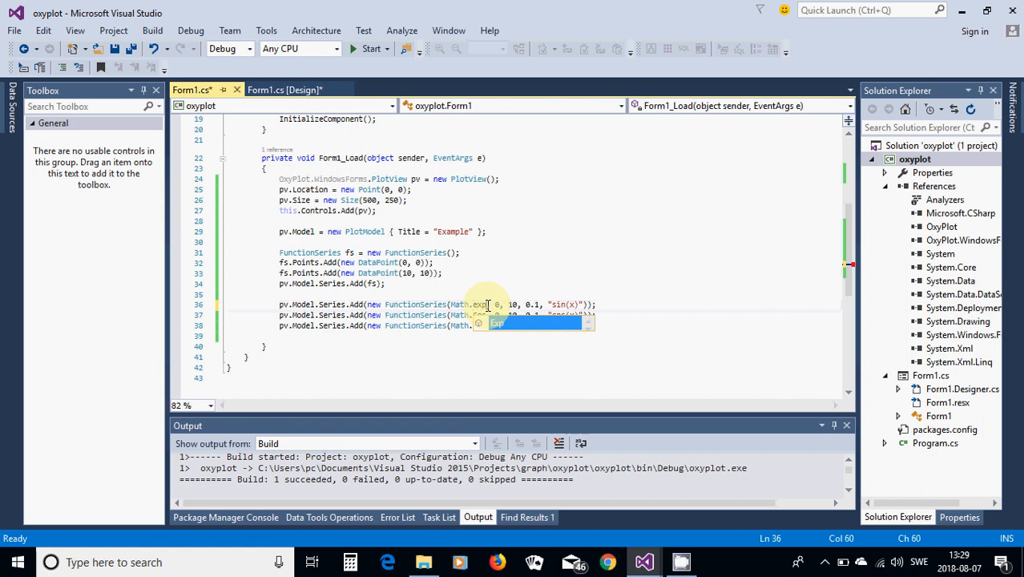
Swap Math.Sin for Math.Exp as "e(x)" and Math.Cos for Math.Log from 0.1, dropping tan.
{"action": "type", "text": "exp"}
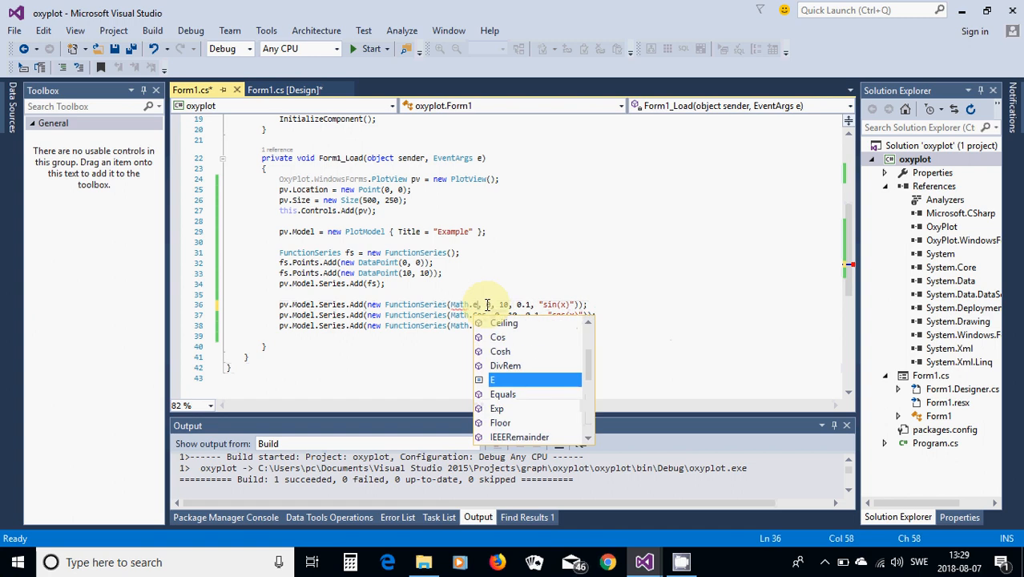
{"action": "key", "text": "down"}
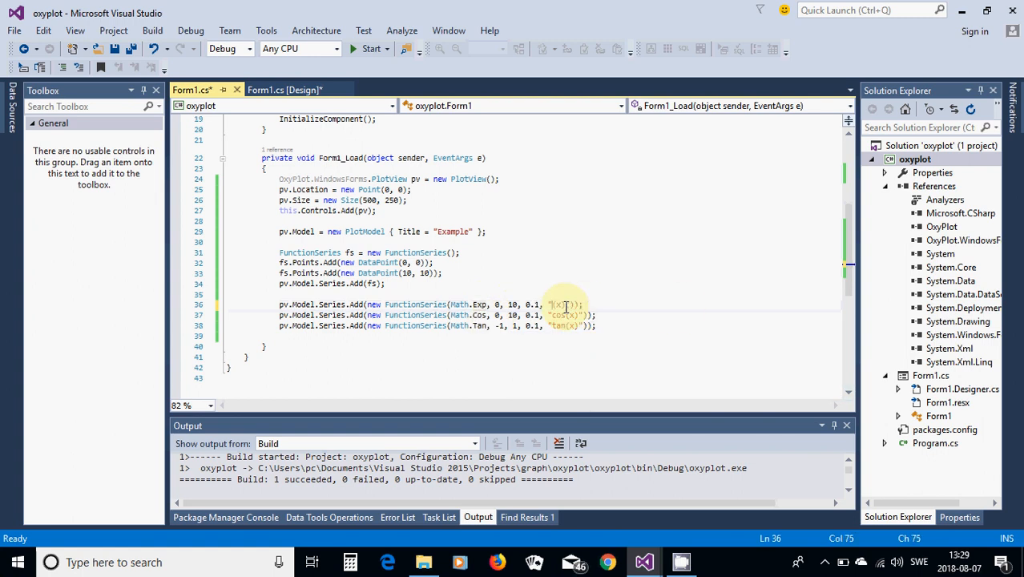
{"action": "mouse_move", "coordinate": [480, 326]}
{"action": "type", "text": "e"}
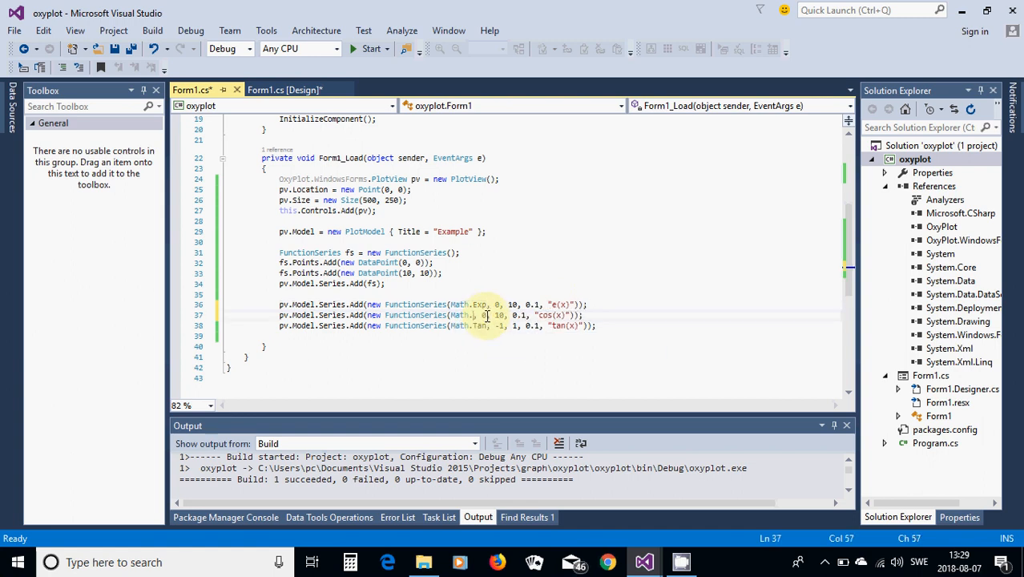
{"action": "type", "text": "Log"}
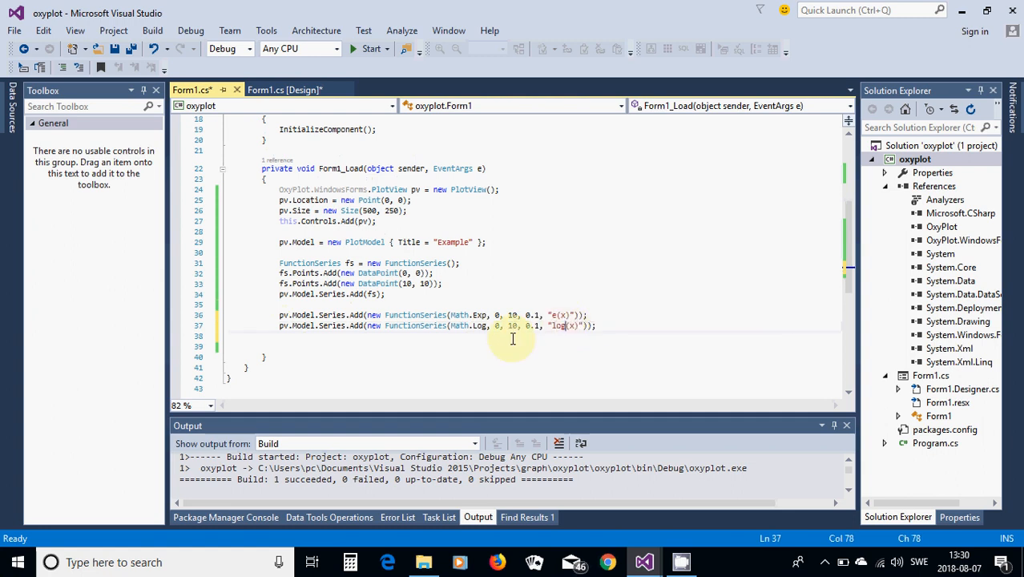
{"action": "mouse_move", "coordinate": [497, 325]}
{"action": "type", "text": ".1"}
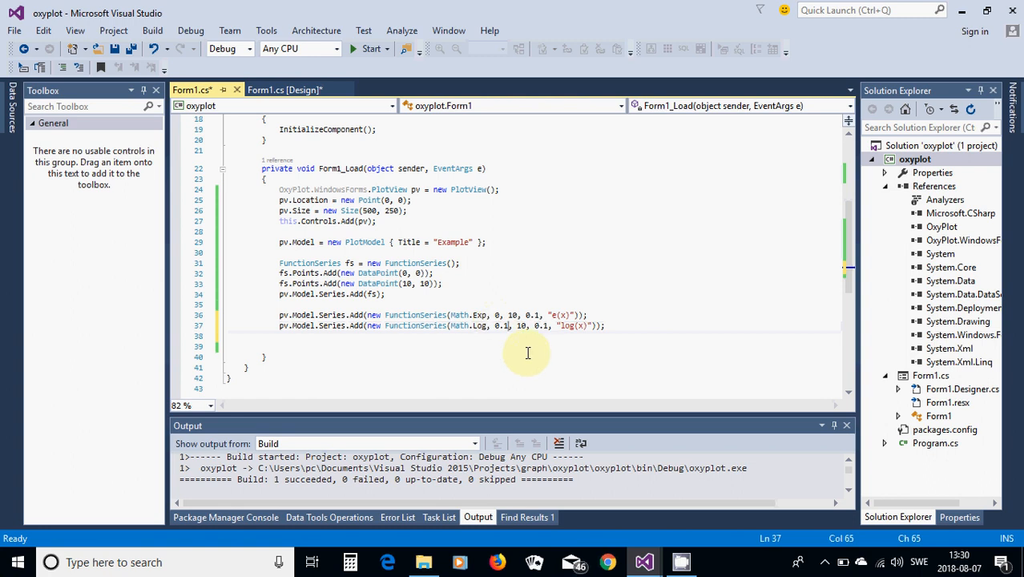
{"action": "mouse_move", "coordinate": [533, 357]}
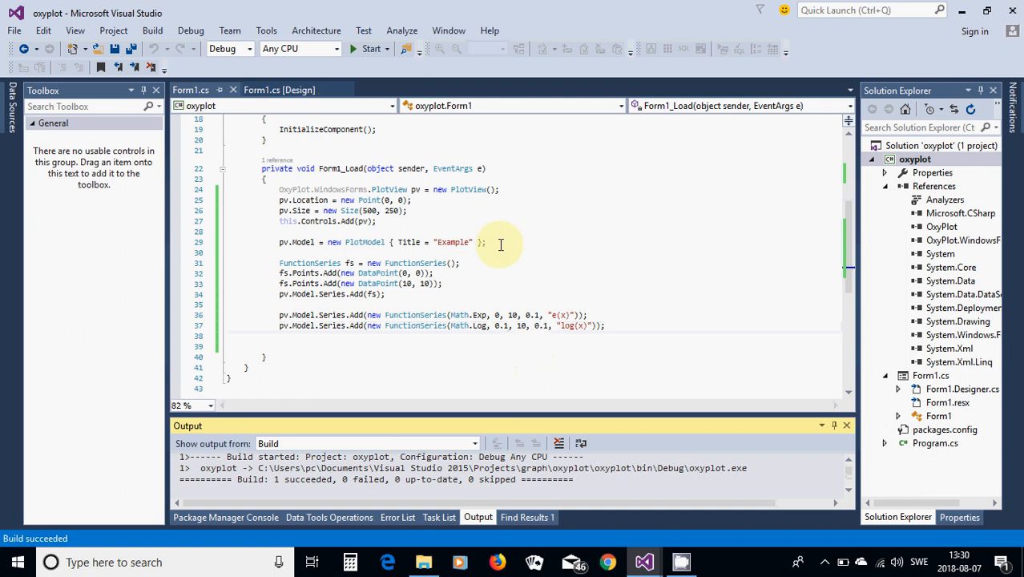
{"action": "left_click", "coordinate": [371, 48]}
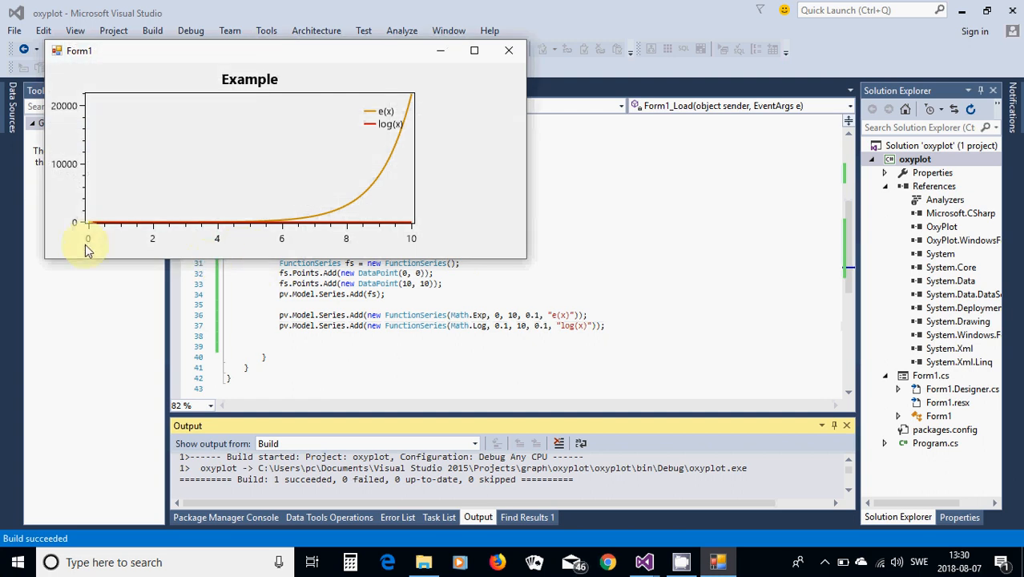
{"action": "mouse_move", "coordinate": [439, 121]}
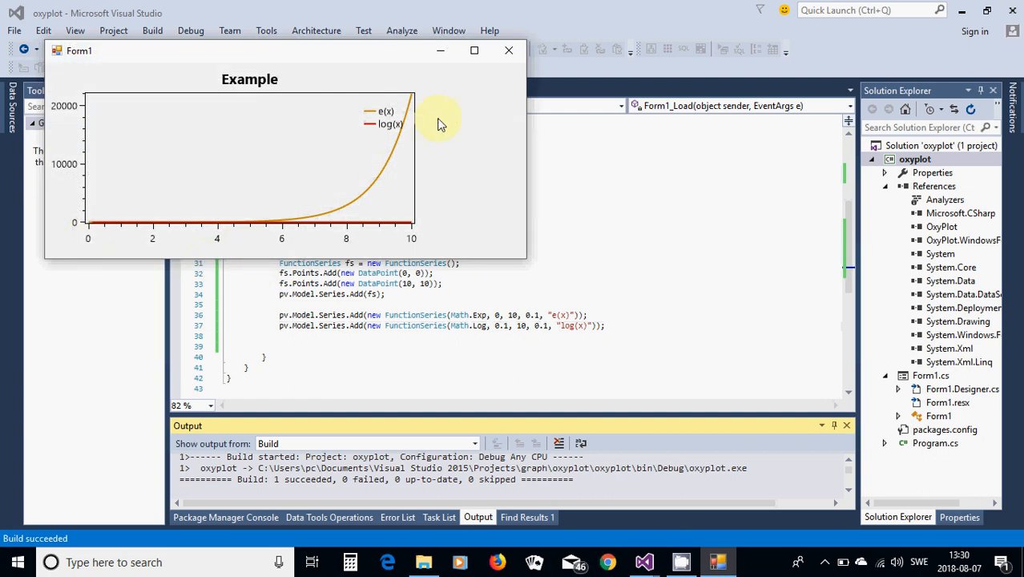
{"action": "mouse_move", "coordinate": [369, 233]}
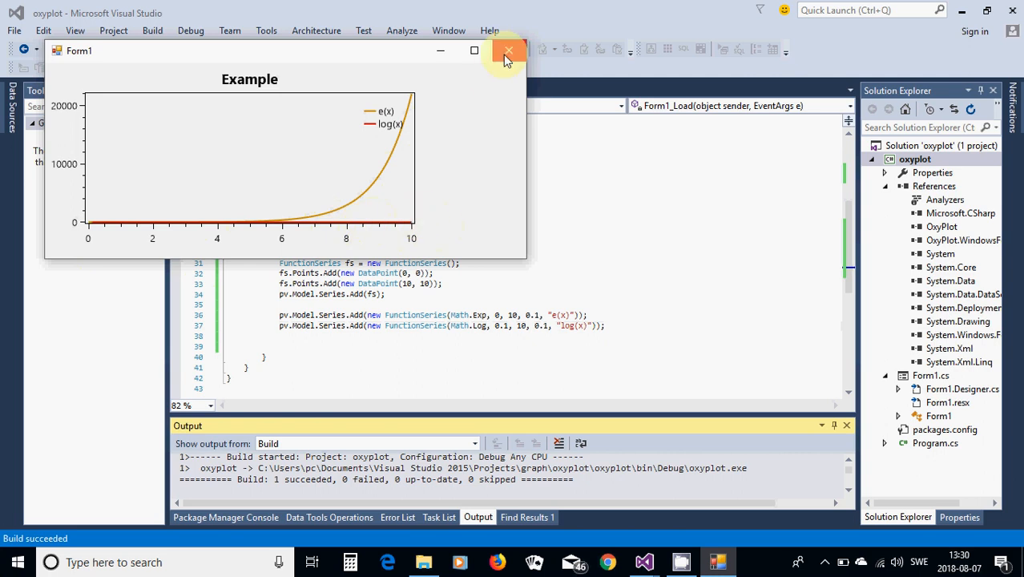
{"action": "left_click", "coordinate": [507, 50]}
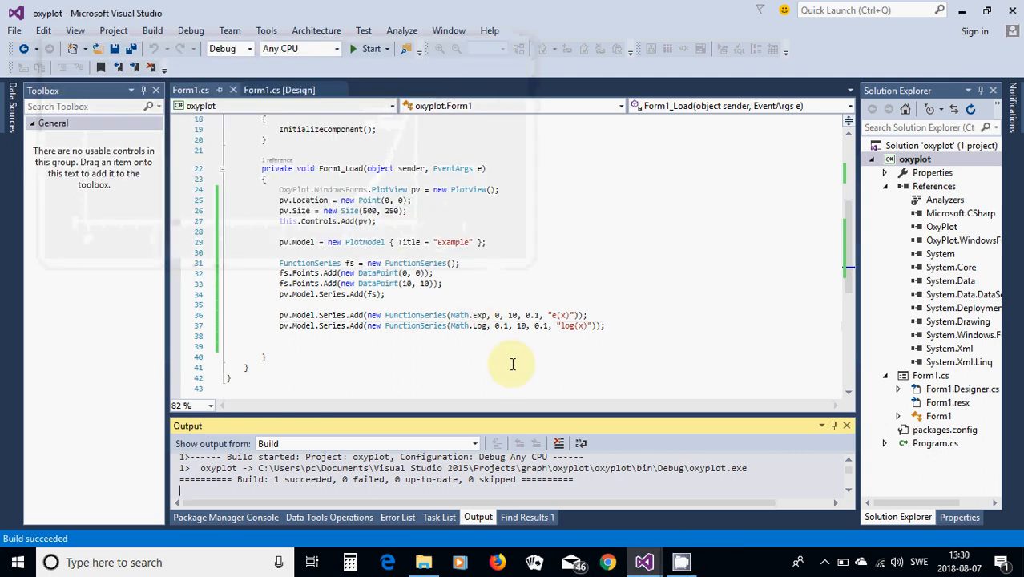
{"action": "mouse_move", "coordinate": [491, 350]}
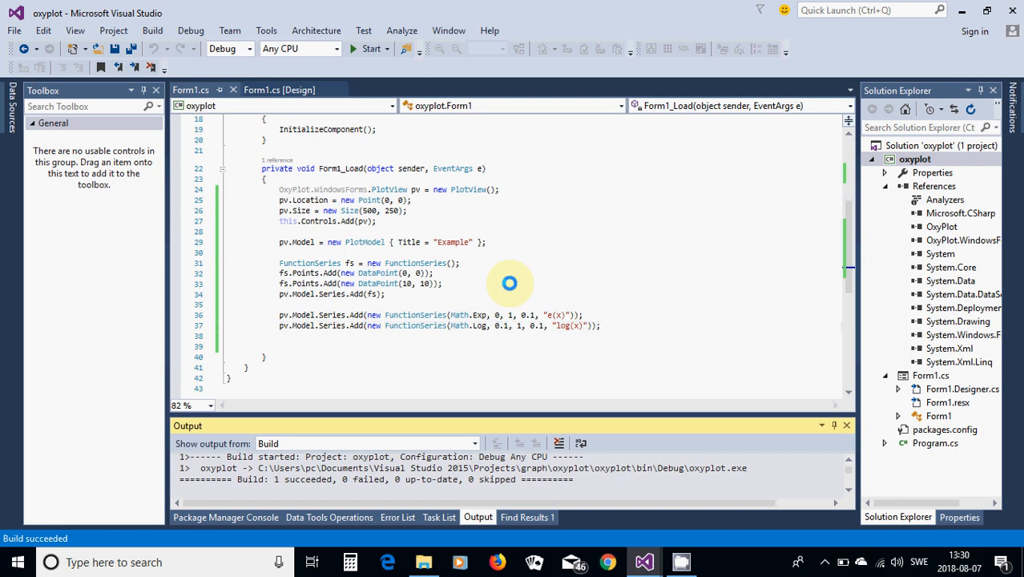
Close the outdated chart and rerun with Exp, Log and the line ending at 1.
{"action": "left_click", "coordinate": [370, 48]}
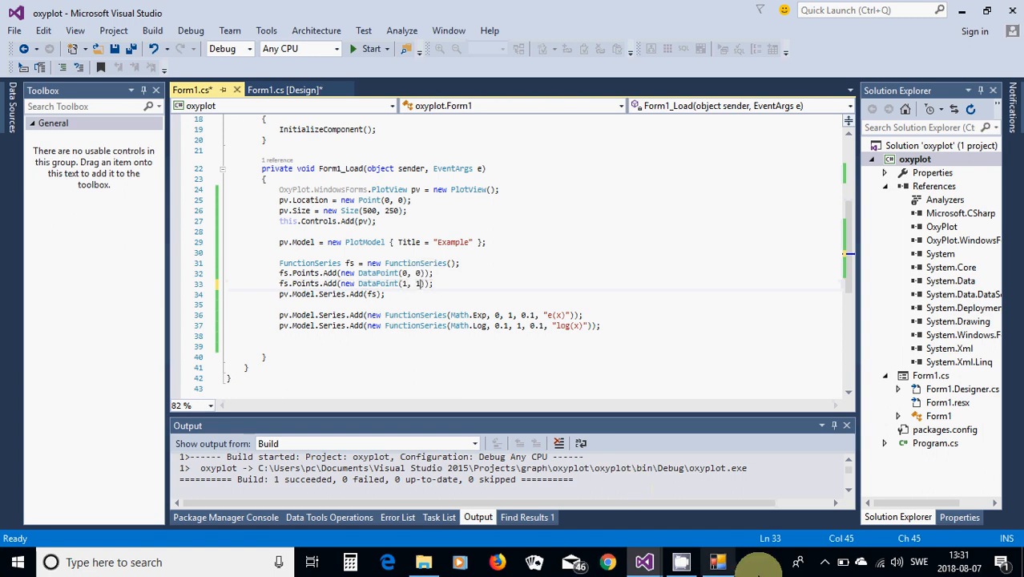
{"action": "left_click", "coordinate": [370, 49]}
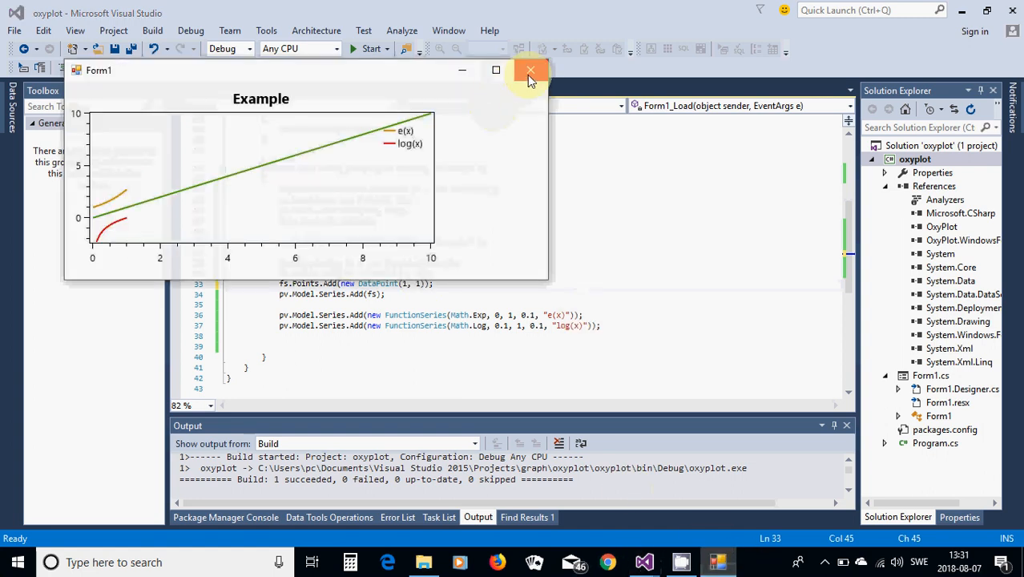
{"action": "left_click", "coordinate": [529, 71]}
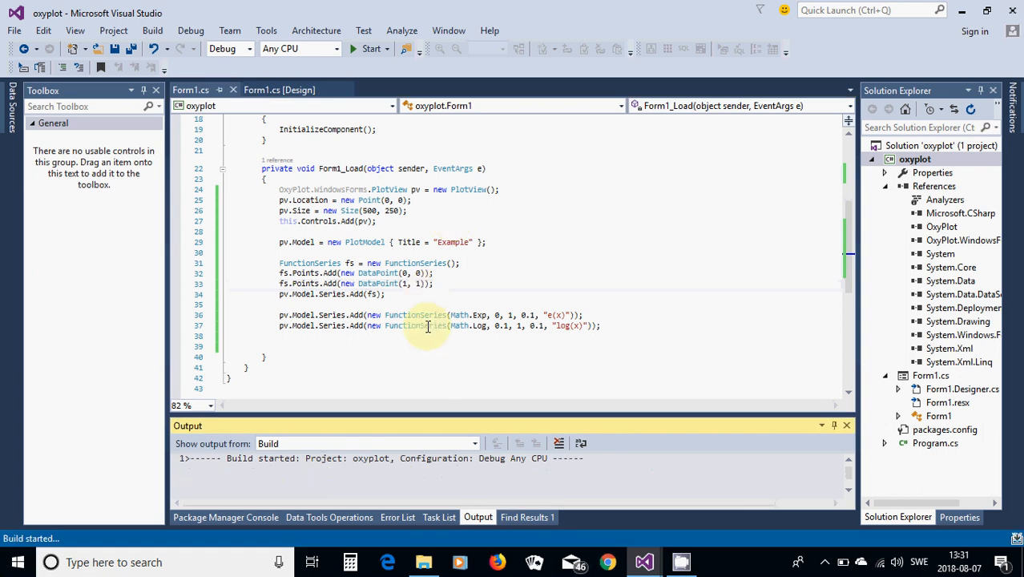
{"action": "left_click", "coordinate": [371, 48]}
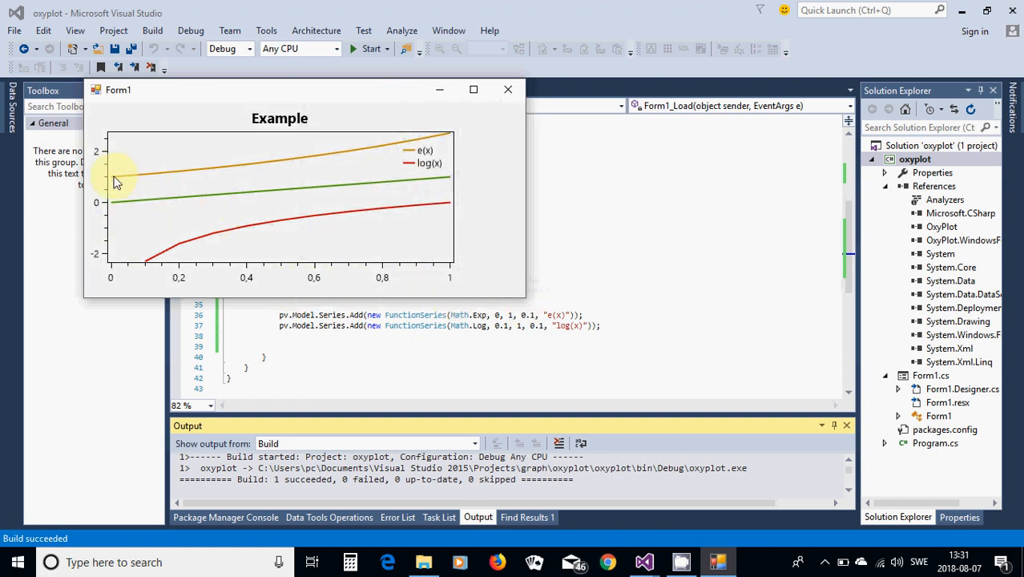
{"action": "mouse_move", "coordinate": [129, 301]}
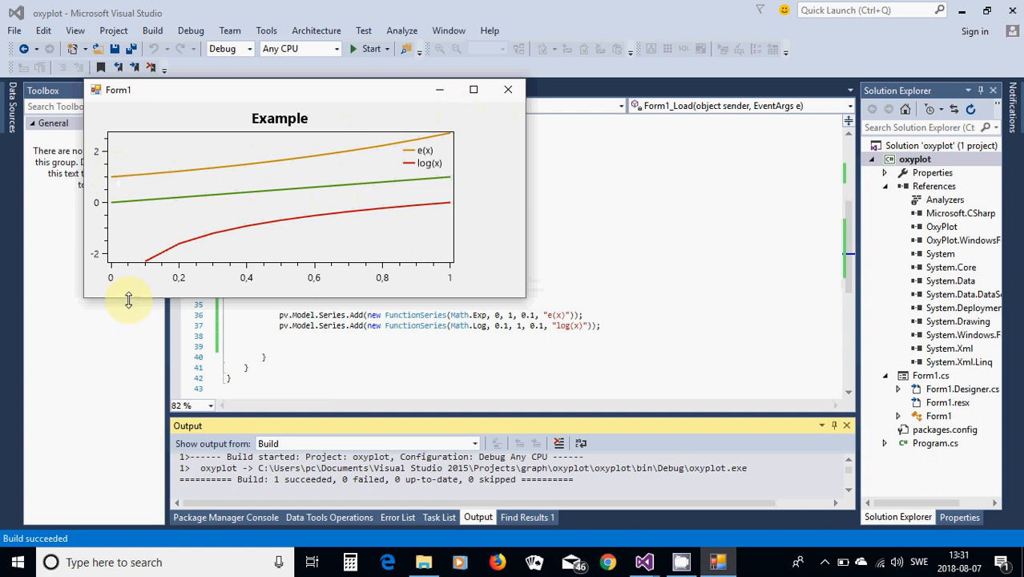
{"action": "mouse_move", "coordinate": [317, 216]}
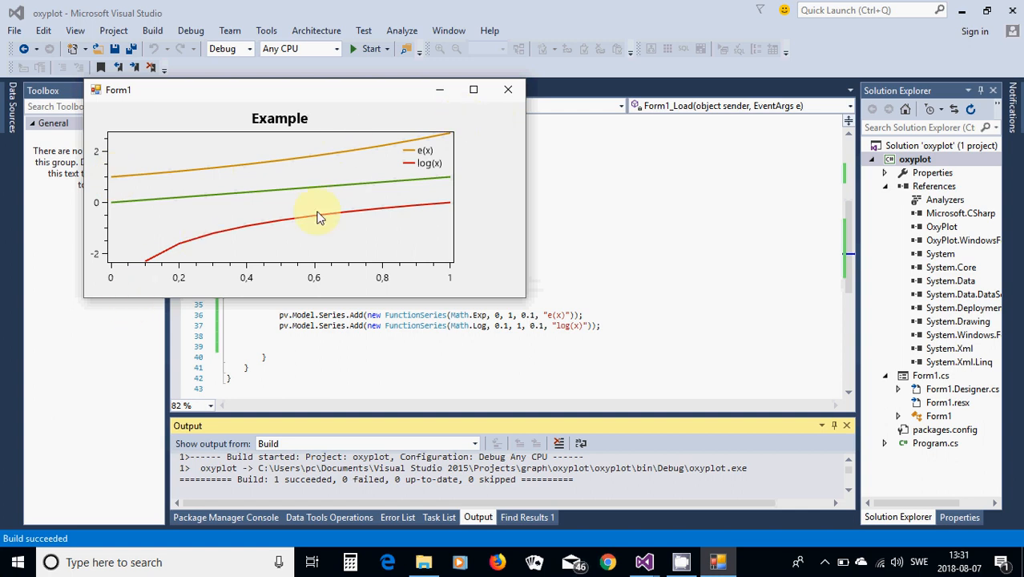
{"action": "mouse_move", "coordinate": [508, 89]}
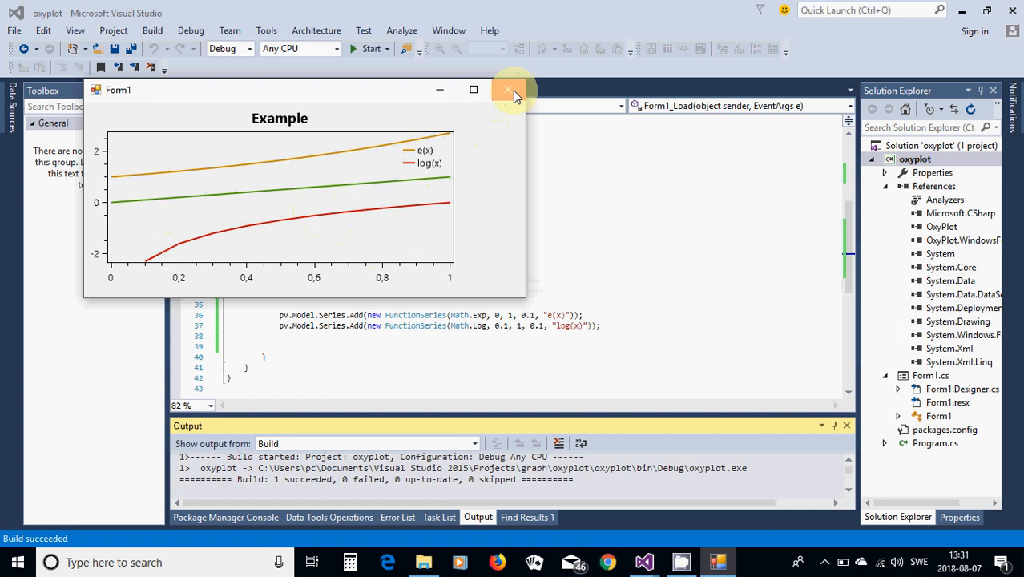
Close the 0–1 Example chart window and show the hidden taskbar icons.
{"action": "left_click", "coordinate": [509, 89]}
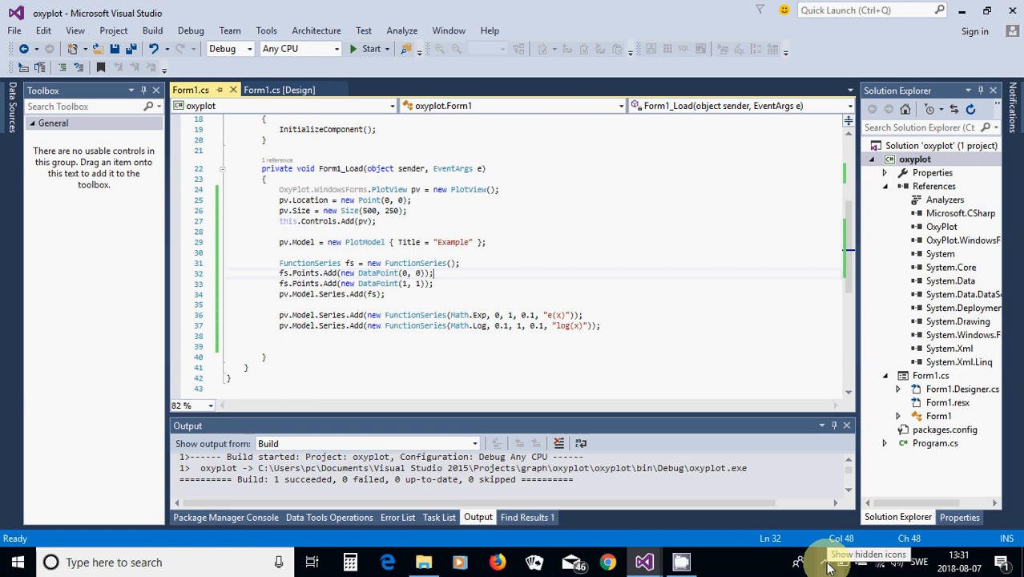
{"action": "left_click", "coordinate": [828, 554]}
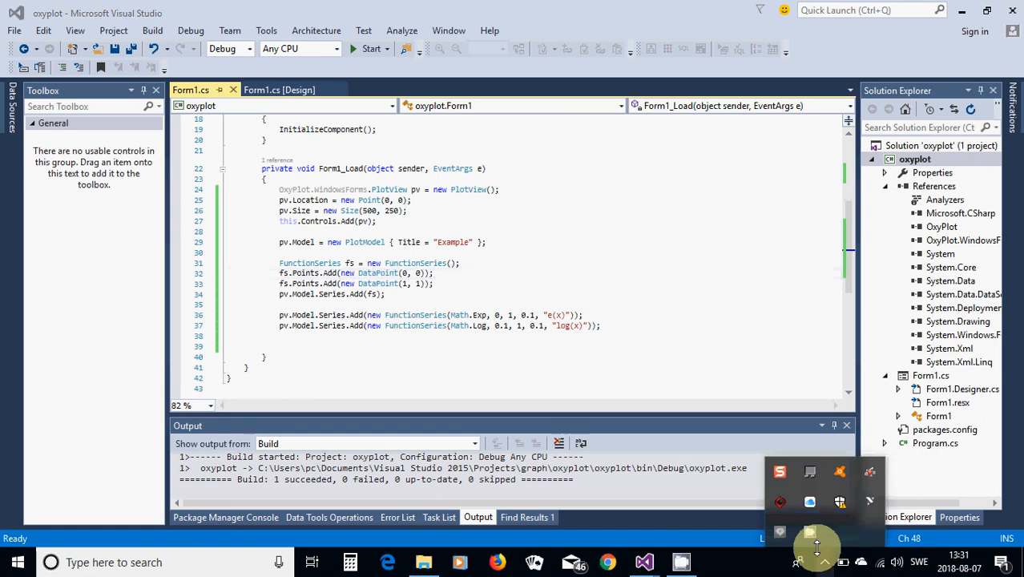